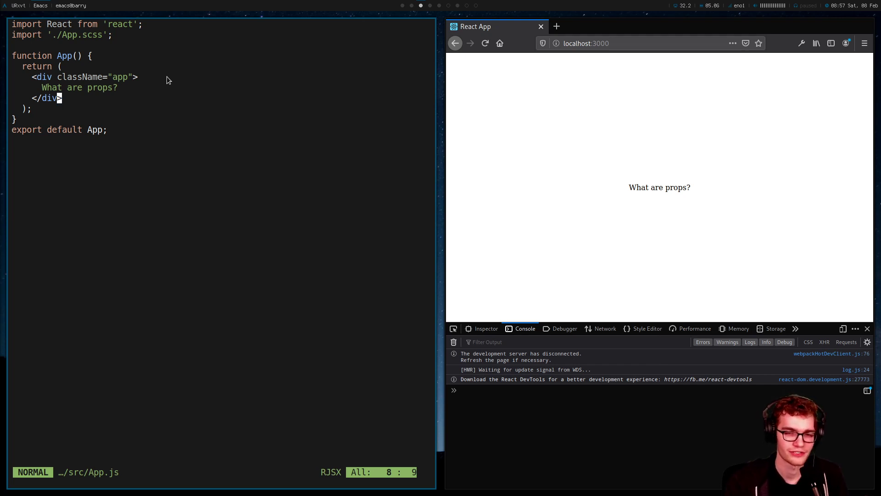
Define add(x, y) returning x + y, followed by a sample add(1, 2); call
left_click(485, 329)
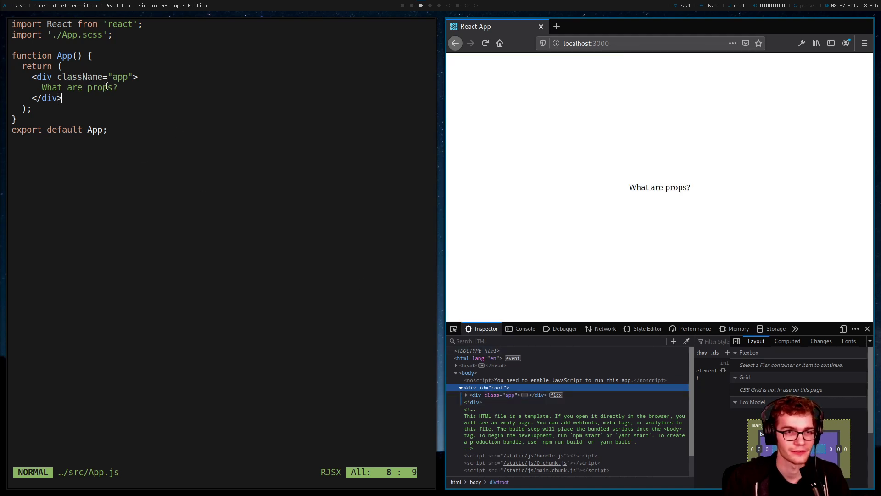
mouse_move(484, 387)
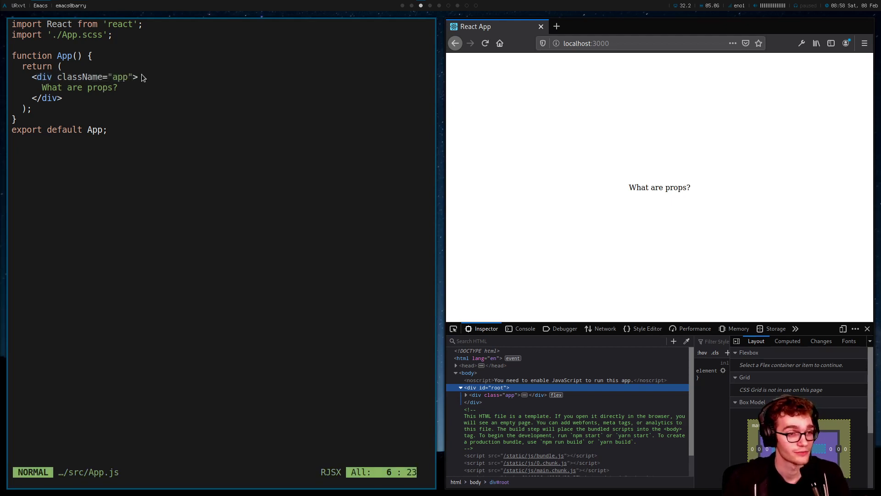
key("v")
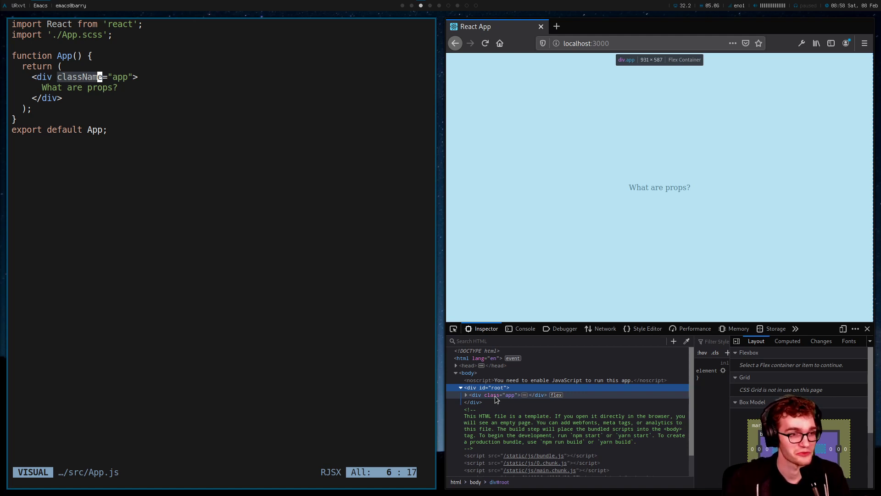
key("Escape")
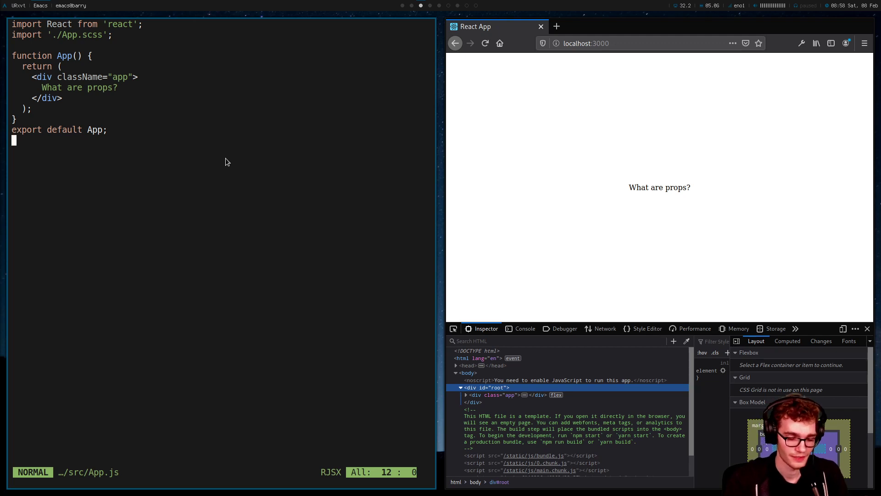
type("function")
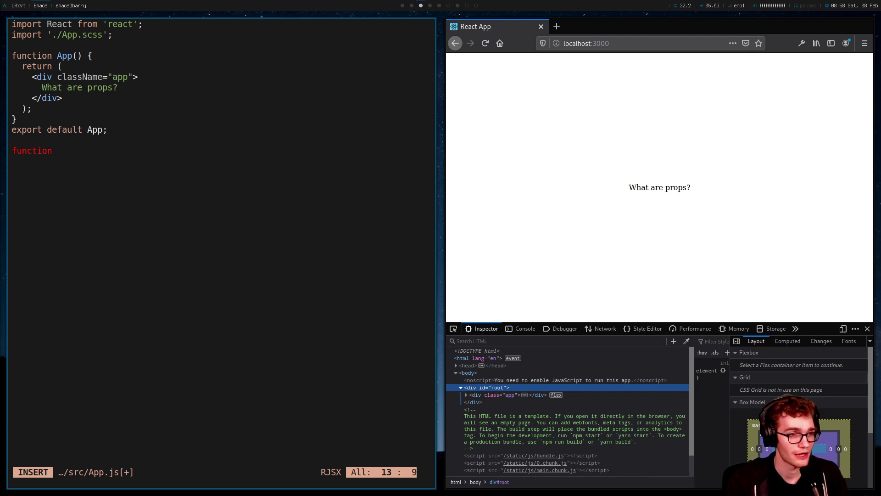
type("f(x) {")
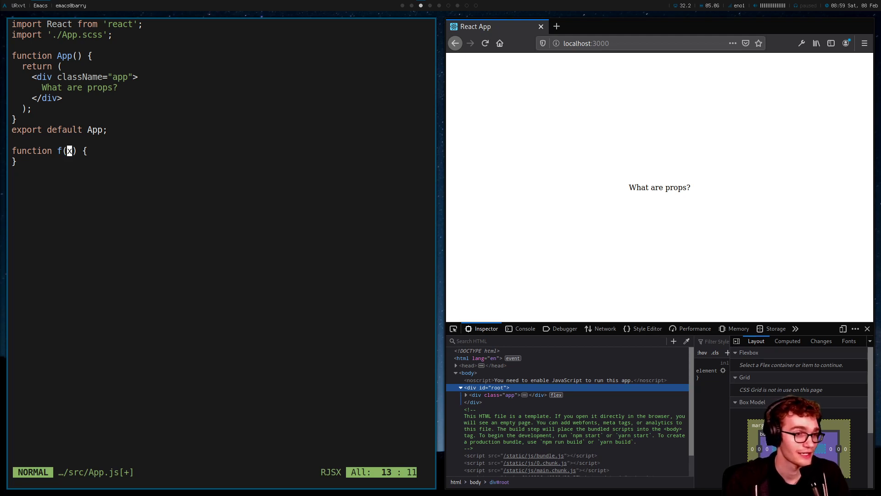
type(", y")
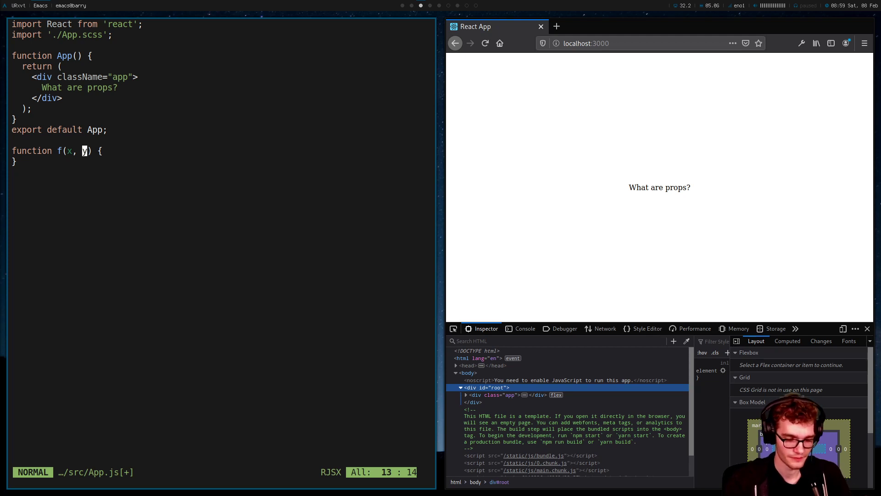
type("add")
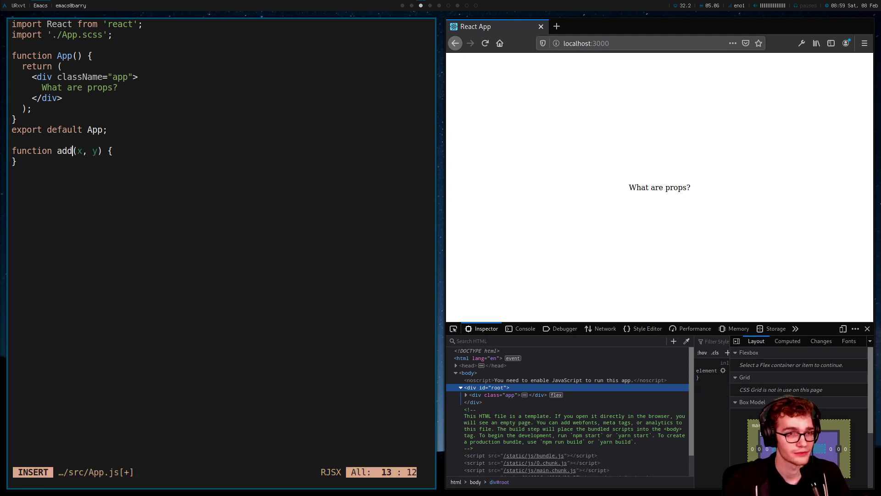
type("return x + y;")
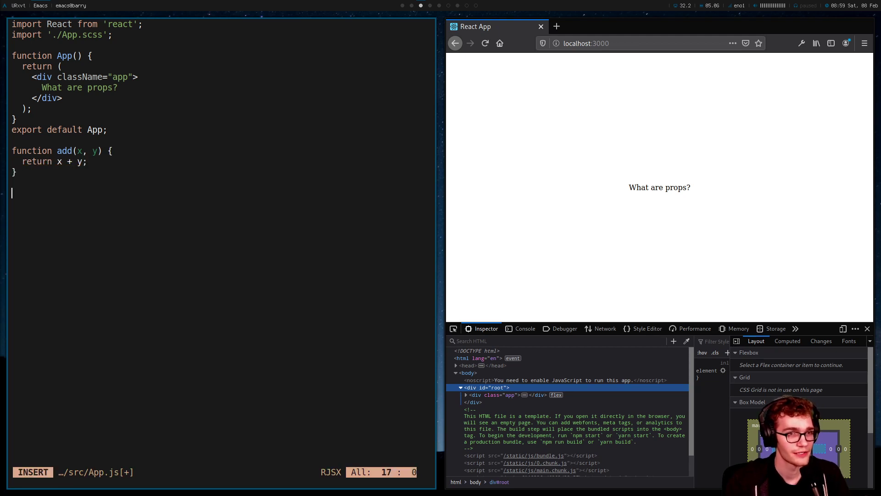
type("add(1, 2);")
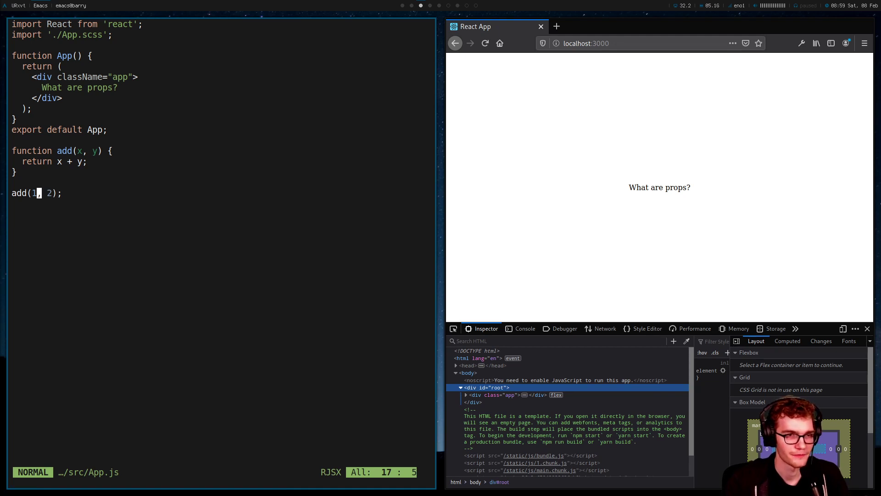
Define division(x, y) returning x / y with a commented division(1, 3) === 1 / 3 check, then save
key("i")
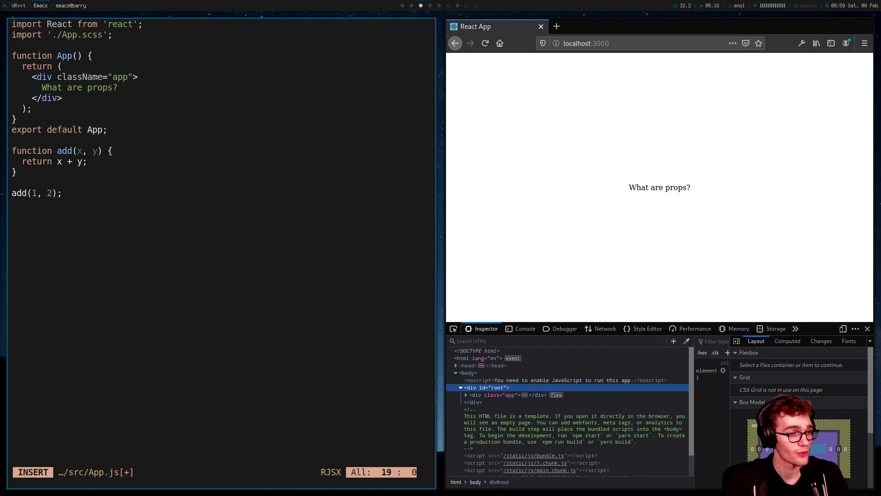
type("fun")
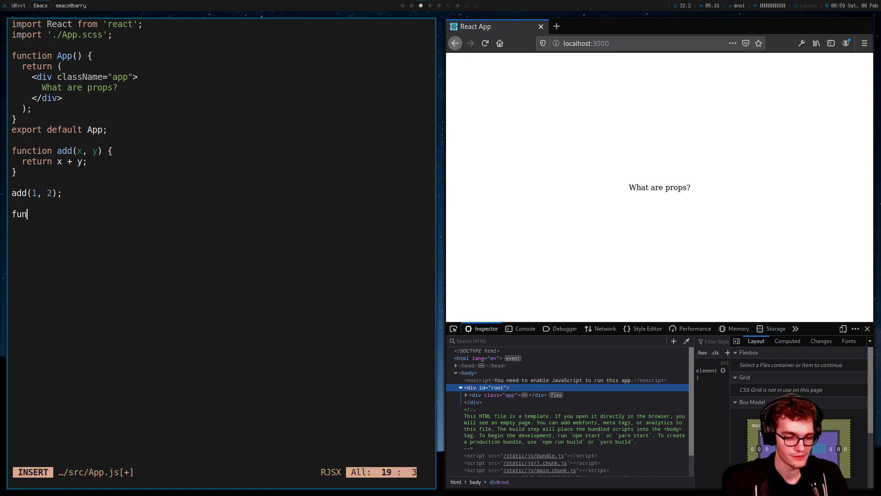
type("ction division()")
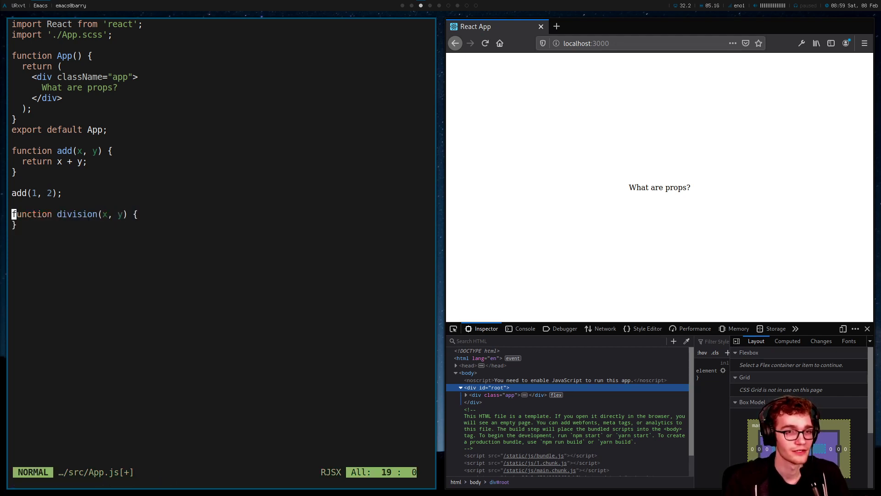
type("return x / y;")
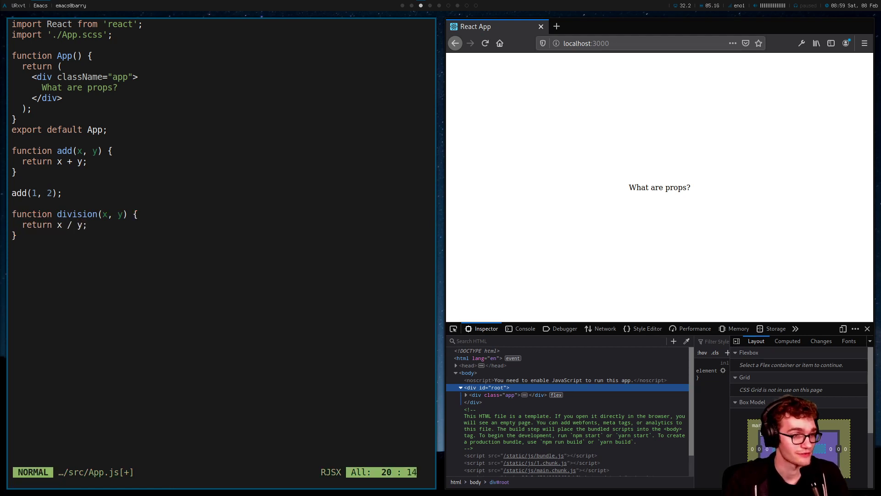
type("divis")
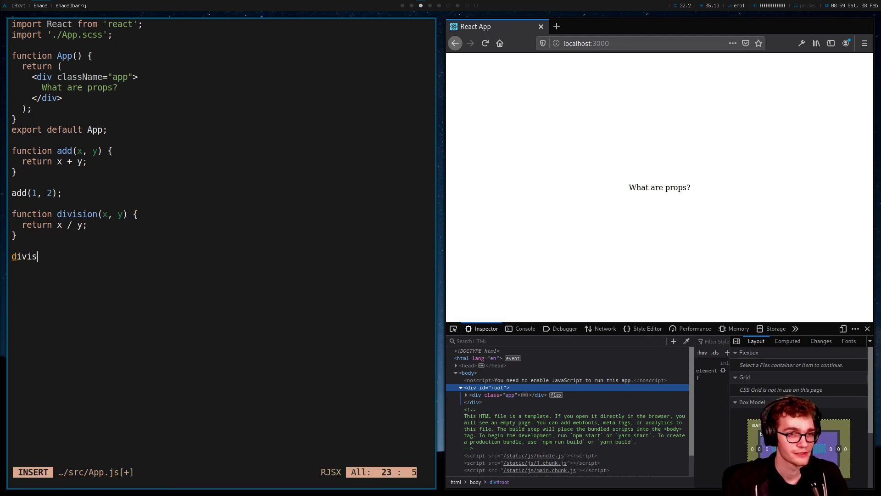
type("ion(1, 2)")
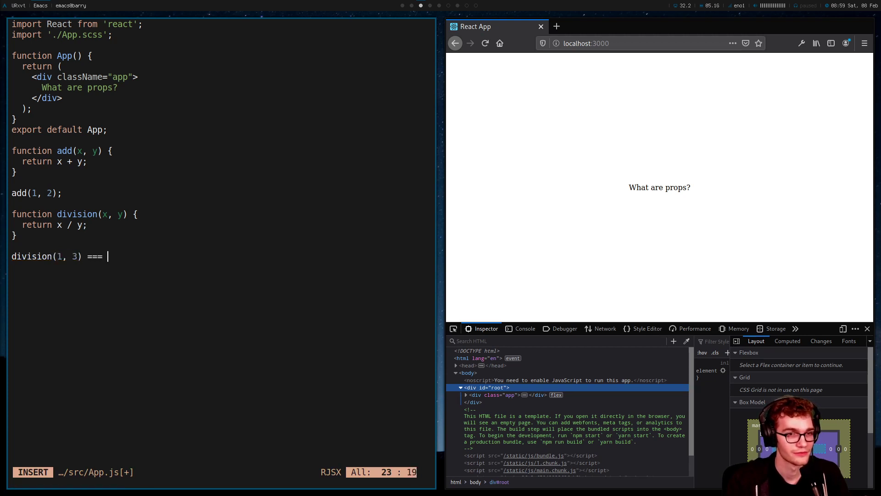
type("1 / 3")
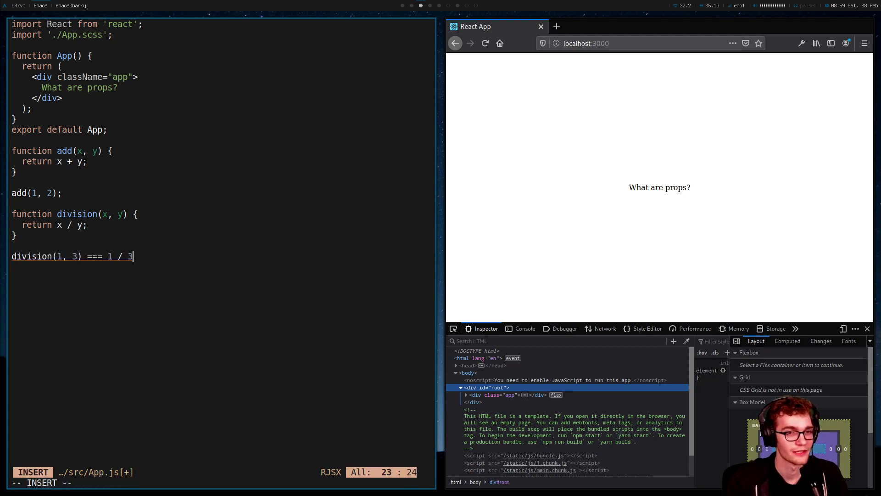
key("Escape")
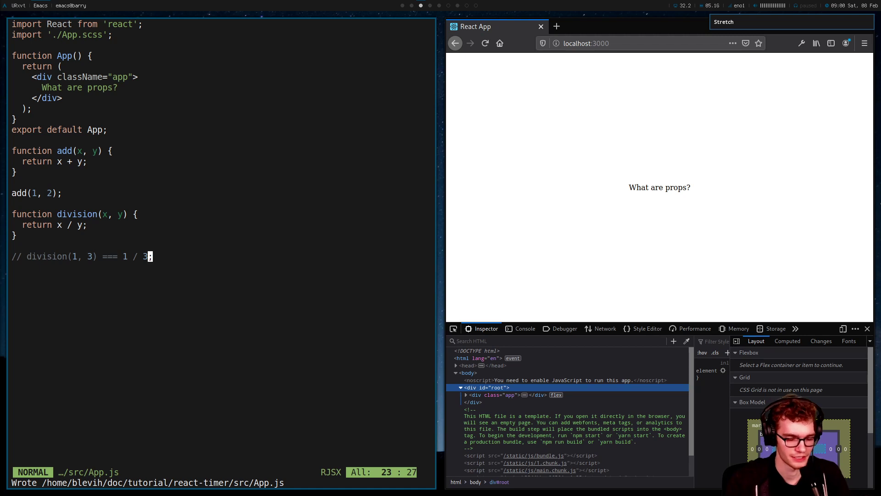
Add an empty function map(arr, callback) and discard the unfinished map([1,2,3], () => call
type("f")
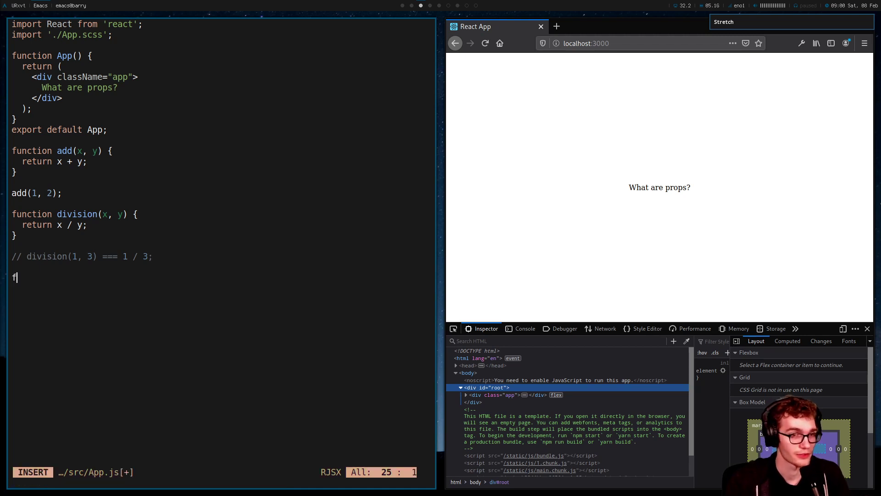
type("unction map(")
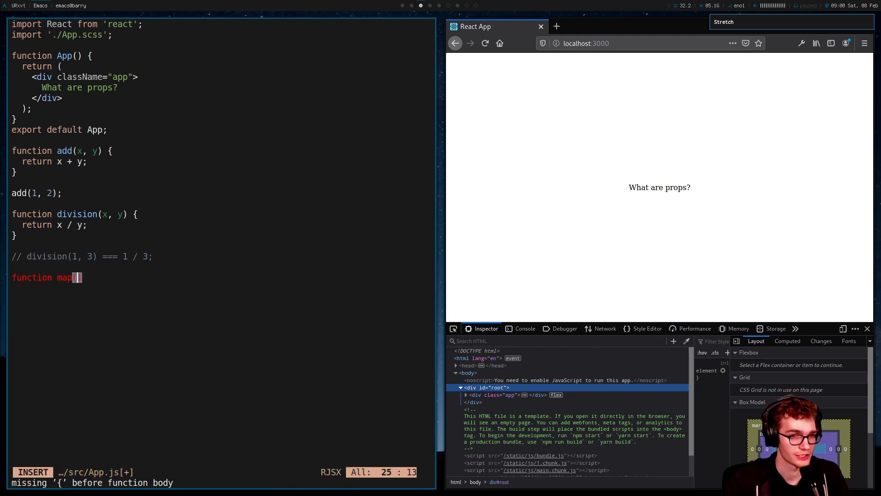
type("arr")
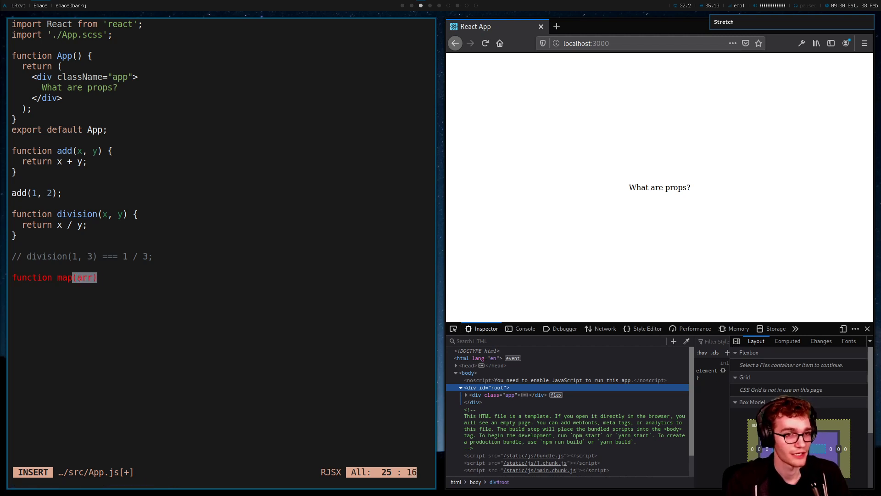
type(", callback")
type("map([1,2,3], () ")
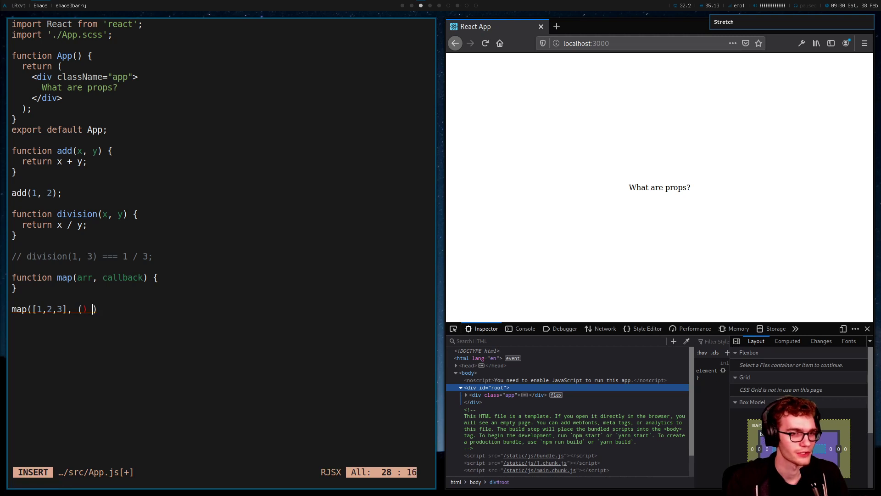
type("=>")
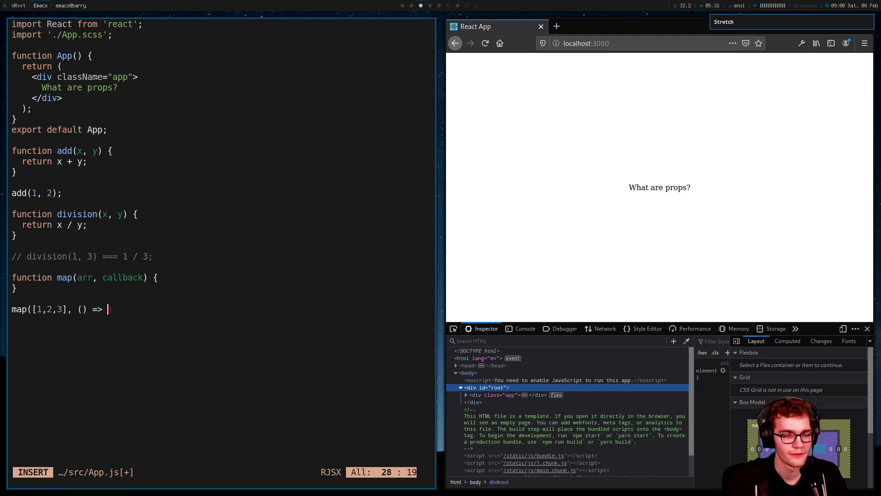
key("Escape")
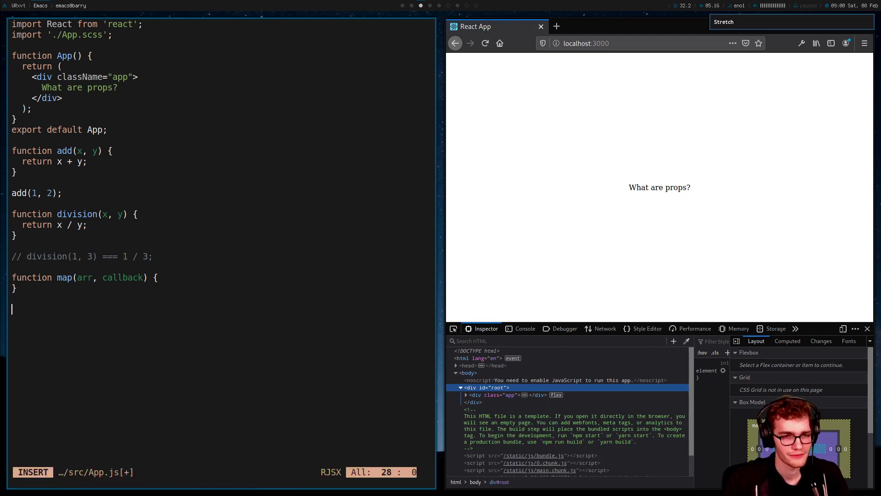
Declare processPerson(name, age, location, job, hairColor, height, eyeColor) with an empty body and save
type("function proce")
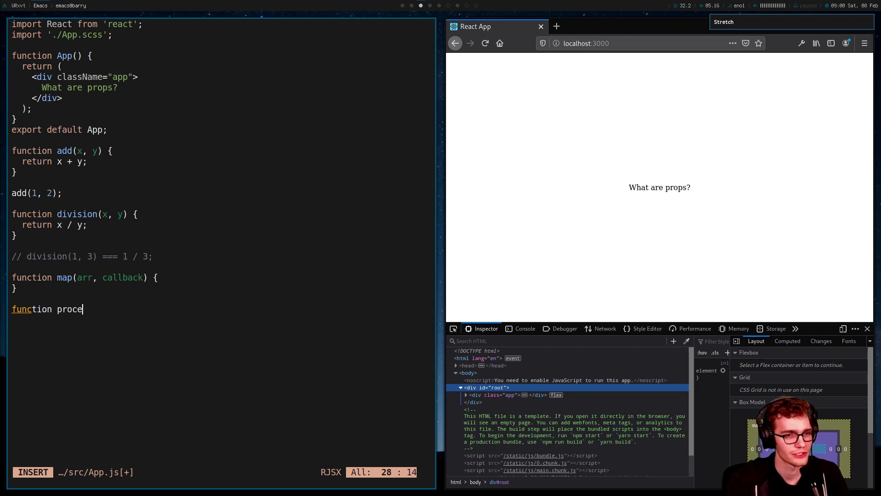
type("ssPerson")
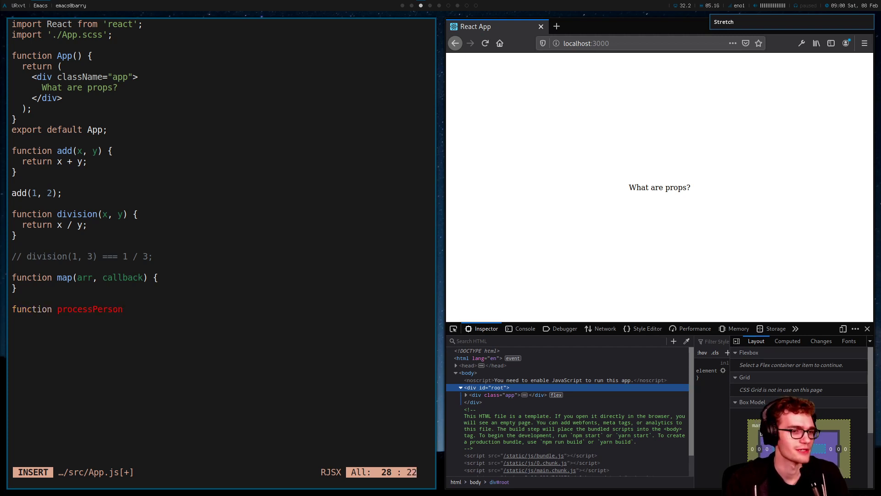
type("() {}")
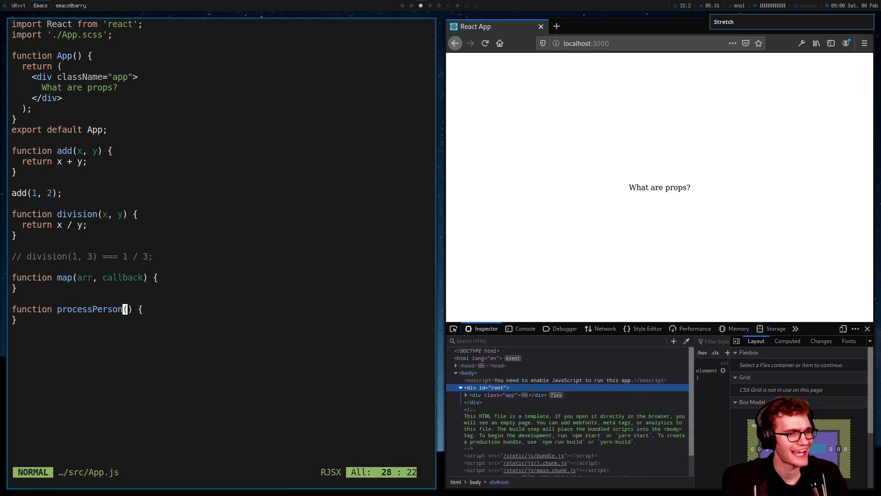
type("name,")
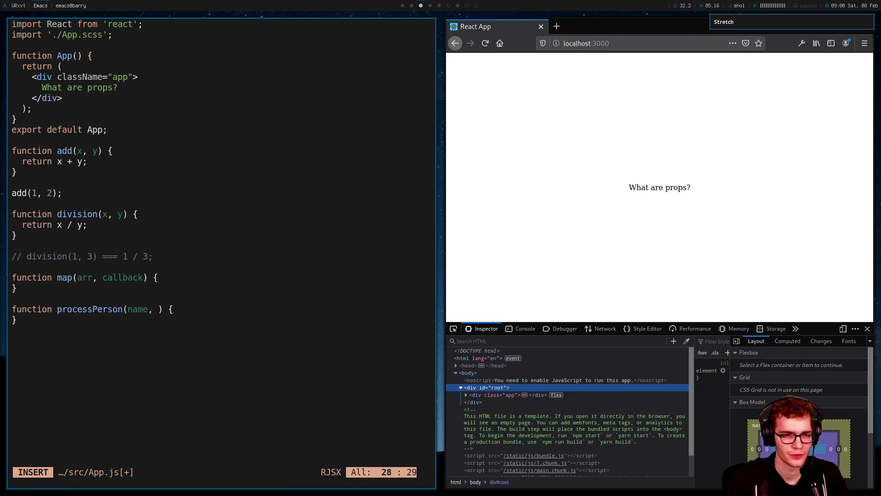
type("age,")
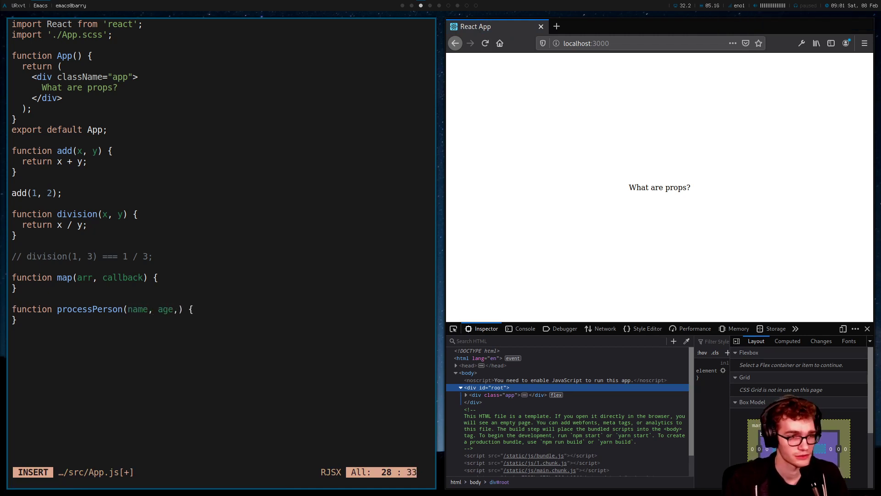
type("location, job")
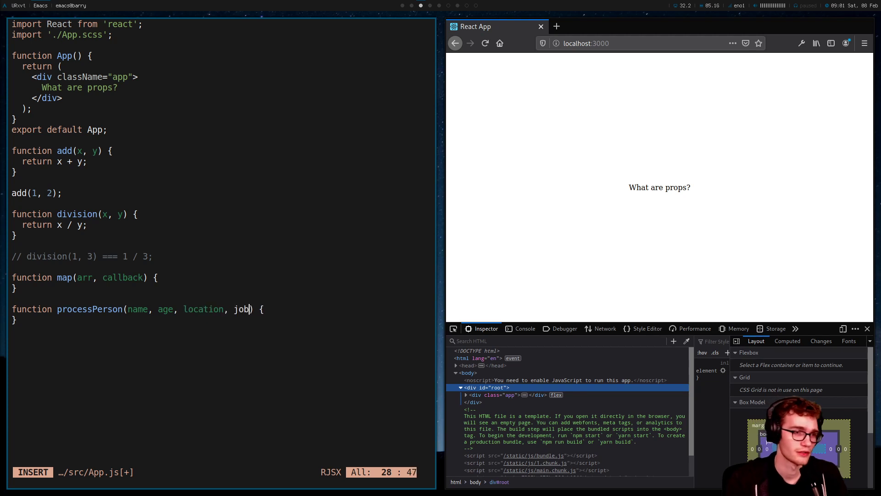
type(", hair")
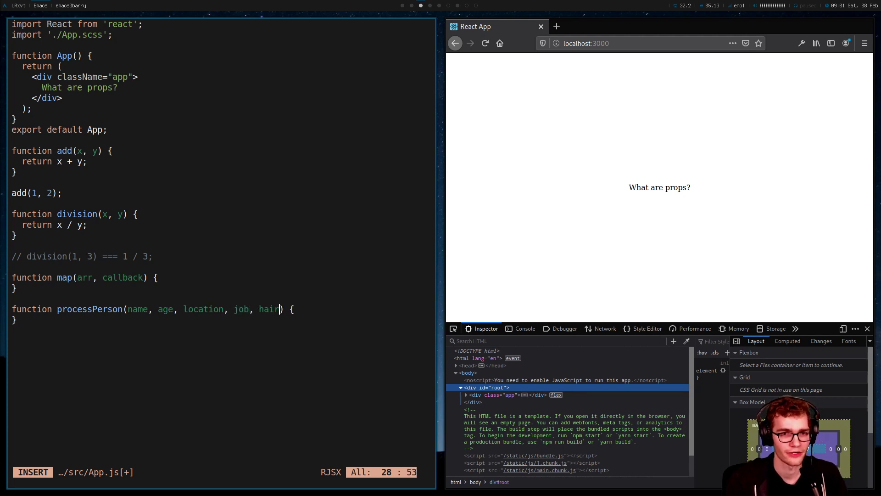
type("Color, height, eyeColor")
left_click(222, 482)
type(":w")
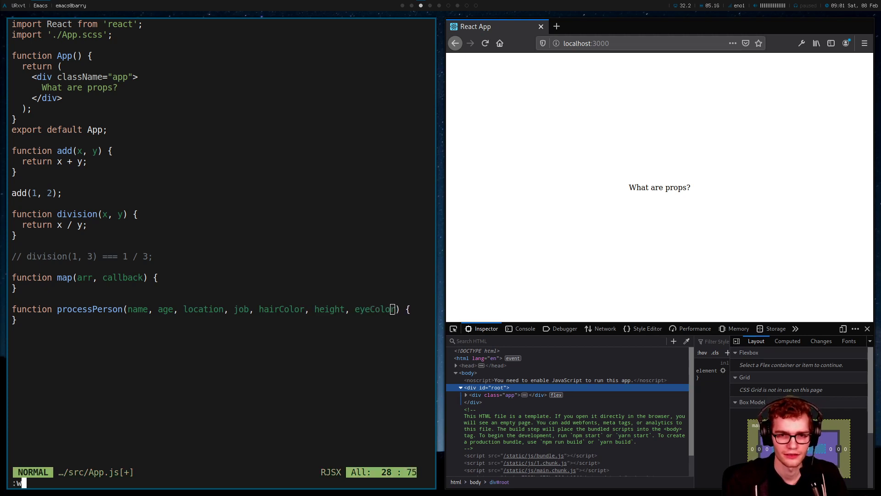
key("Return")
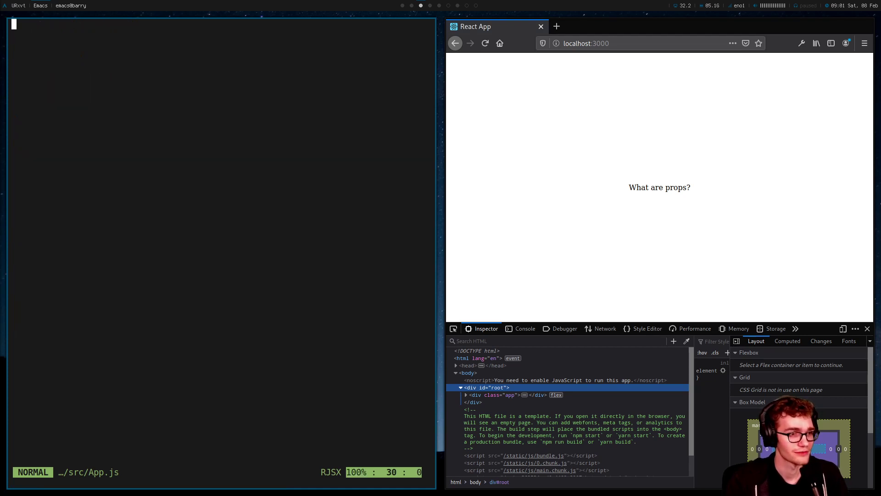
Call processPerson('Henry', 26, 'bolston', 'Smart person'); below the definition
type("fu")
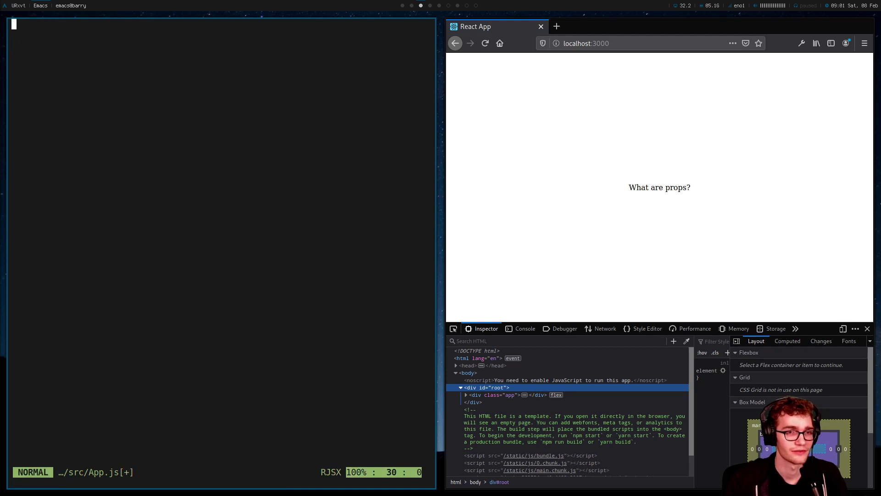
type("processPerson('")
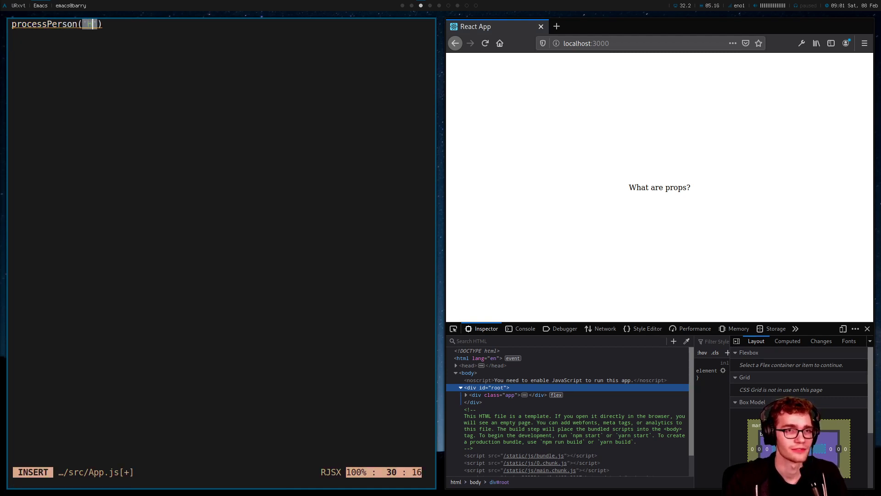
type("'Henry',")
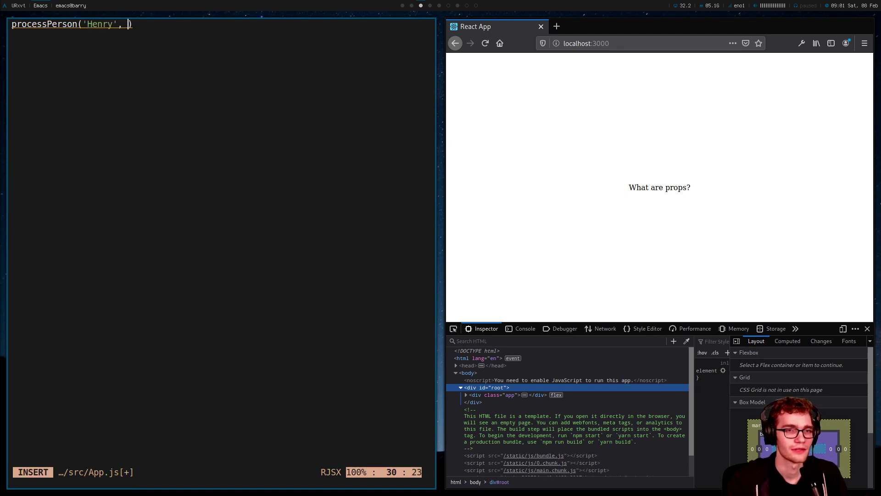
type("26, 'bolston', 'Smart person")
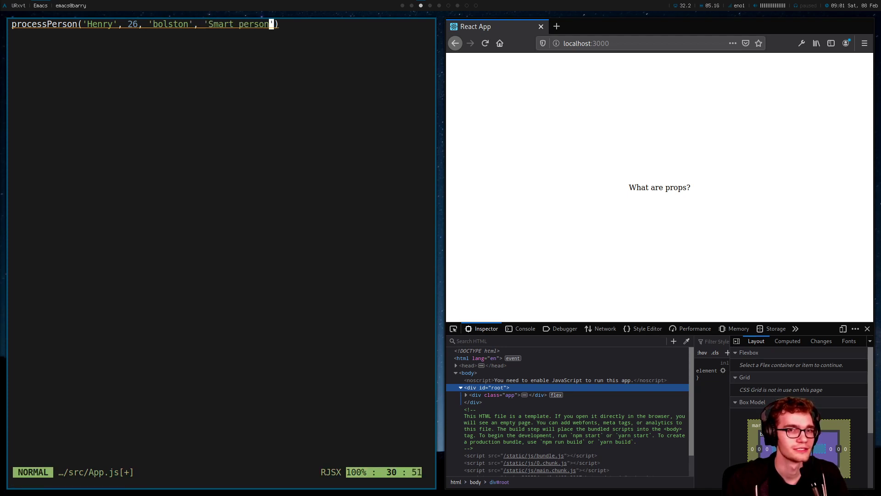
type(",")
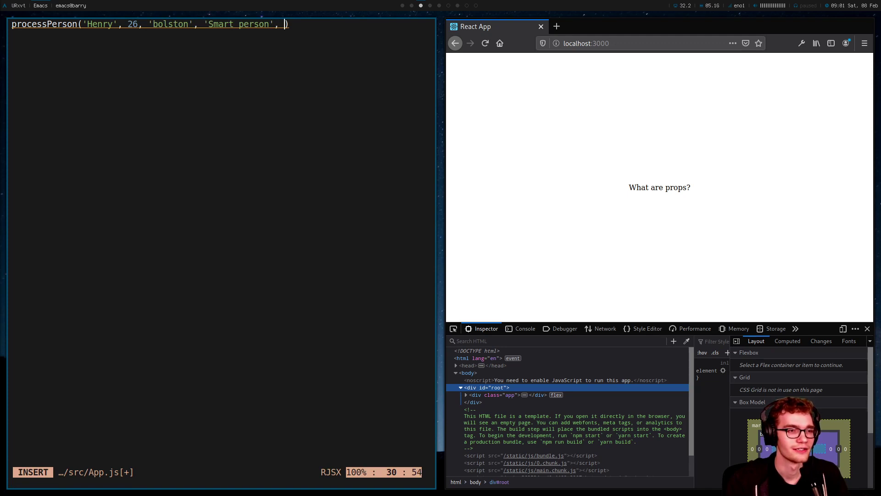
key("Escape")
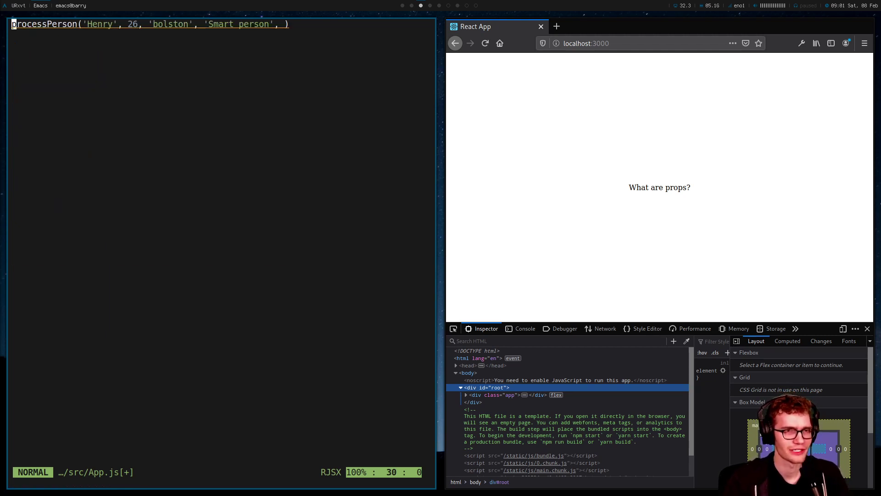
key("v")
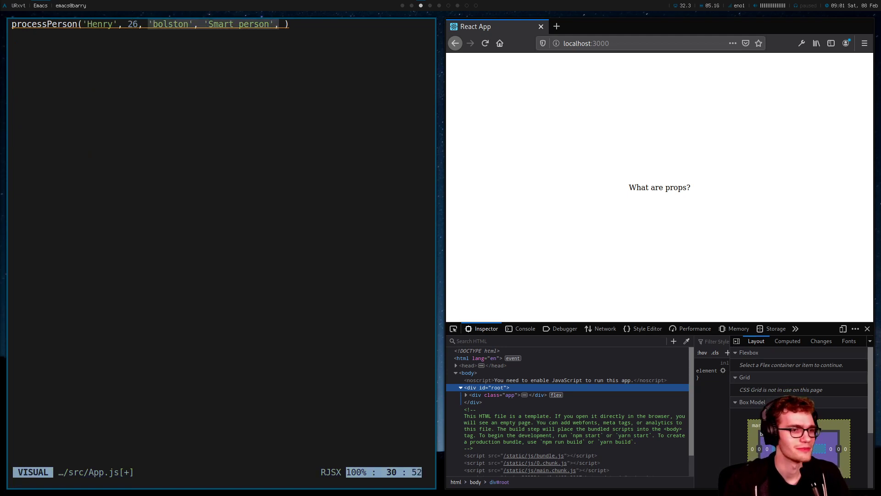
key("Escape")
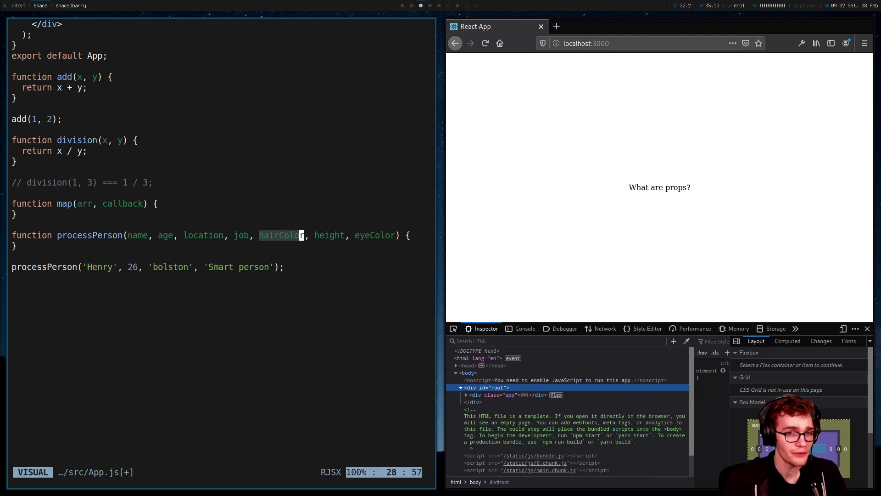
Append undefined and 6.3 to the processPerson call's arguments and save with :w
key("Escape")
type(", undefined, 6.3")
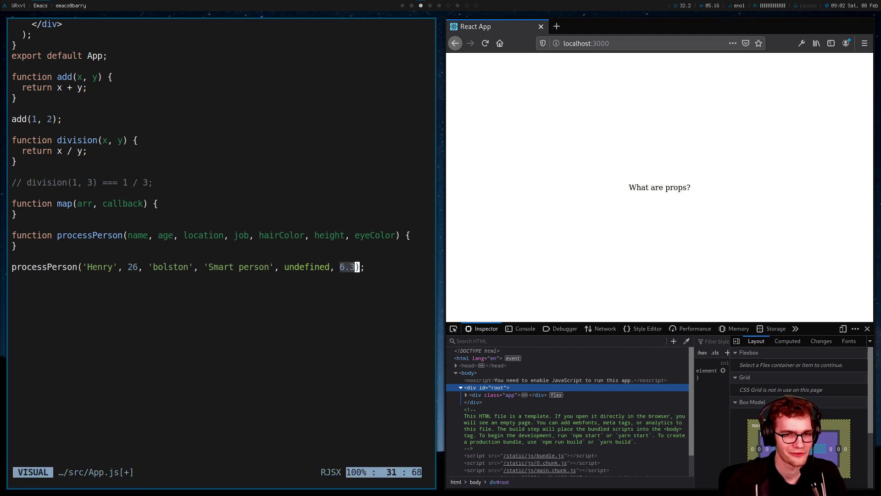
key("Escape")
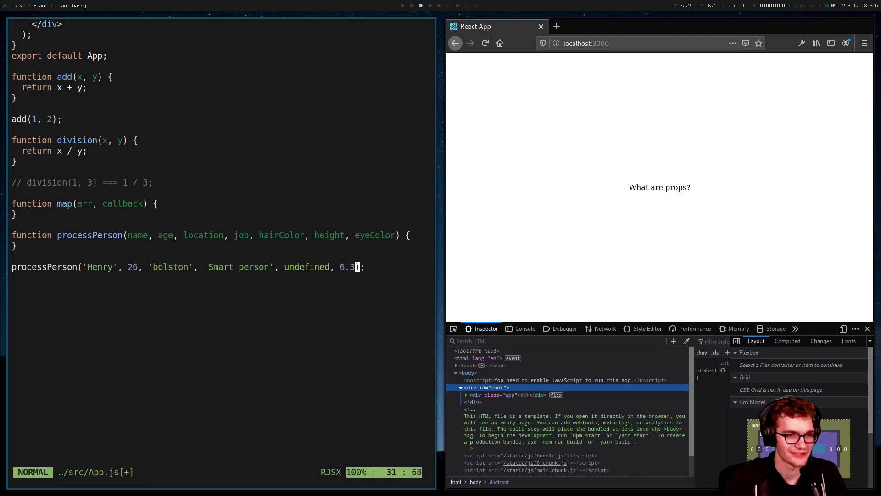
type(":w")
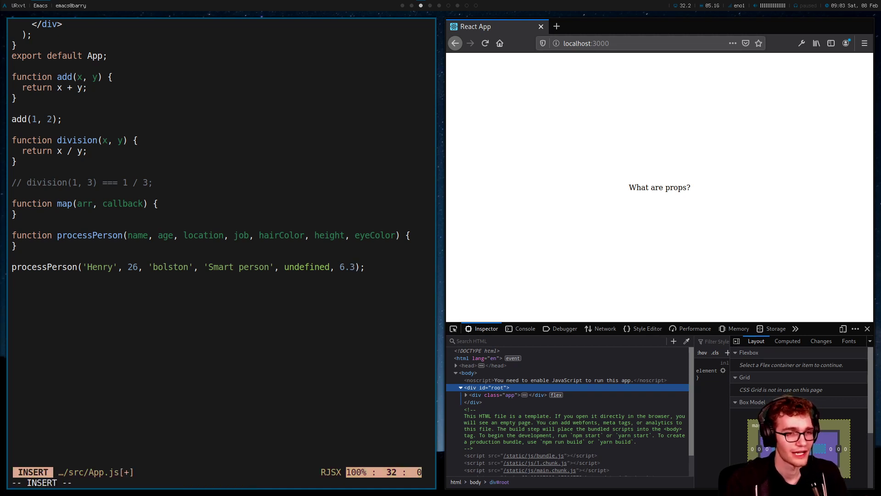
Write a keyword-style call processPerson(name='henry', age=26, job=) under a copied definition
type("processP")
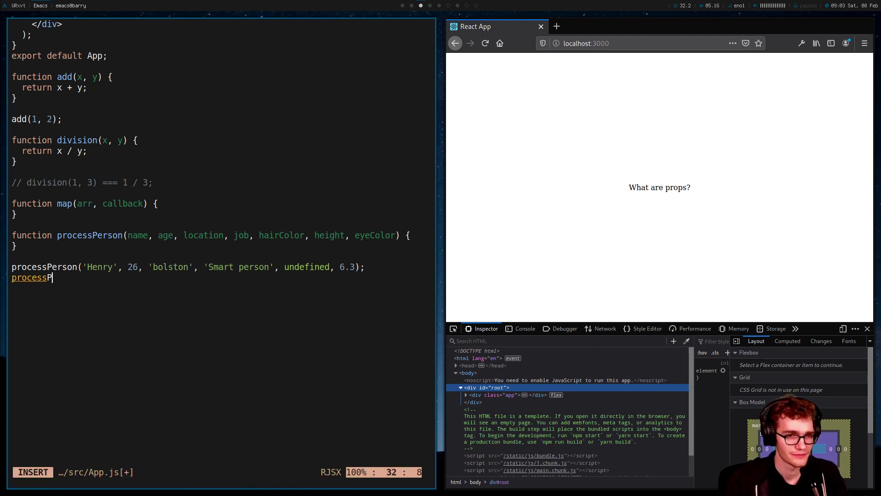
type("erson(name")
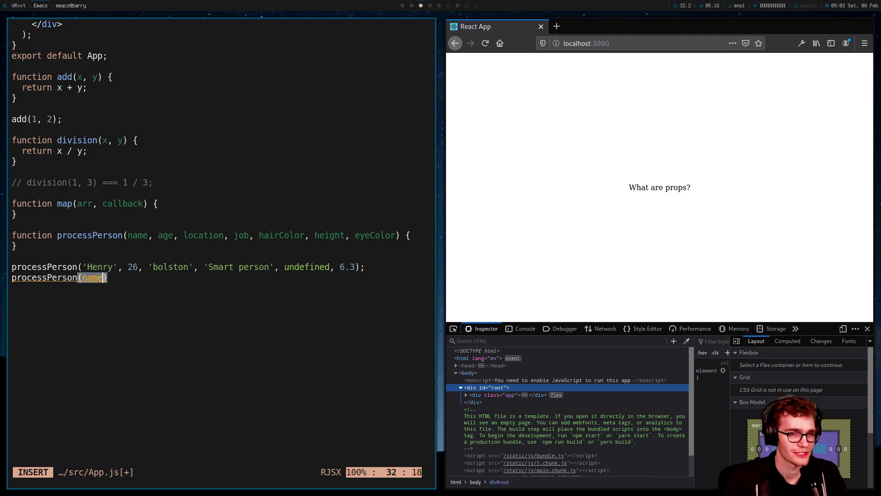
type("='henry',")
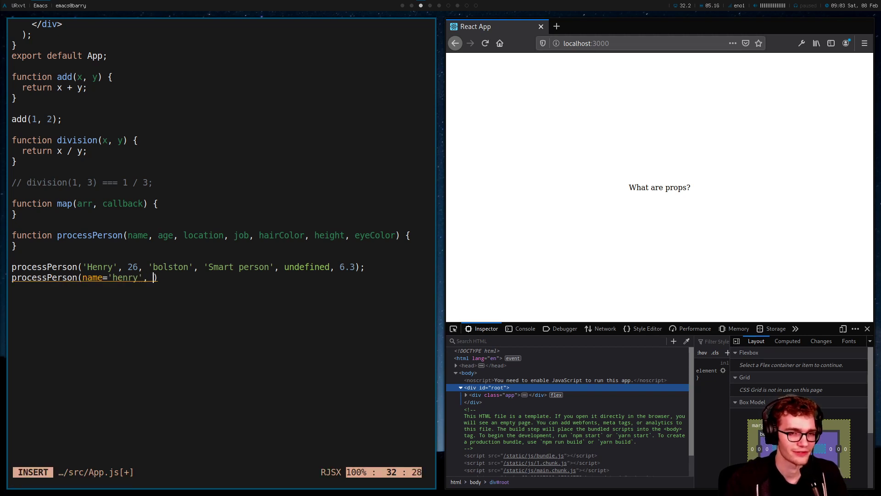
type("age=26,")
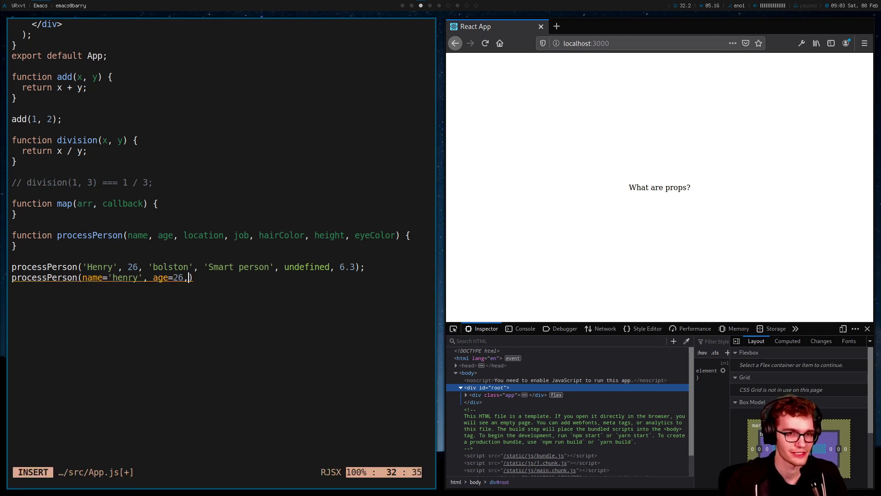
type("job")
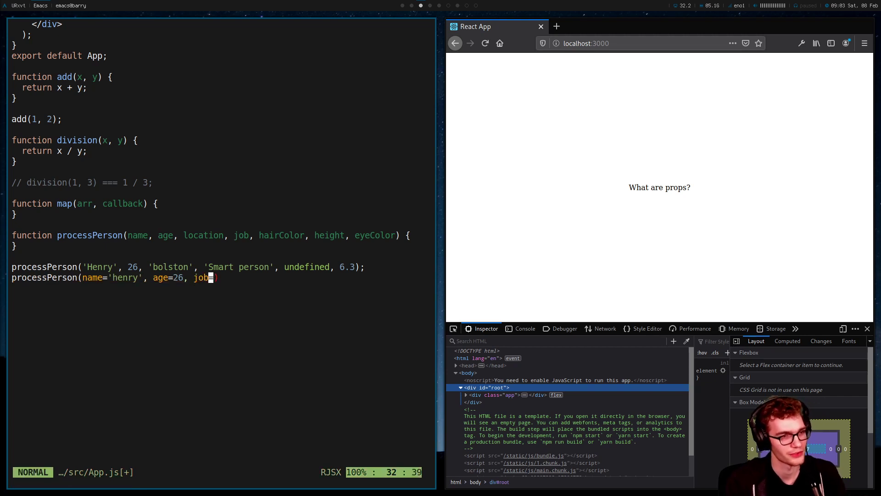
type("=")
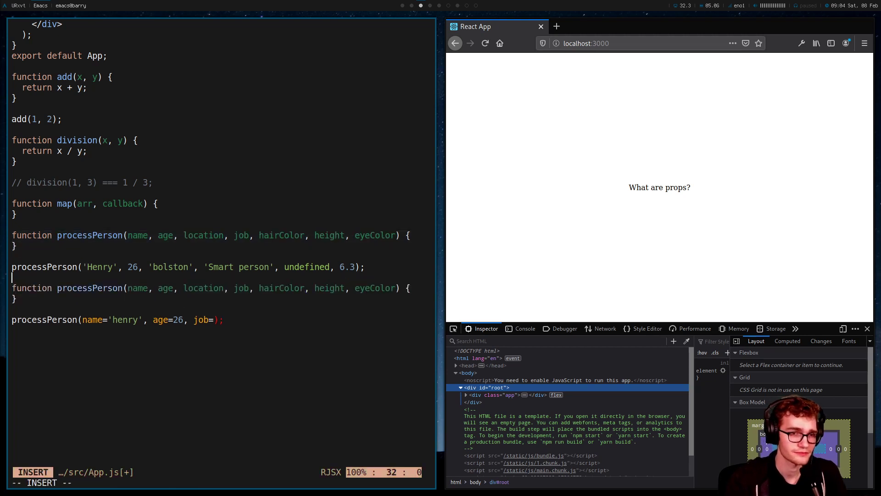
Call processPerson with the object { age: 26, name: 'Henry', job: 'Smart Person' }
key("Escape")
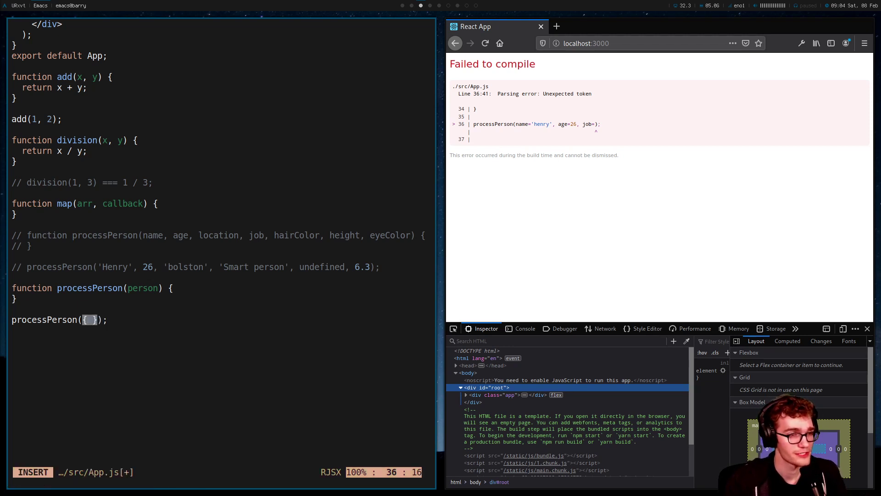
type("name:")
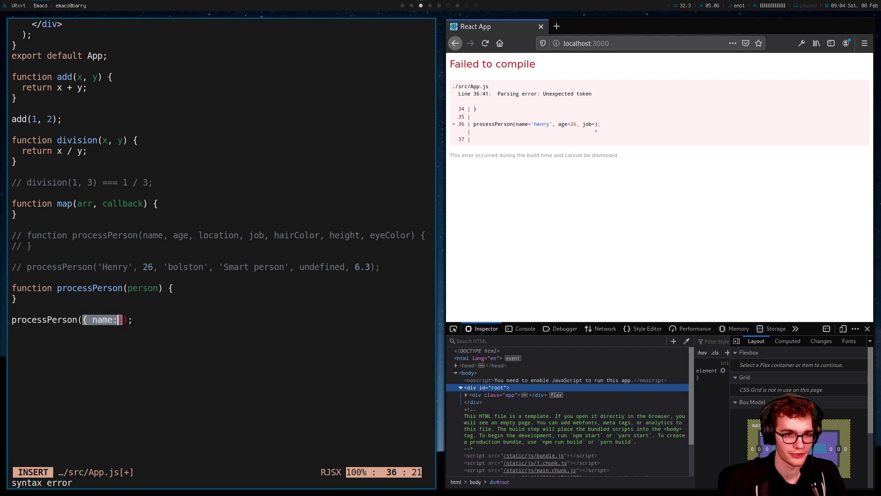
type("'Henry',")
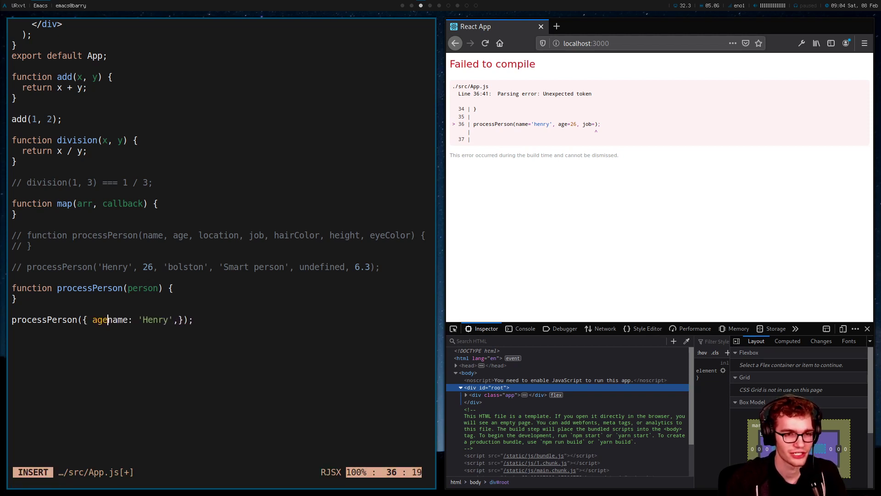
type(": 26")
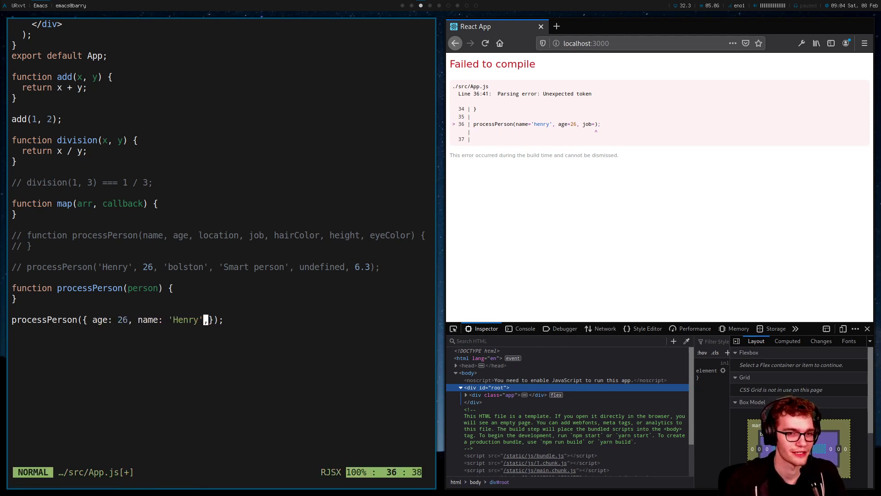
type(", job:")
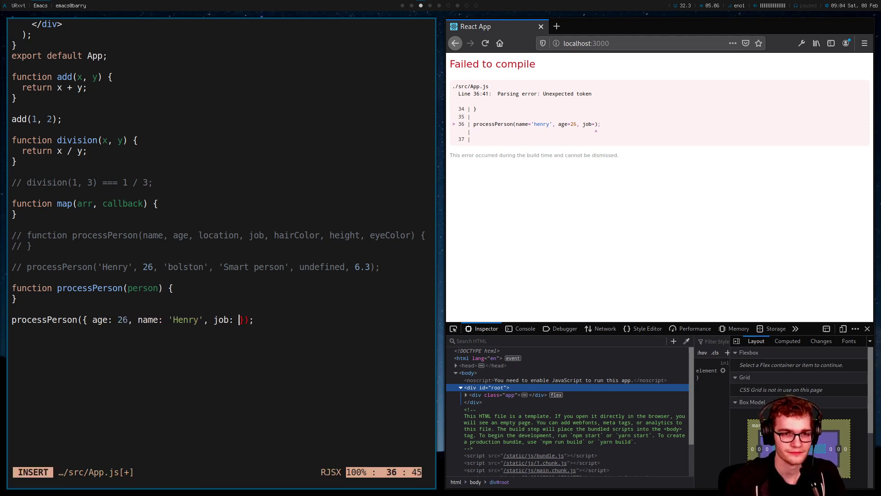
type("'Smart Person'")
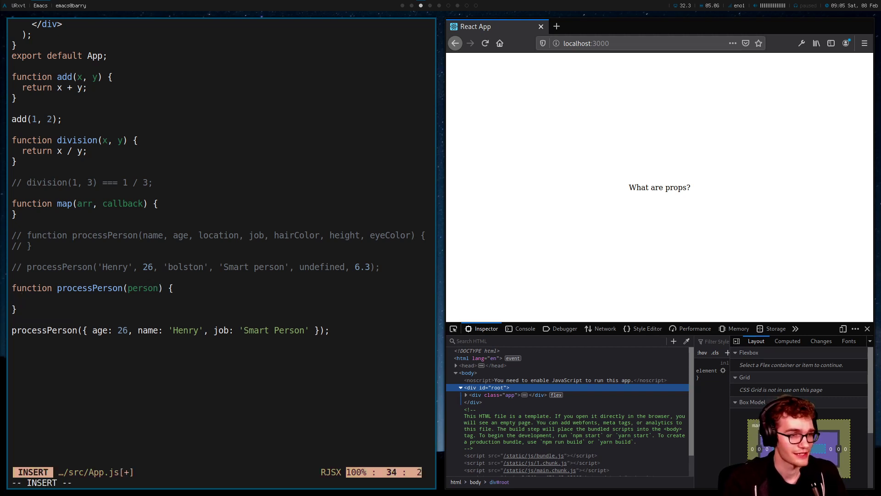
Make processPerson take a single person parameter reading person.age and person.name, ending with a semicolon
type("person")
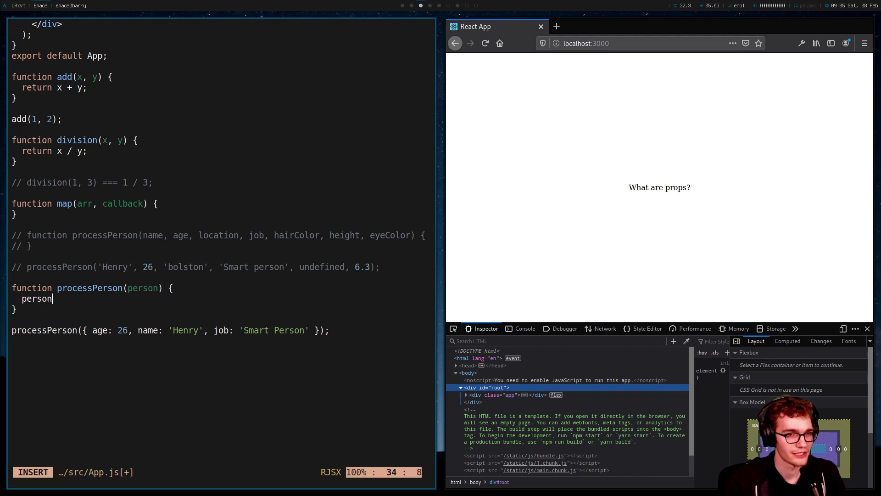
type(".age, person.name")
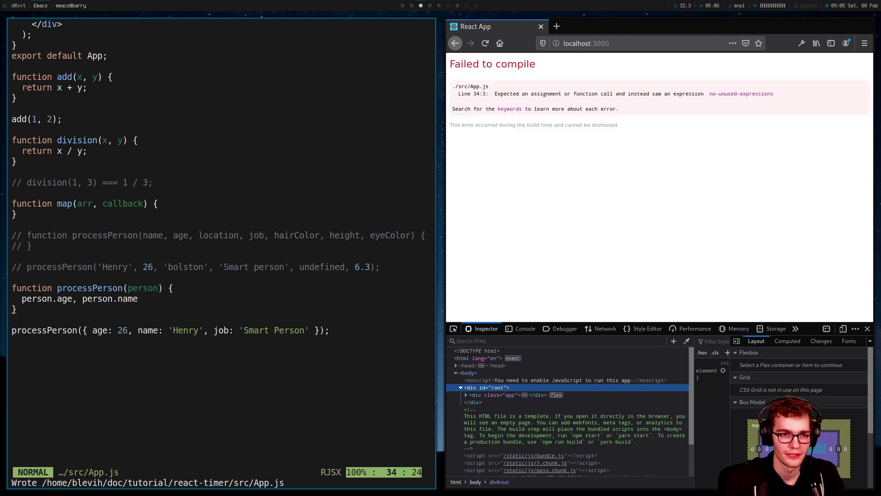
key("v")
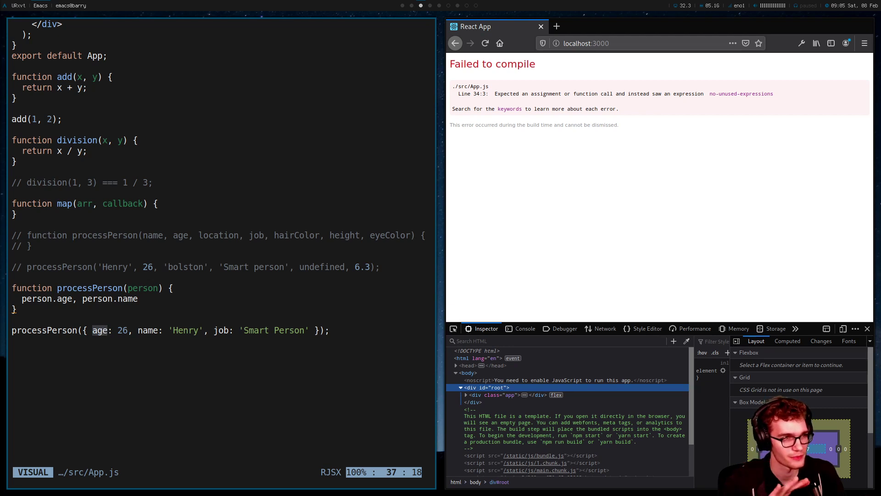
key("Escape")
type(";")
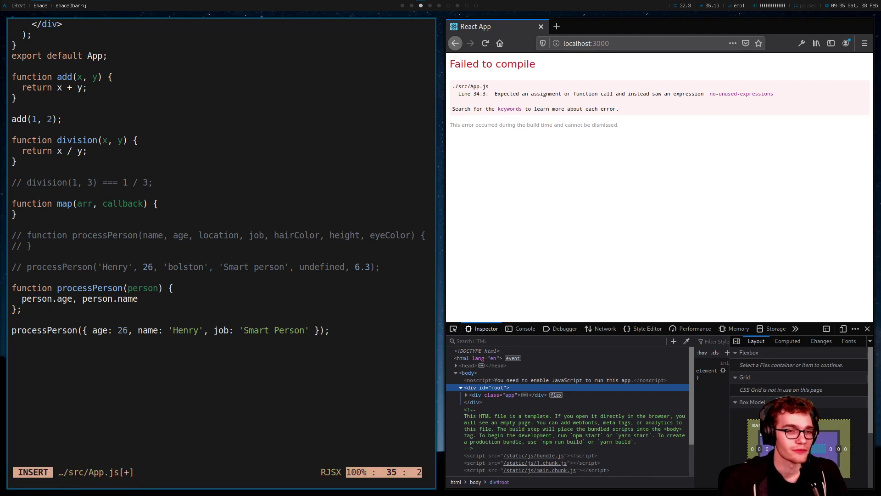
Uncomment the seven-parameter processPerson definition and start a new line below the call
key("Escape")
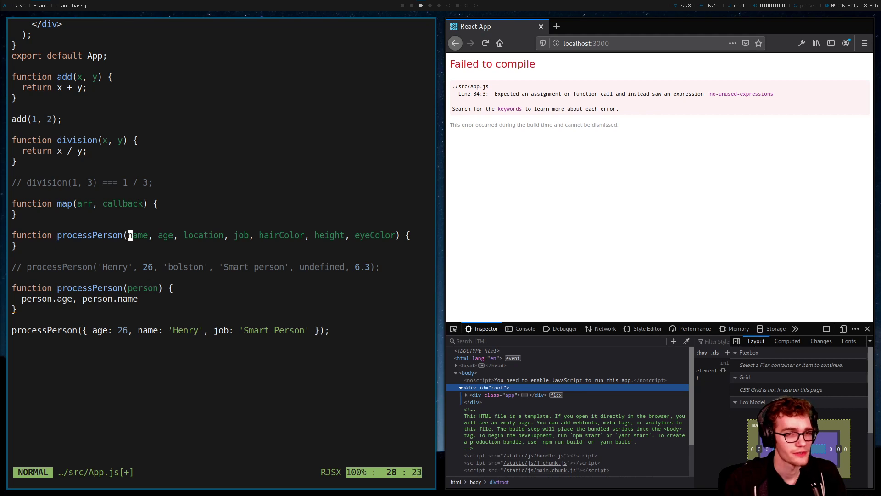
key("v")
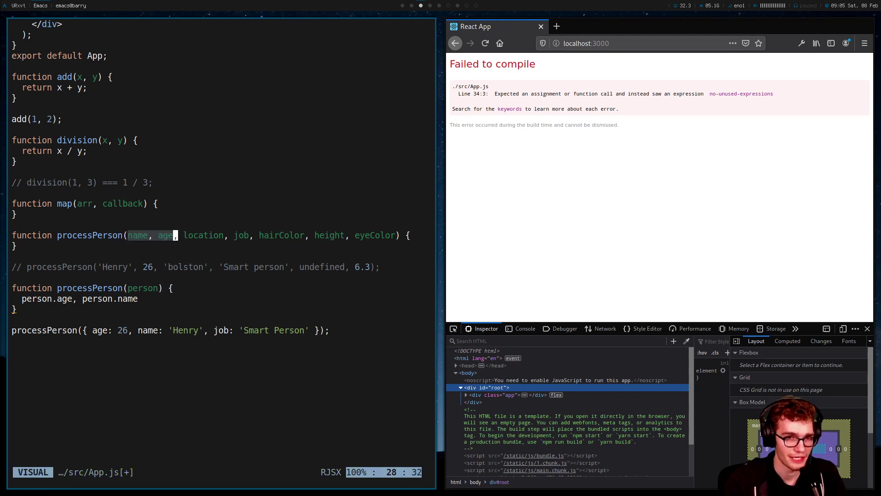
key("Escape")
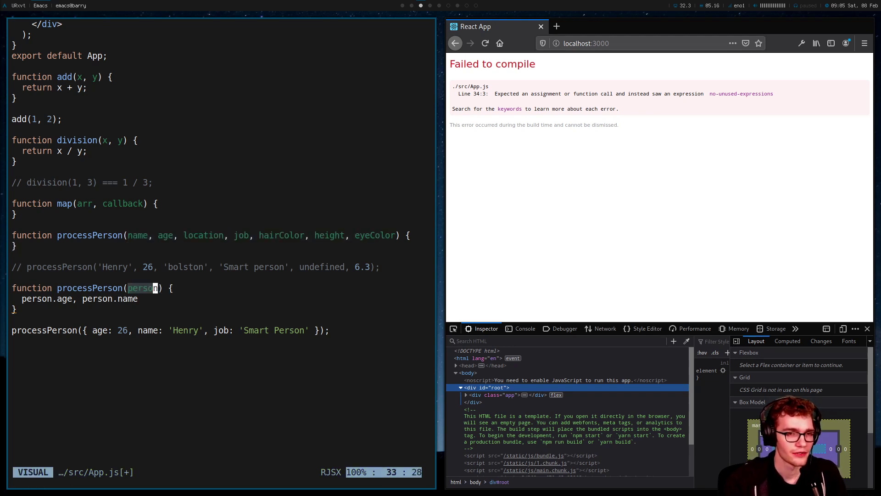
key("Escape")
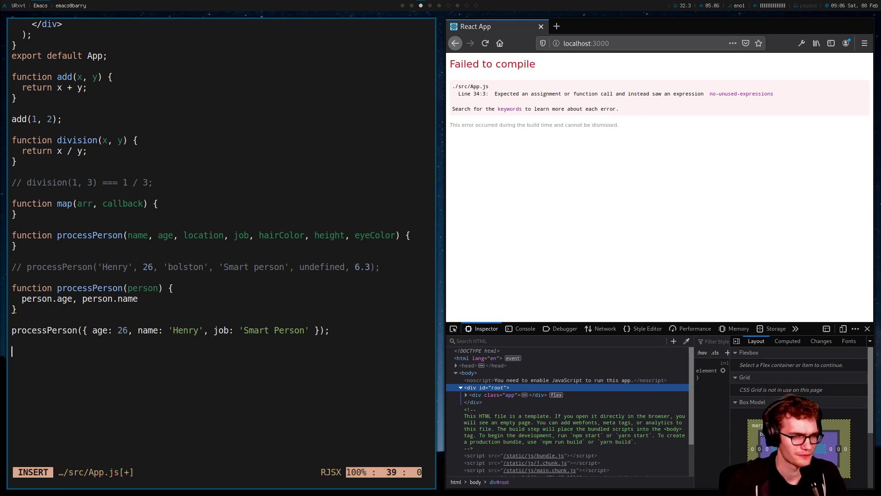
Declare const arr = [1, 2] with index-based first/second reads, commented out
type("const arr = [1, 2];")
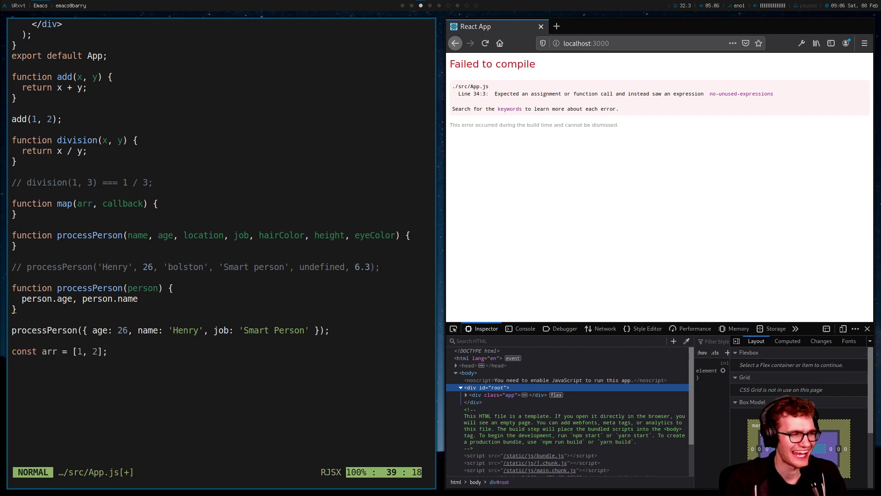
type("c")
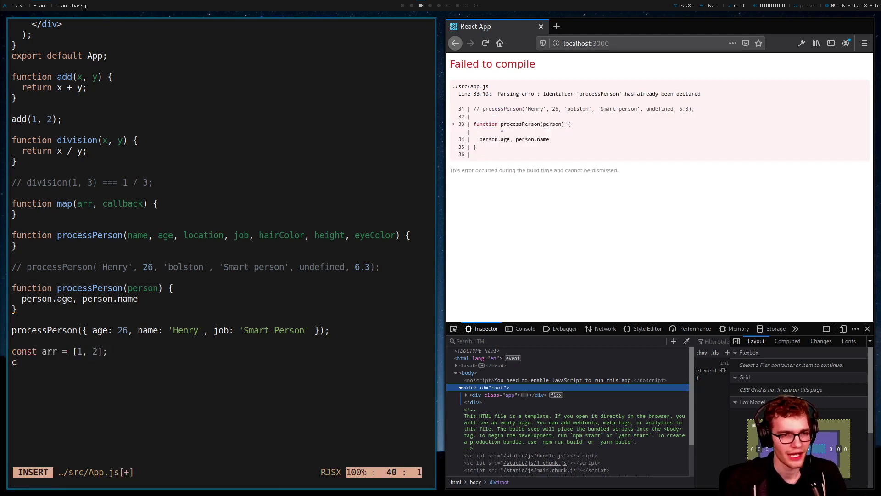
type("onst")
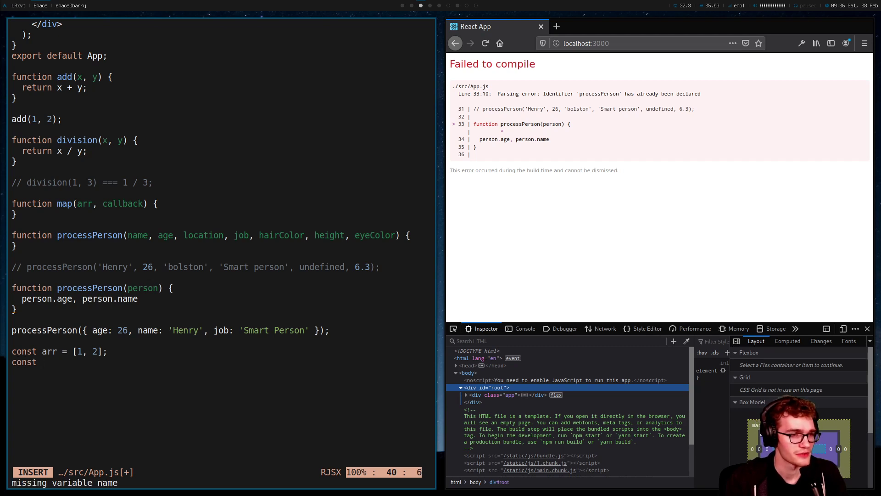
type("first = arr[0];")
type("const second = arr[1];")
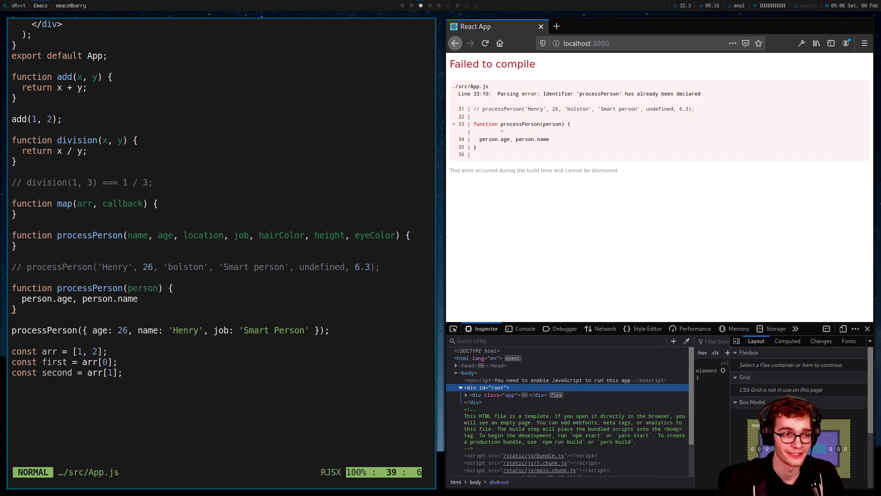
Destructure const [first, second] = [1, 2] on a new line
key("i")
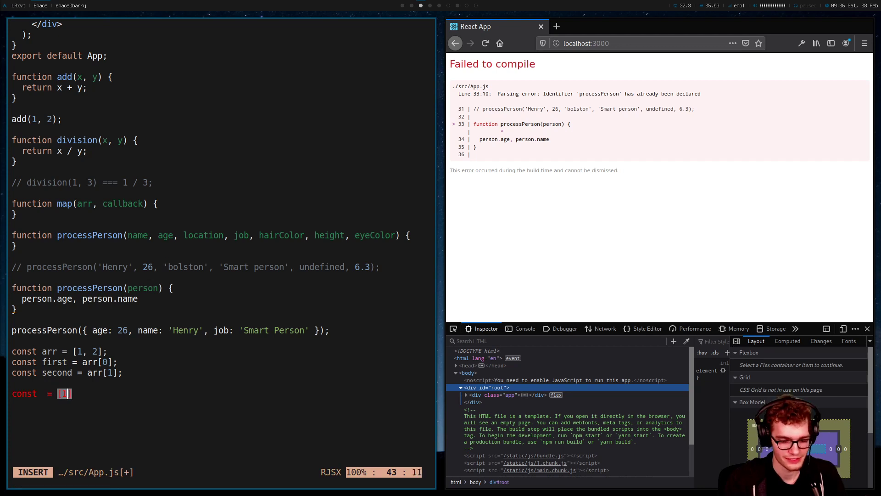
key("Escape")
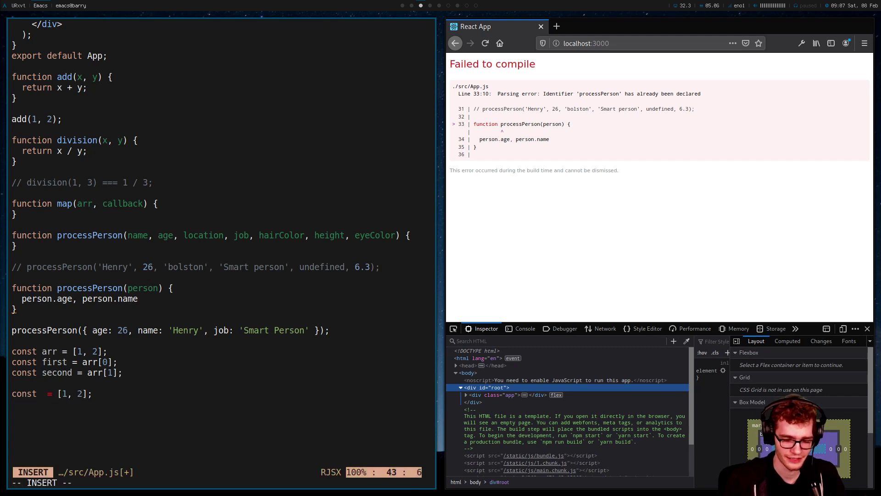
type("arr")
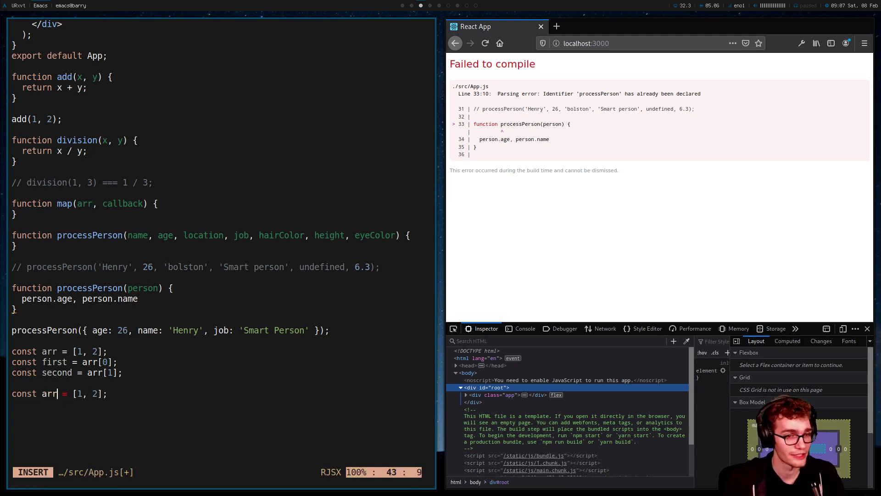
key("Escape")
type("[")
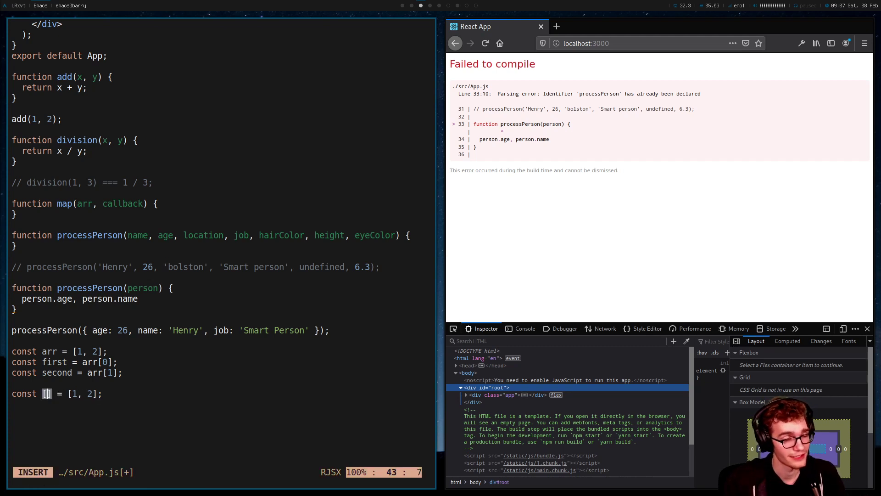
type("first, second")
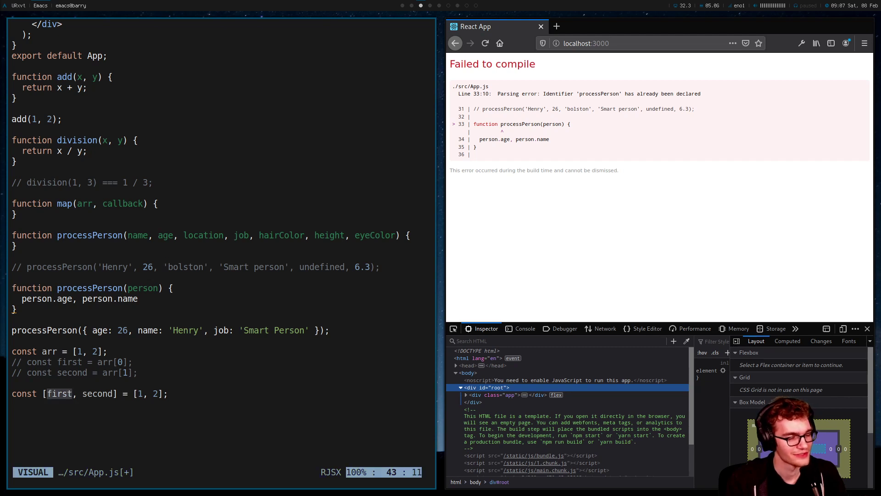
Add the checks first === 1; and second === 2; below the destructuring
key("Escape")
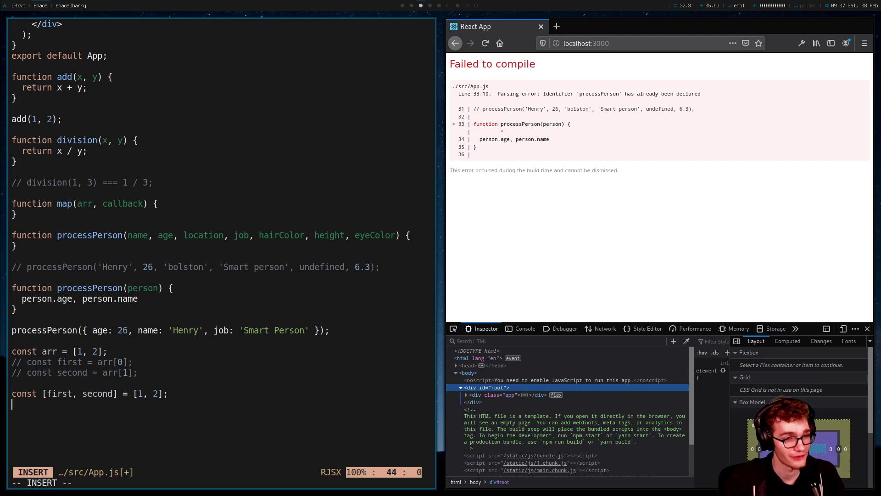
type("first === 1;")
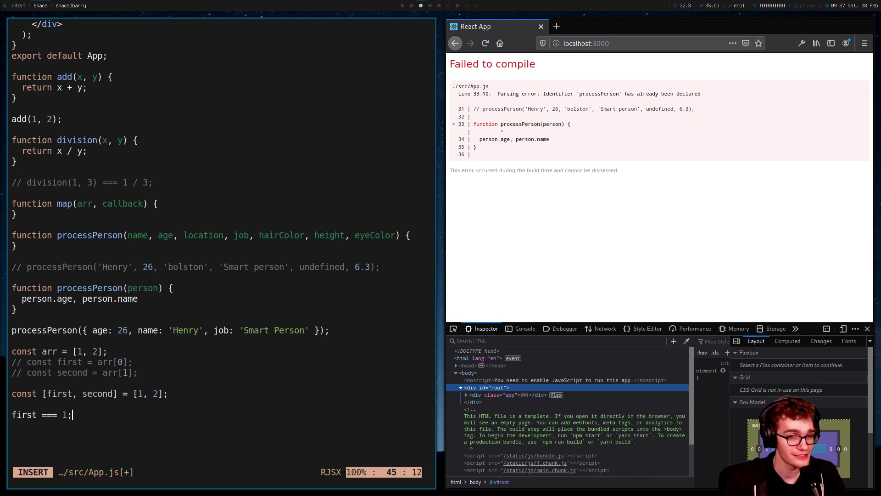
type("secobnd")
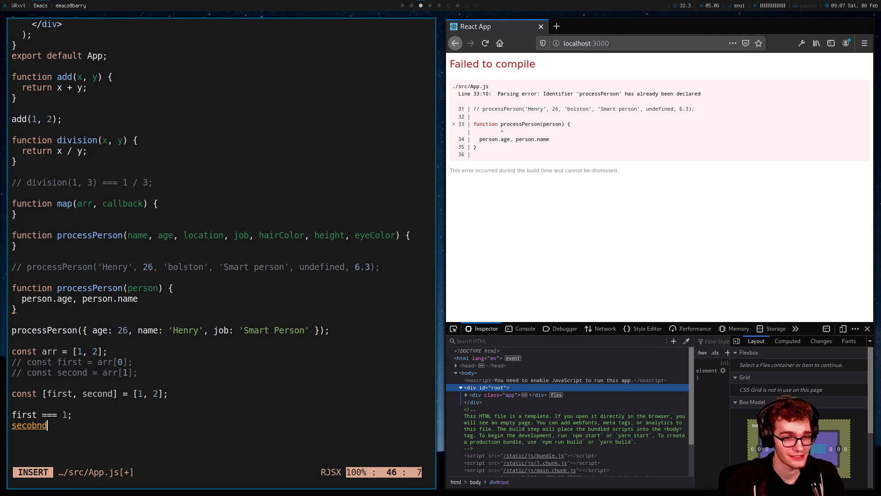
type("second === 2")
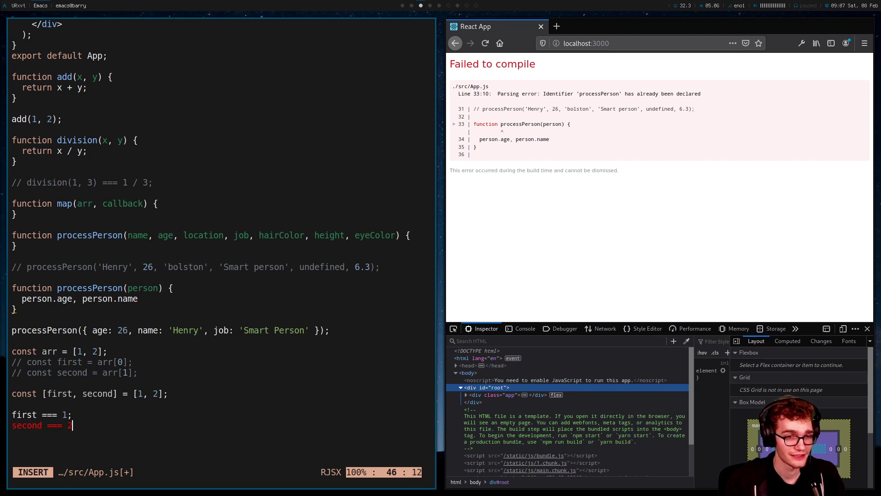
key("Escape")
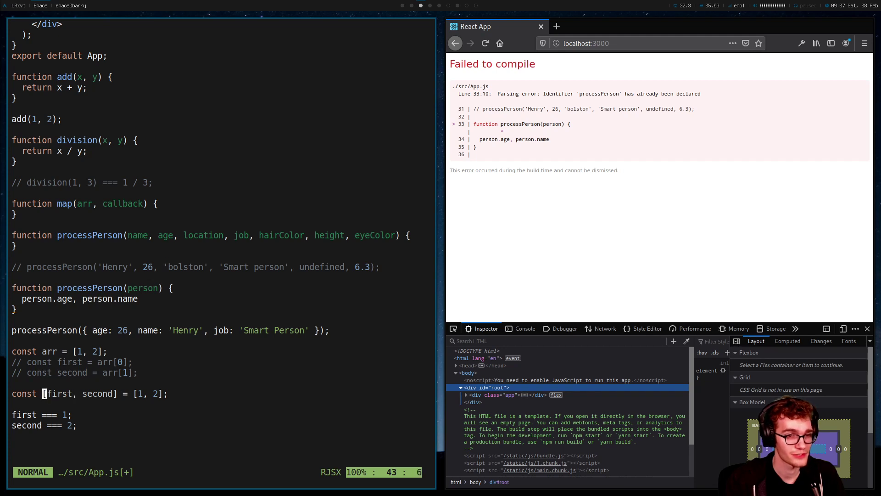
key("v")
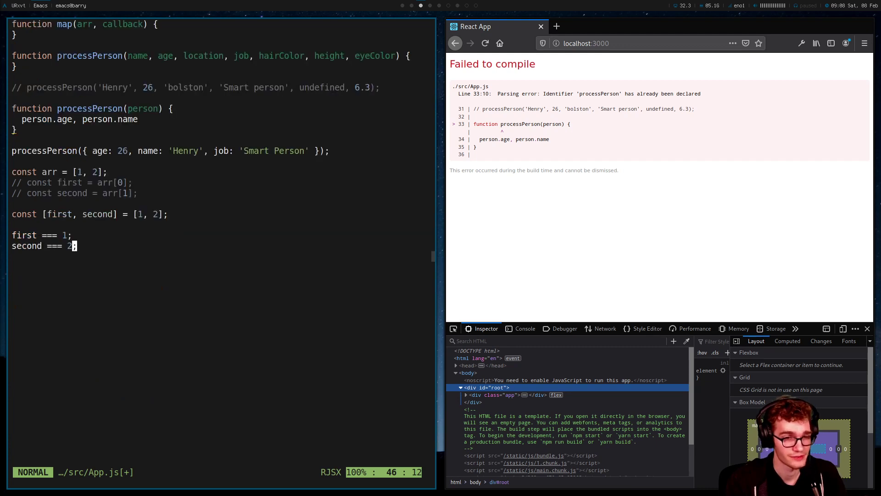
Destructure const { name, age } from an object with name 'Henry' and age 26
type("const {} = {")
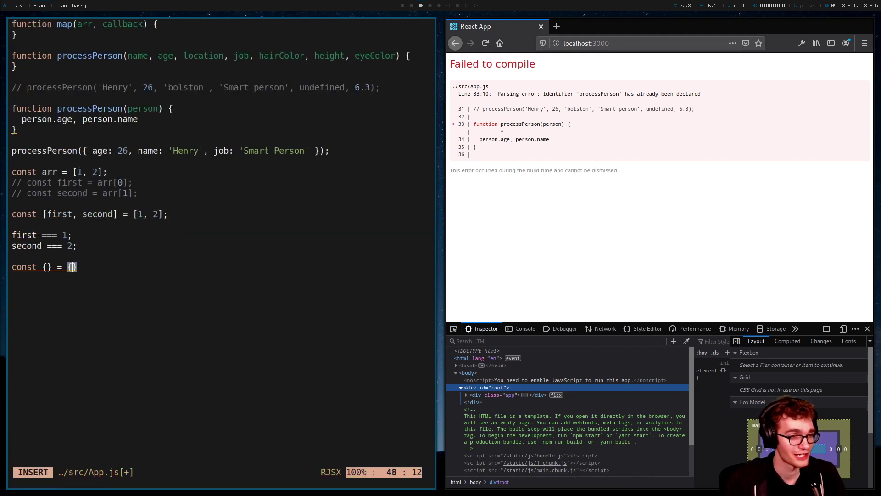
type("name: 'Henry")
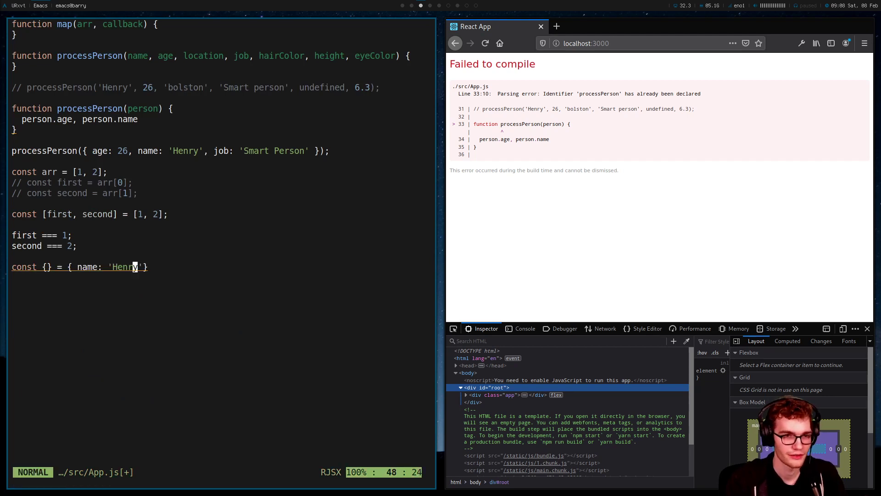
type(", age:")
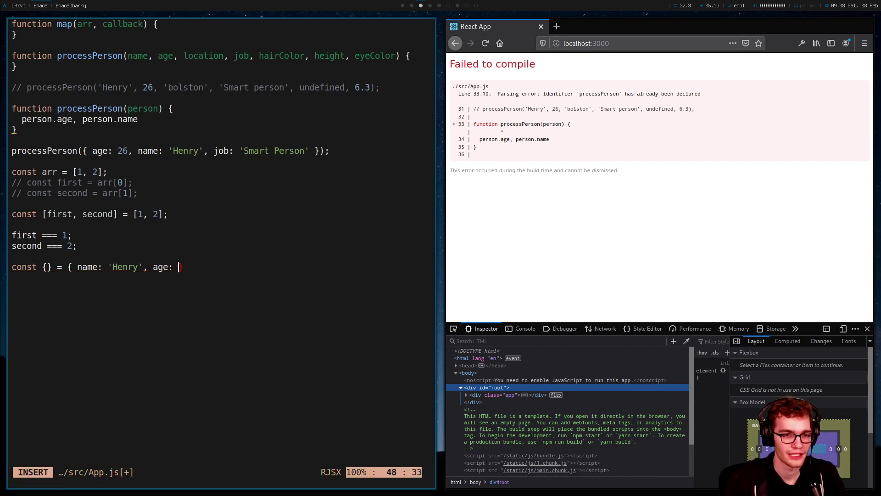
key("Escape")
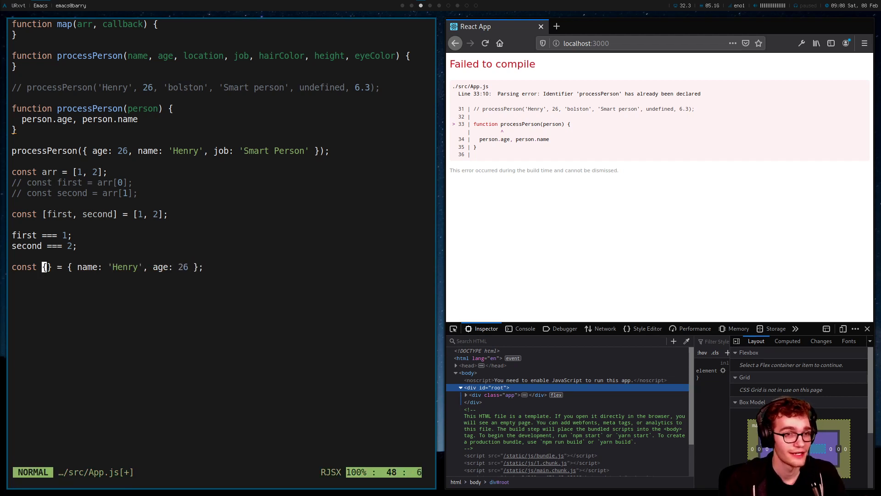
key("i")
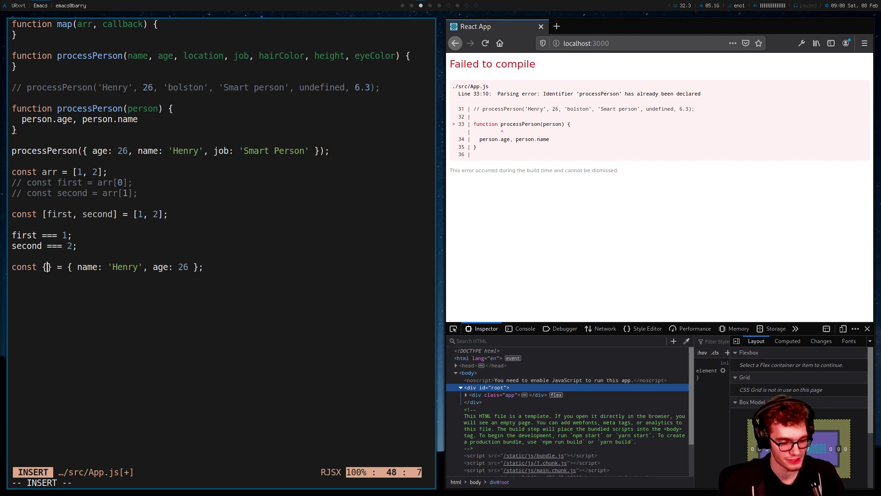
type("name, age")
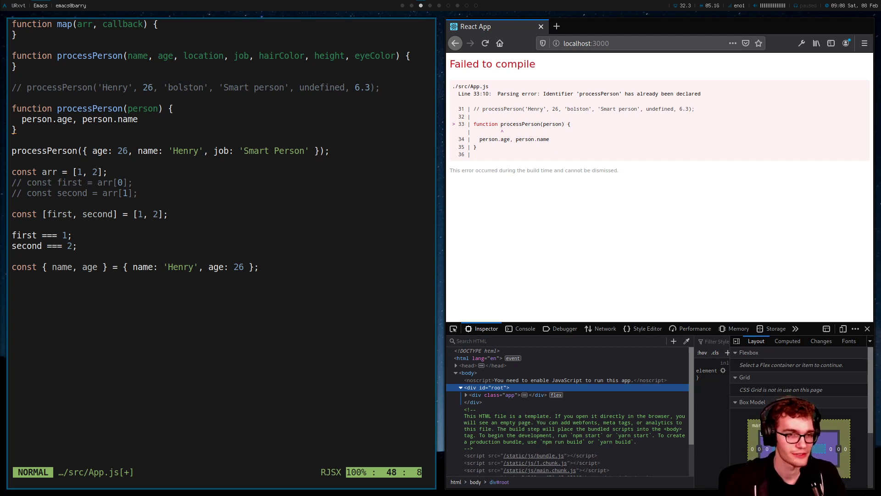
Move name after age so the pattern reads { age, name }
key("v")
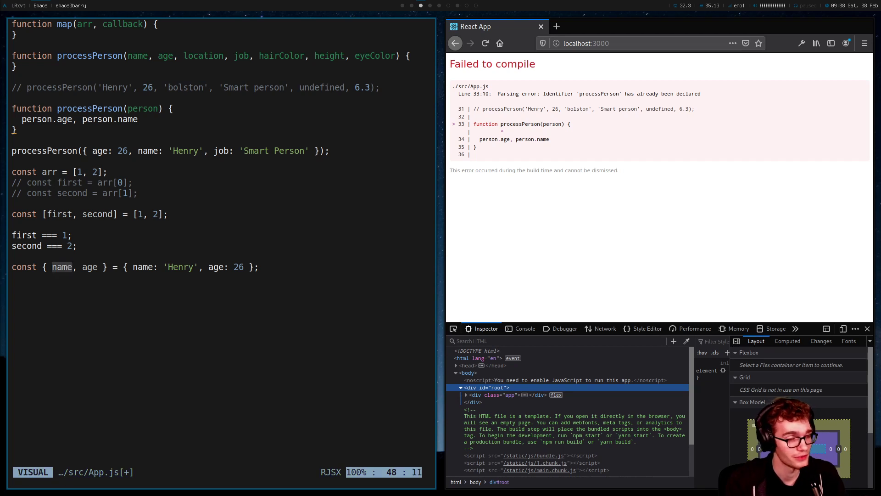
key("Escape")
type("name === 'Henry';")
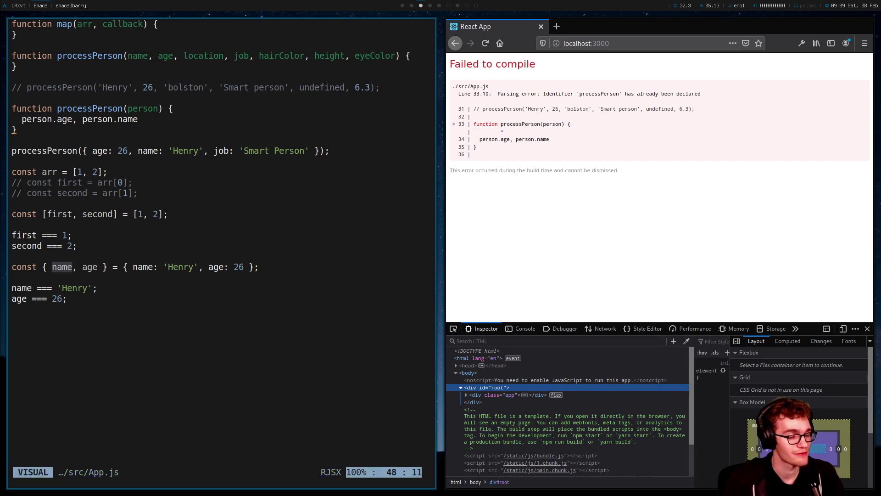
key("Escape")
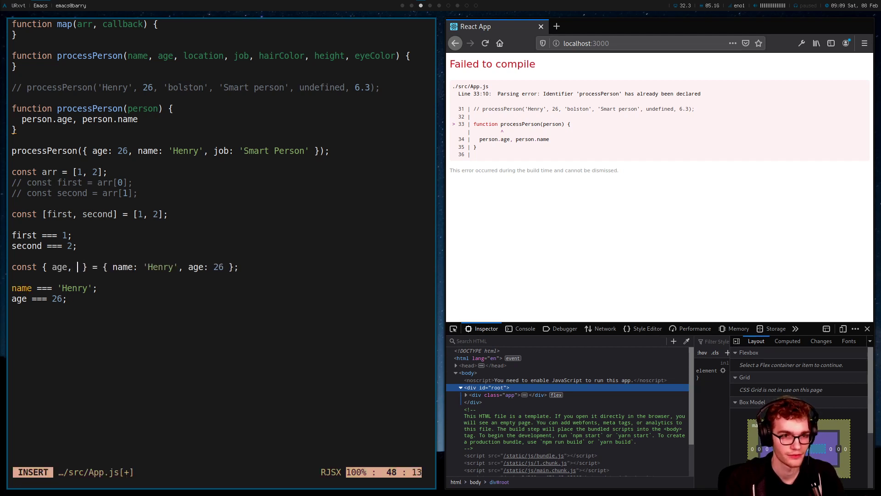
type("name")
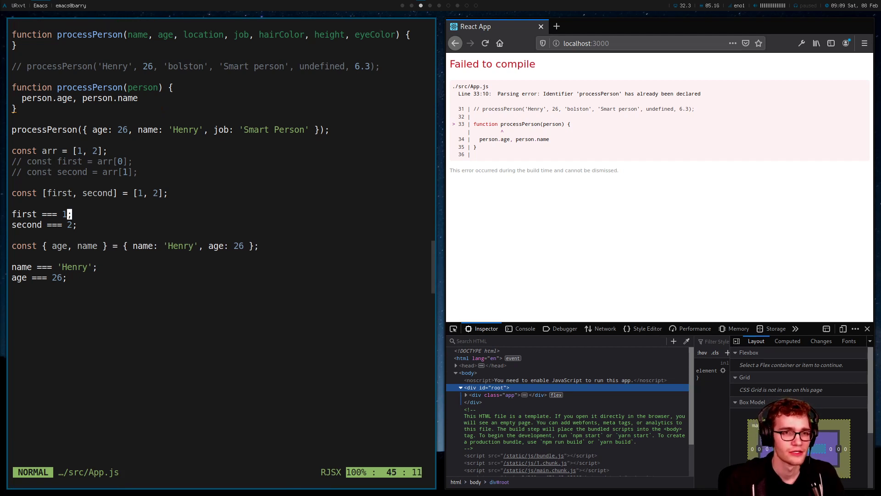
Write const { name, age, job, hairColor, location, eyeColor, height } = person inside processPerson
scroll("down", 3)
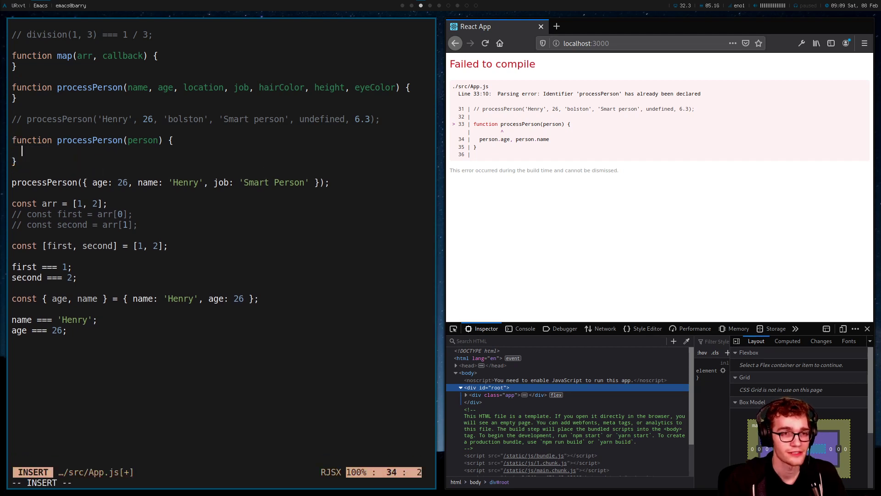
type("const {  } = person;")
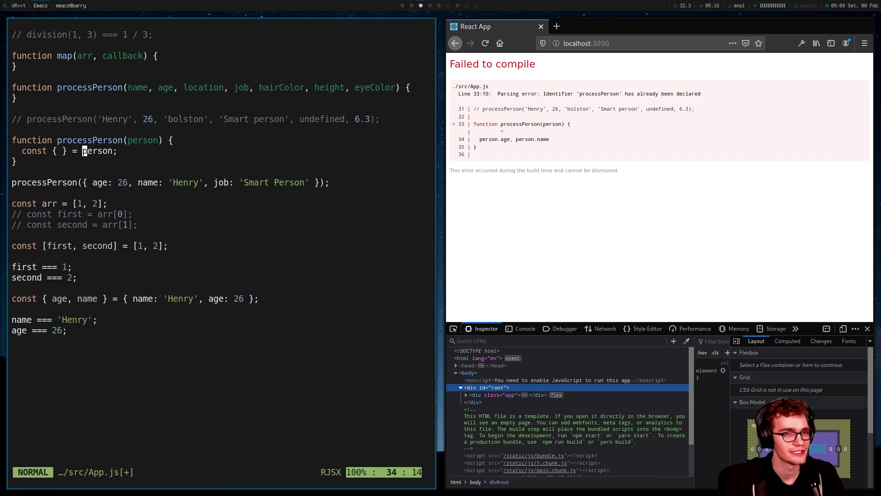
type("name,")
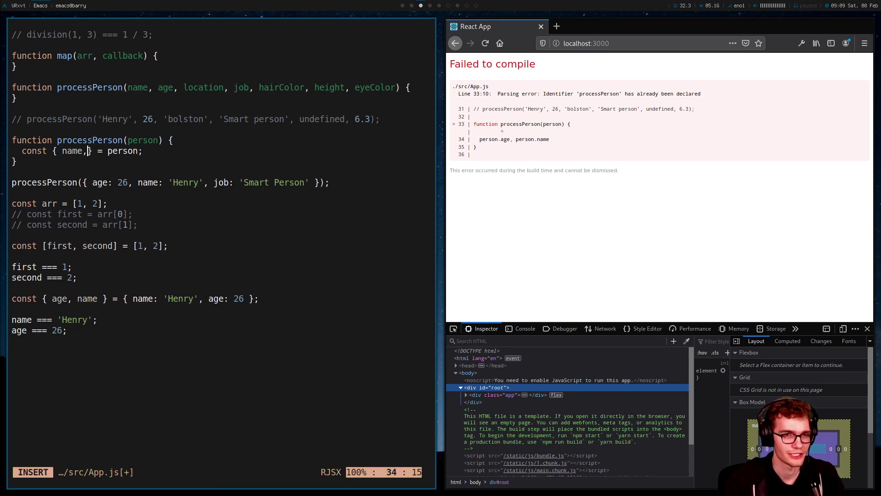
type(", age, job, hairColor,")
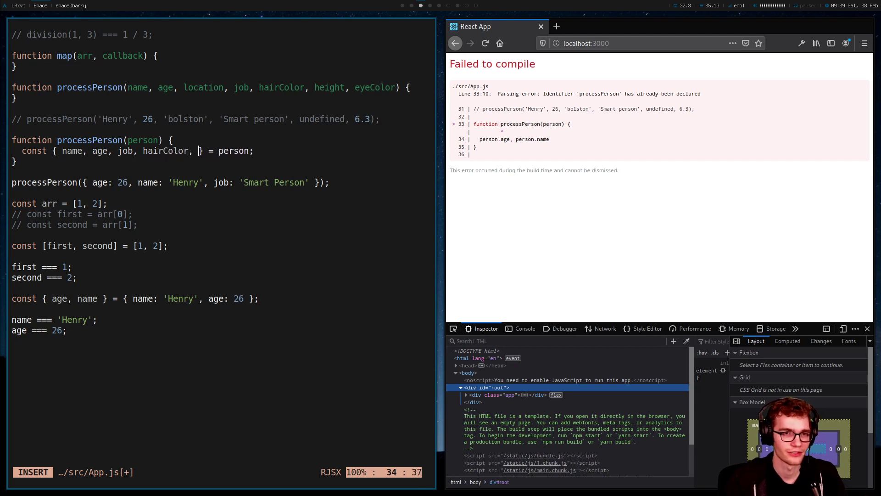
type("location, eyeColor")
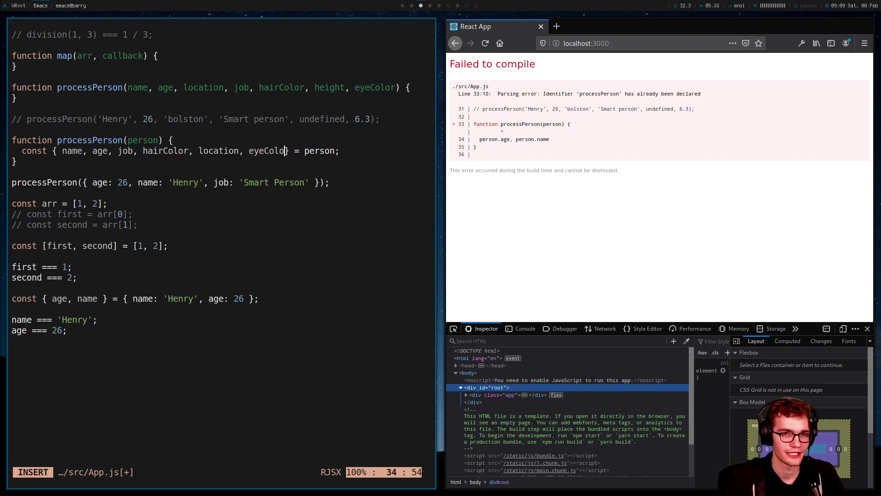
type(", height")
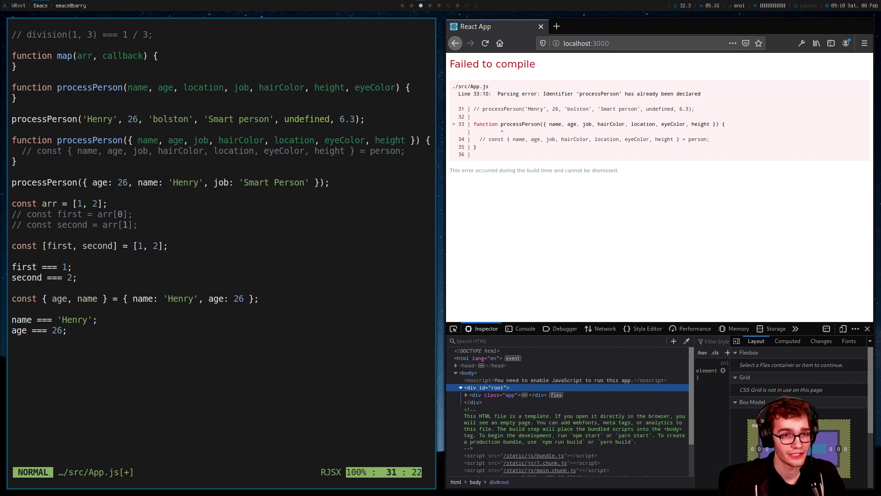
Comment out the positional processPerson('Henry', ...) call and review the destructured name, age, job parameters
key("V")
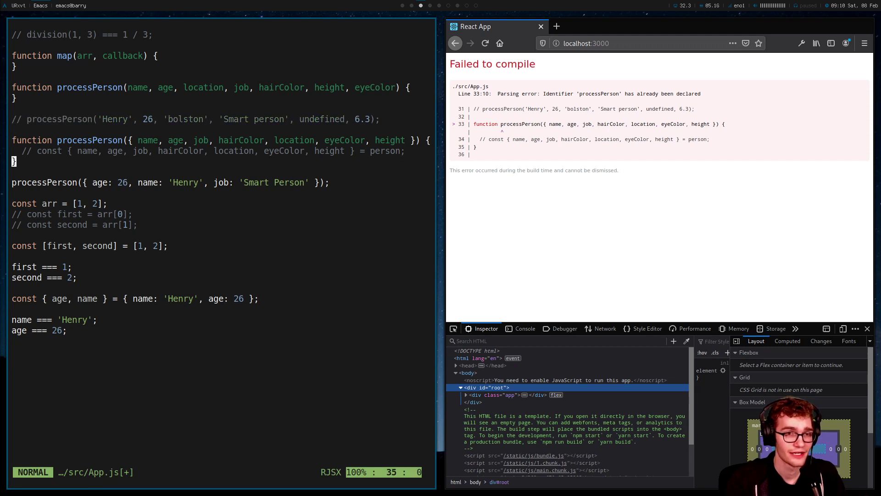
key("V")
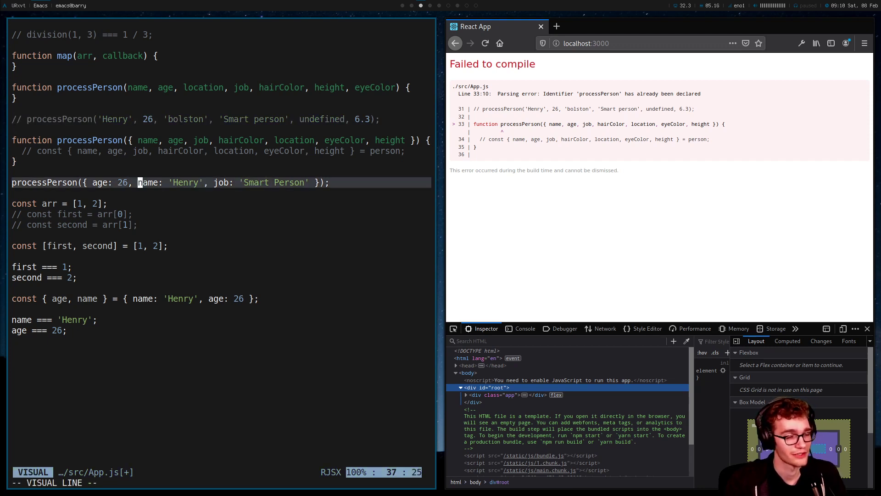
key("Escape")
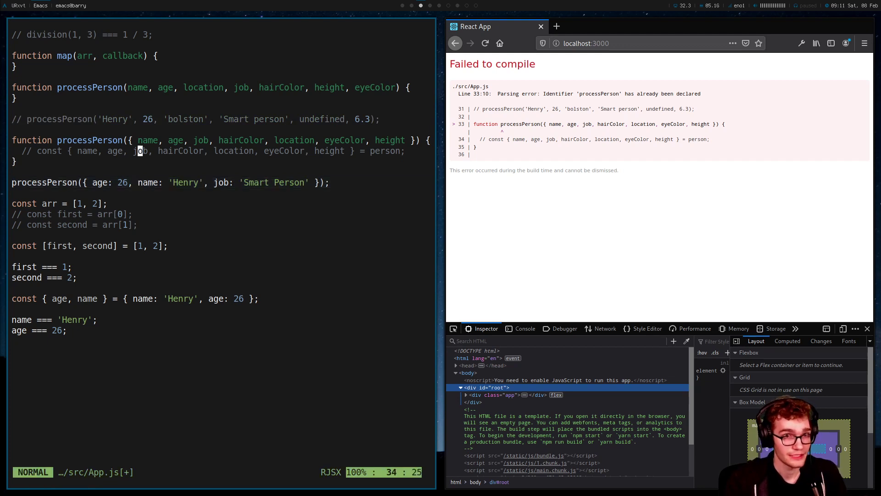
key("V")
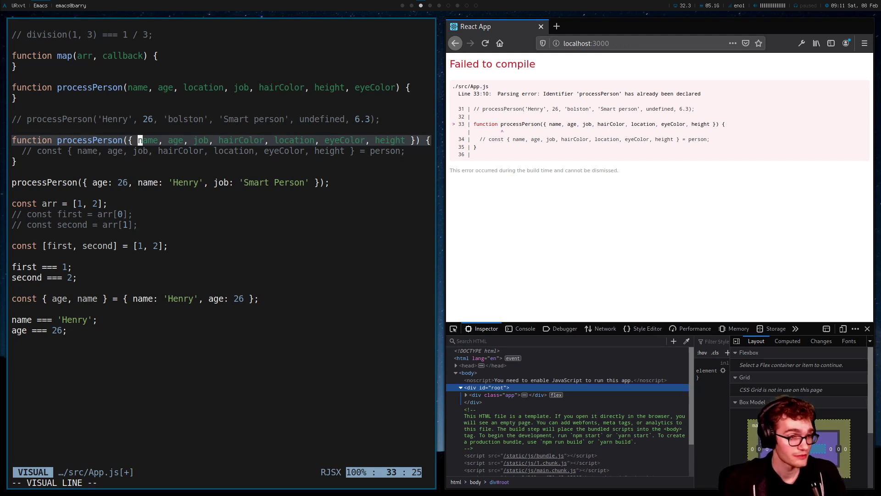
key("Escape")
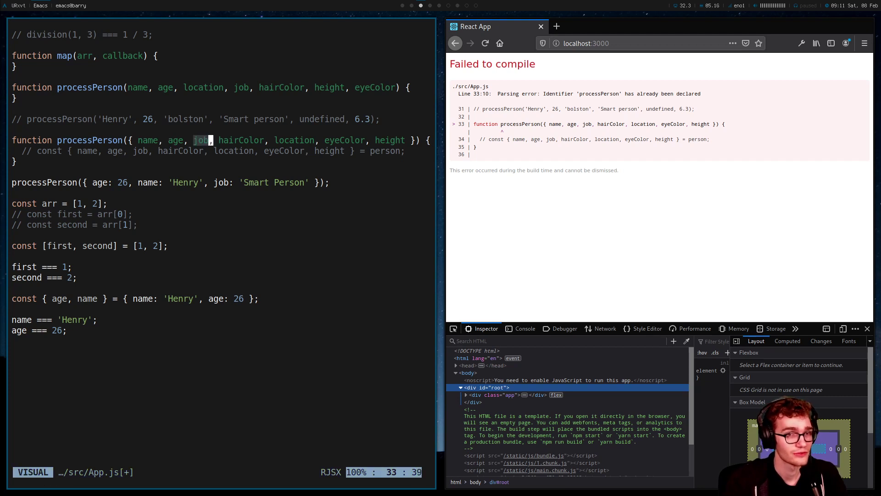
key("Escape")
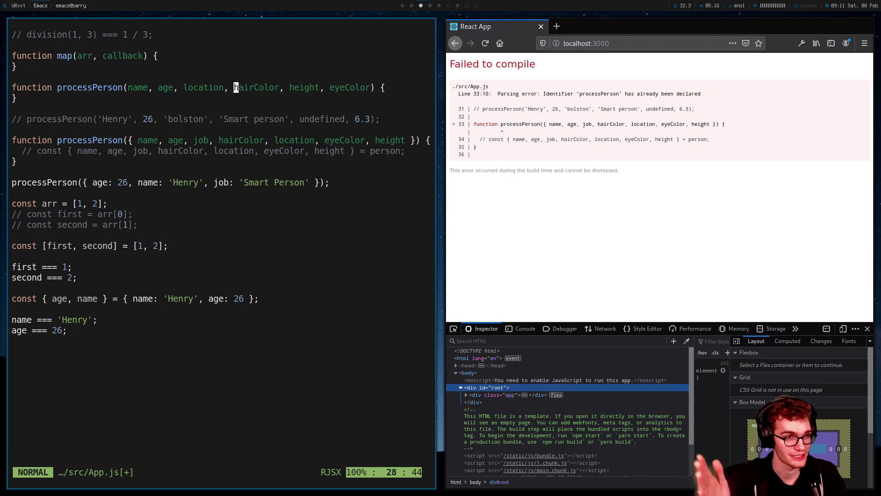
type("job,")
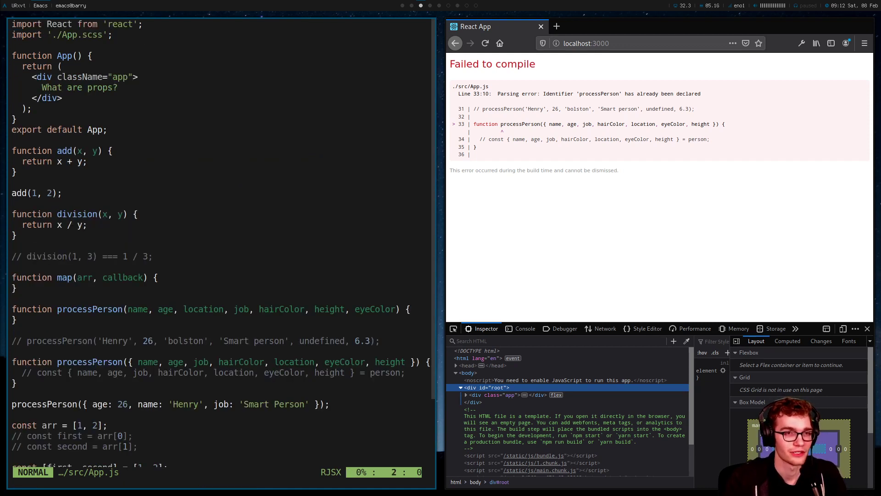
Define const Person = () => { return (<div>Person</div>); }; below the export
type("con")
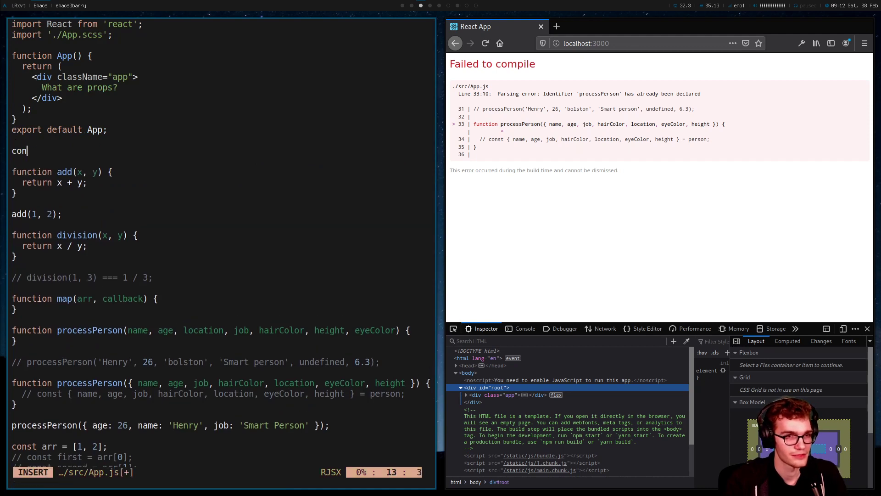
type("st Person =")
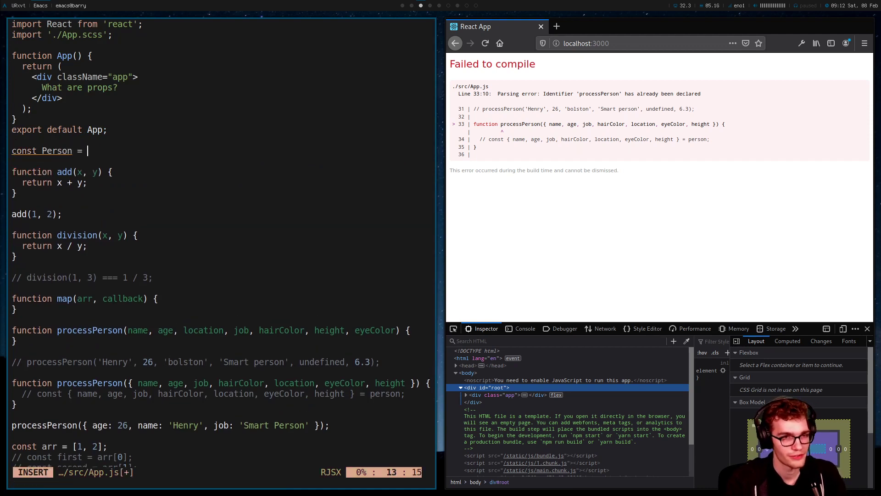
type("() => {")
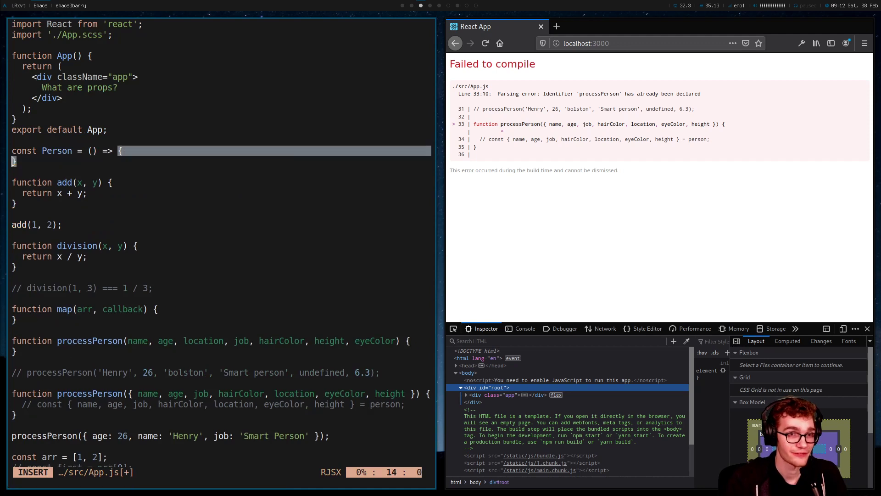
type("return (")
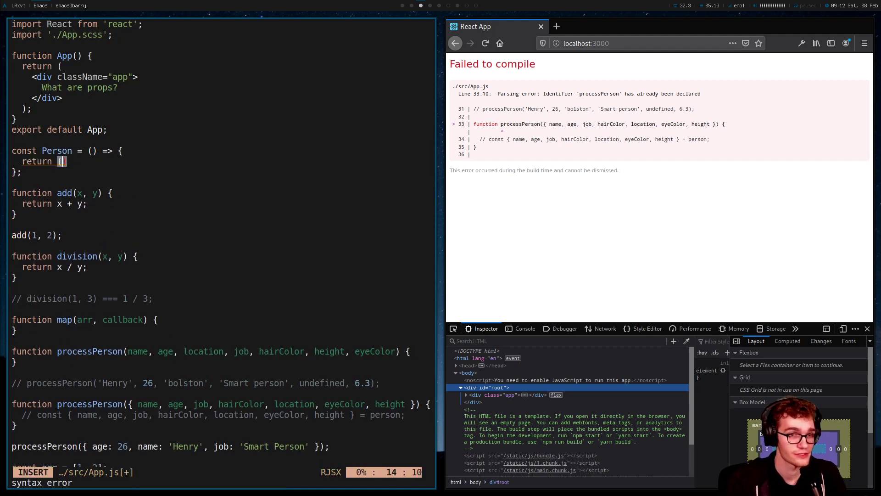
type("<div></div>")
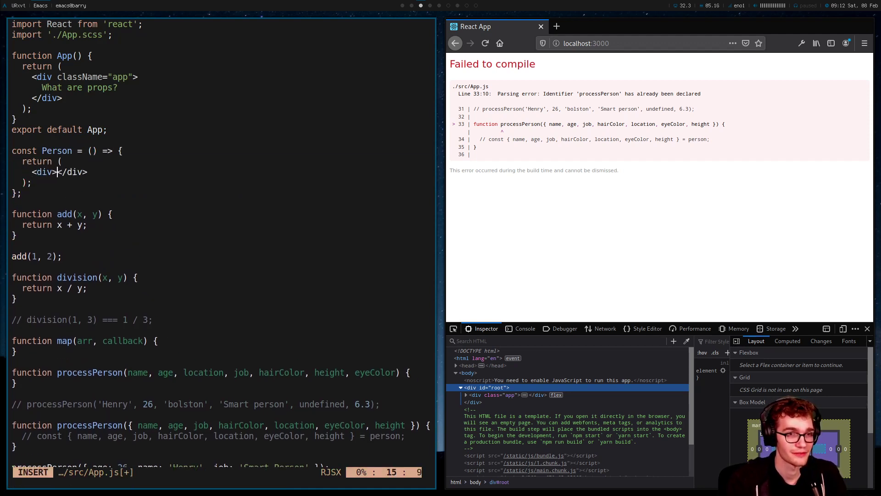
type("Person")
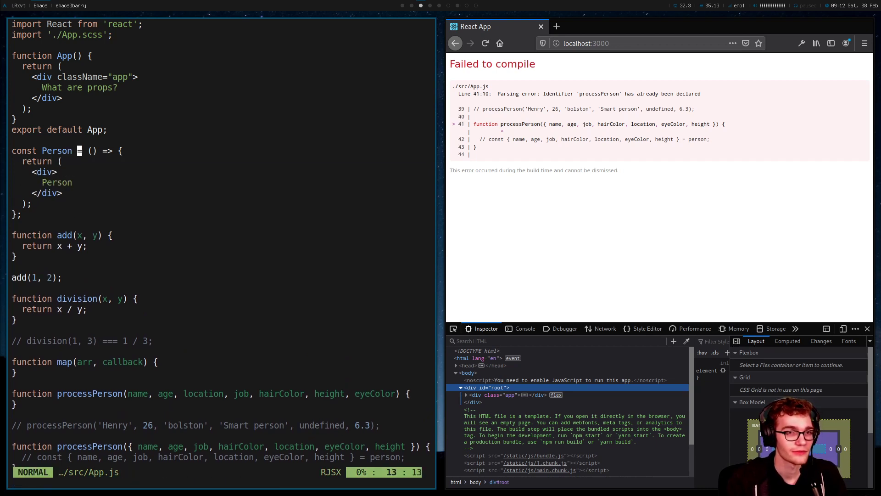
Give Person a props parameter and comment out the earlier example functions so the page compiles
type("props")
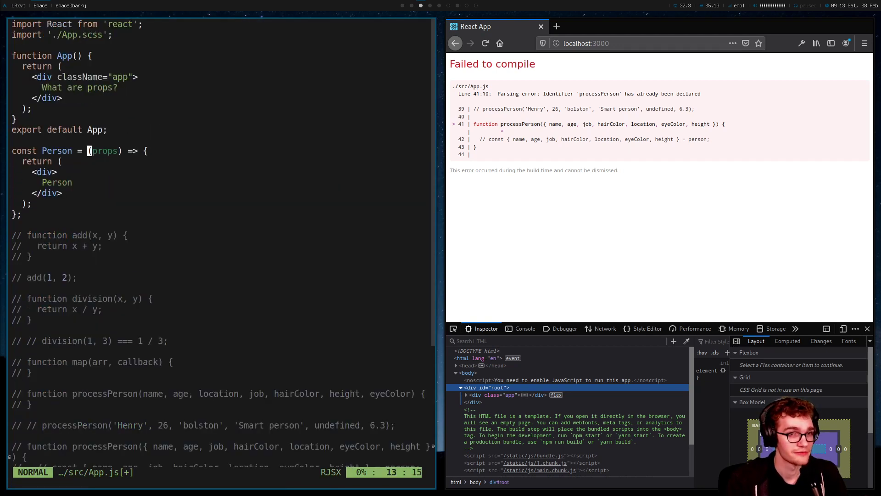
type("ar")
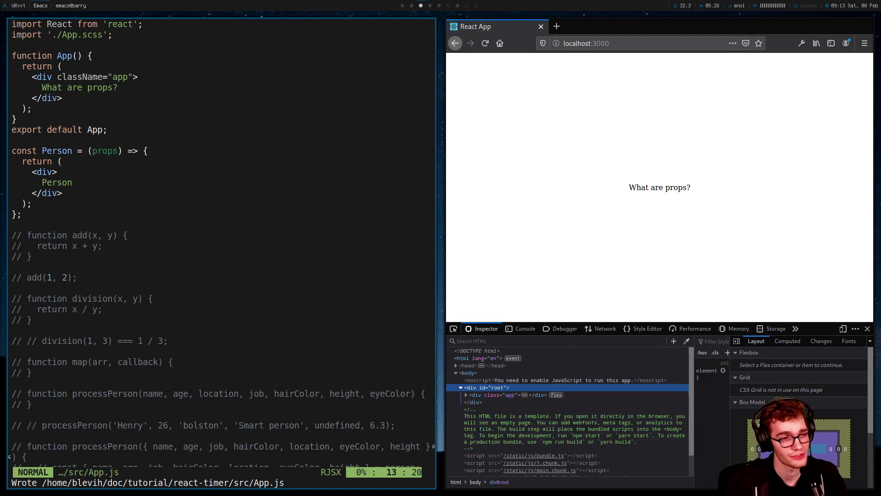
type("c")
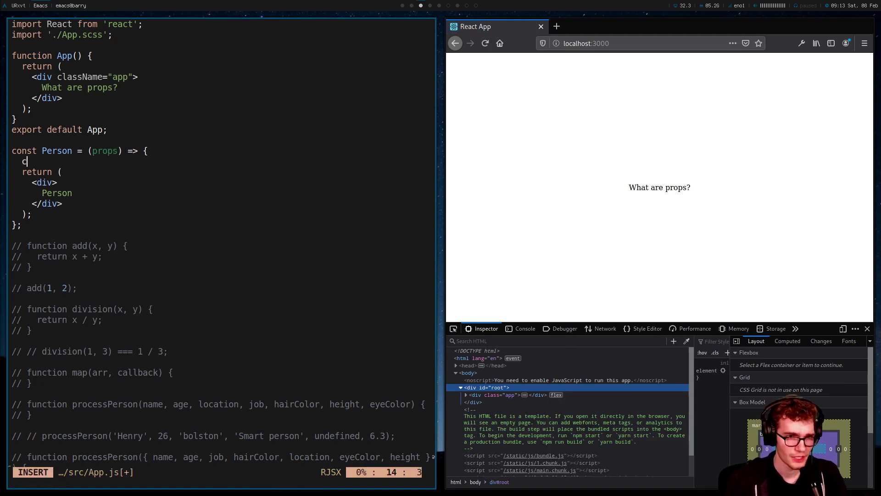
Add console.log('Person props', props) in Person, render <Person /> in App, and show the browser console
type("onsole.log()")
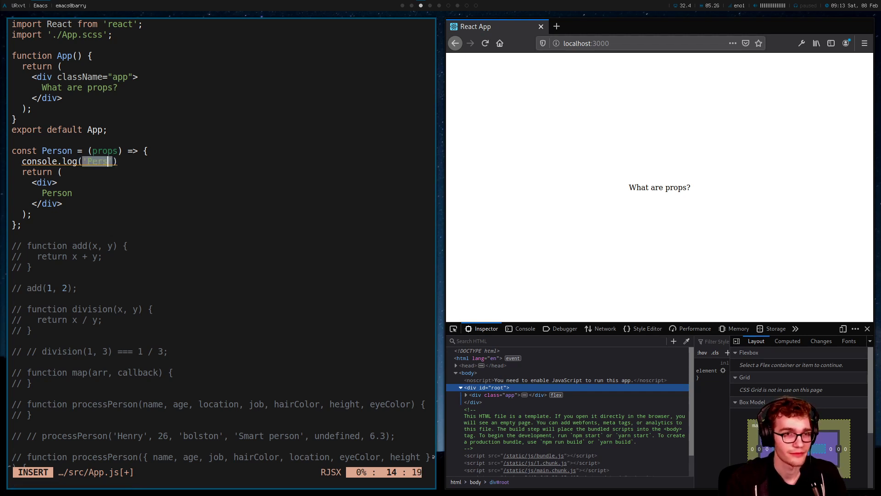
type("props")
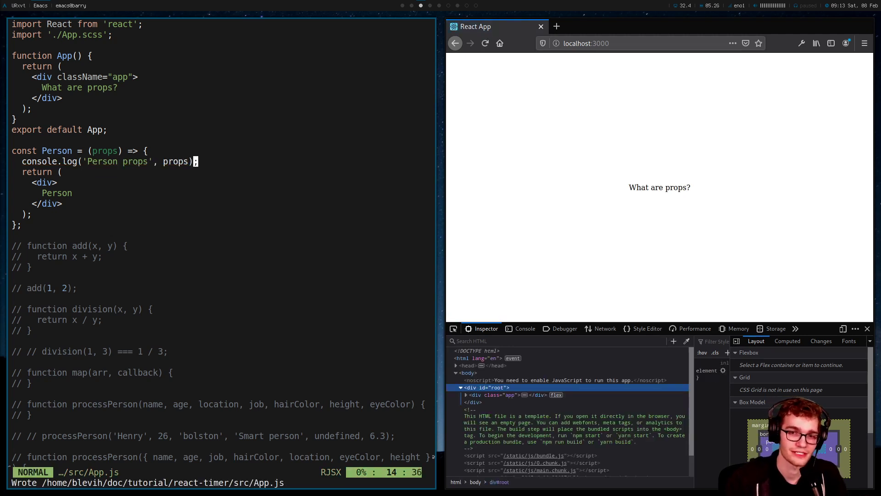
left_click(525, 328)
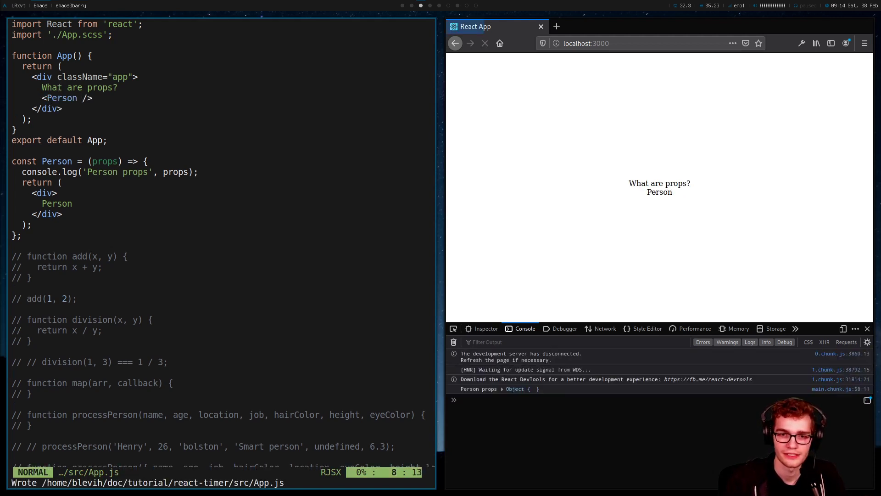
Pass name="Henry" and age={26} to the <Person /> element and save App.js
left_click(484, 43)
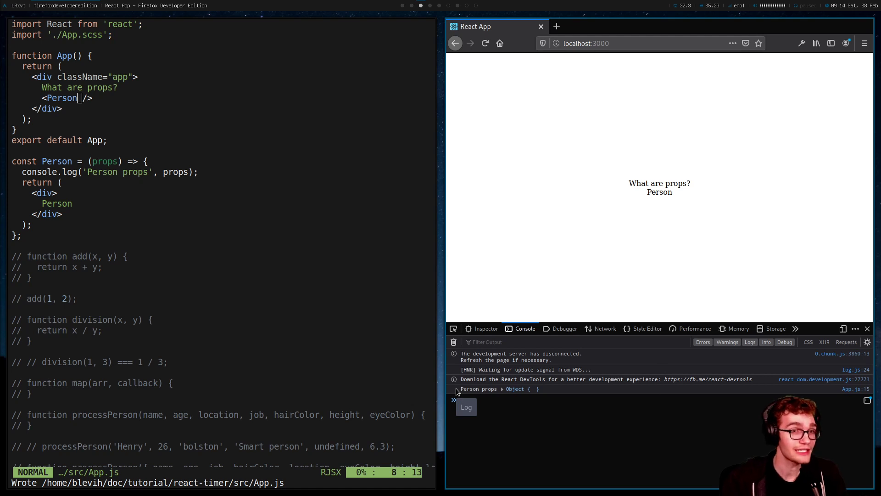
type("name=\"Henry\" age=")
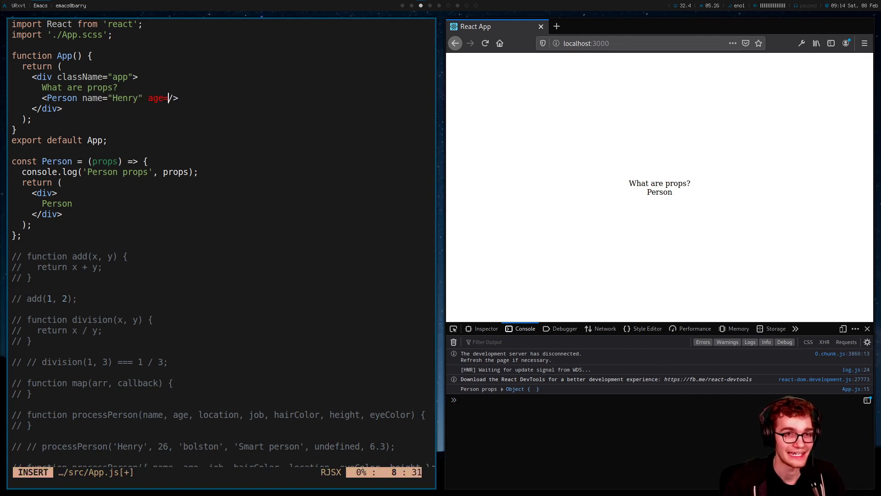
type("{26}")
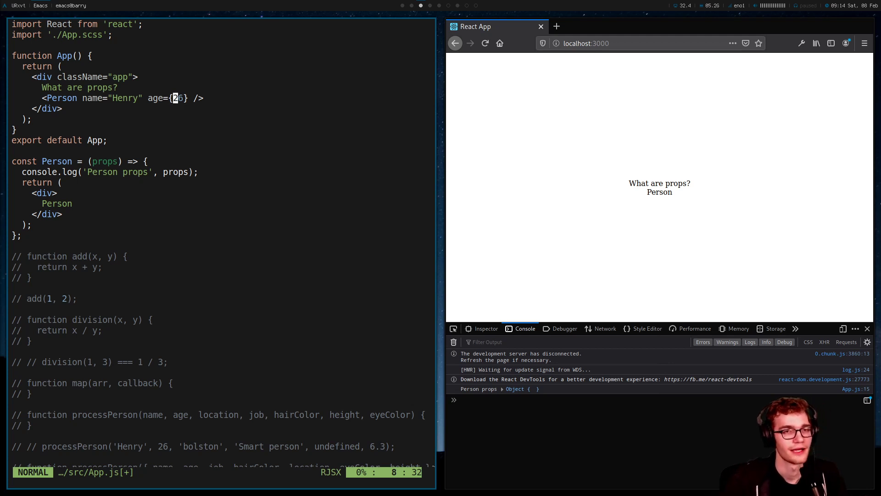
key("v")
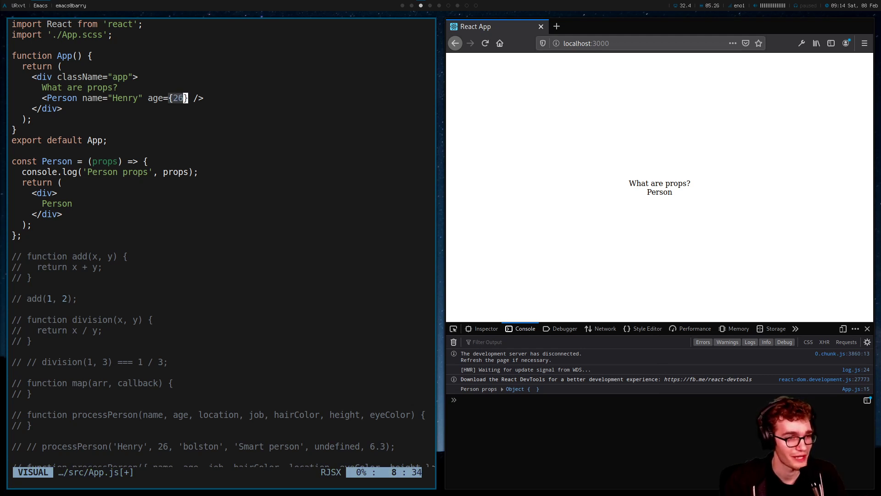
key("Escape")
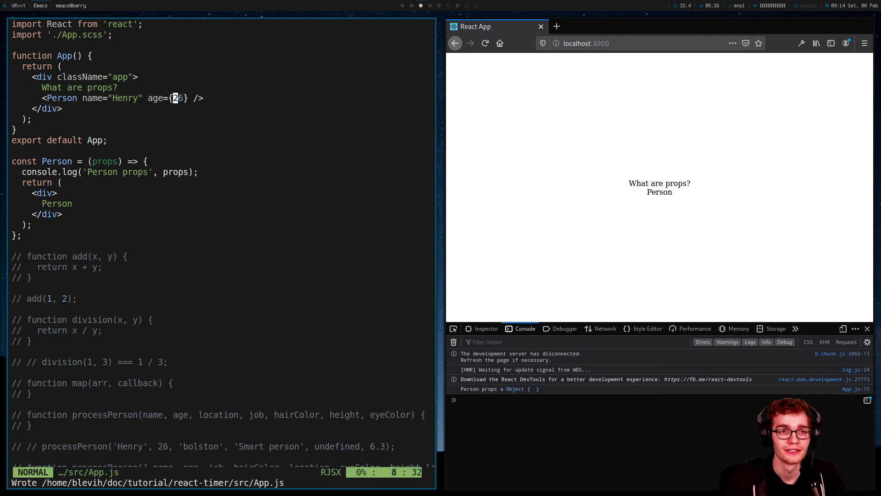
Expand the logged Person props object in the console to show name Henry and age 26, then return to the editor
left_click(501, 389)
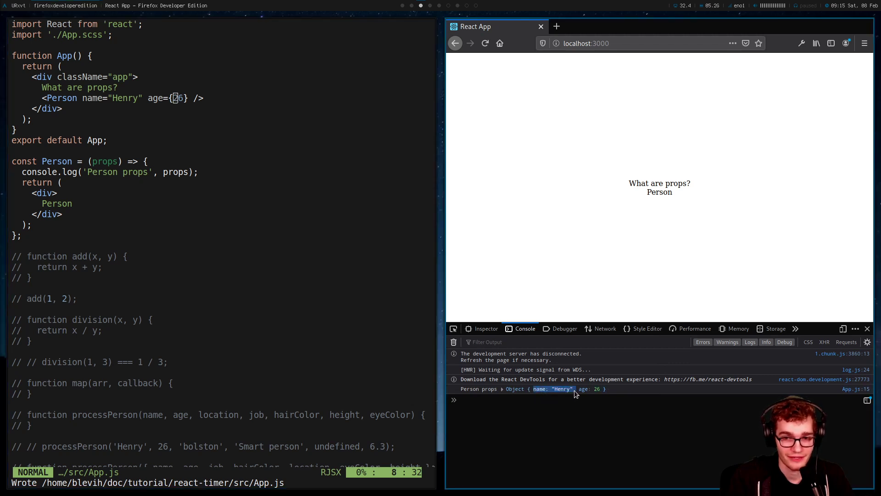
left_click(502, 388)
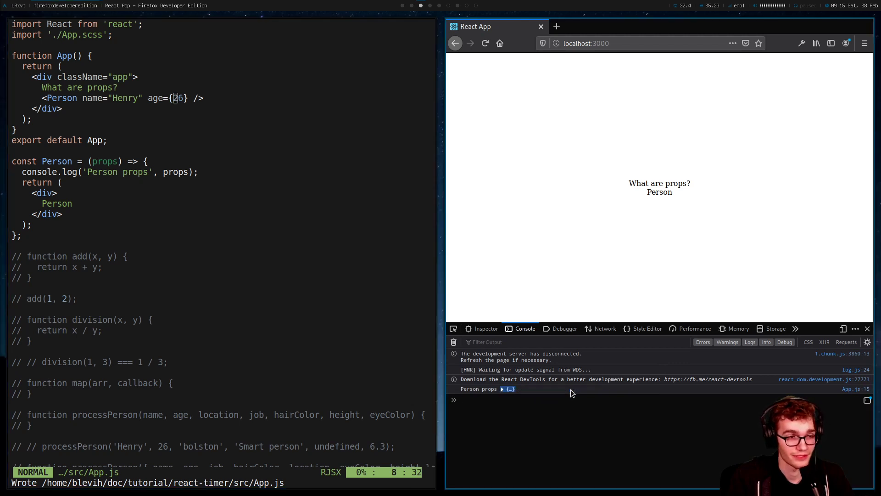
left_click(502, 388)
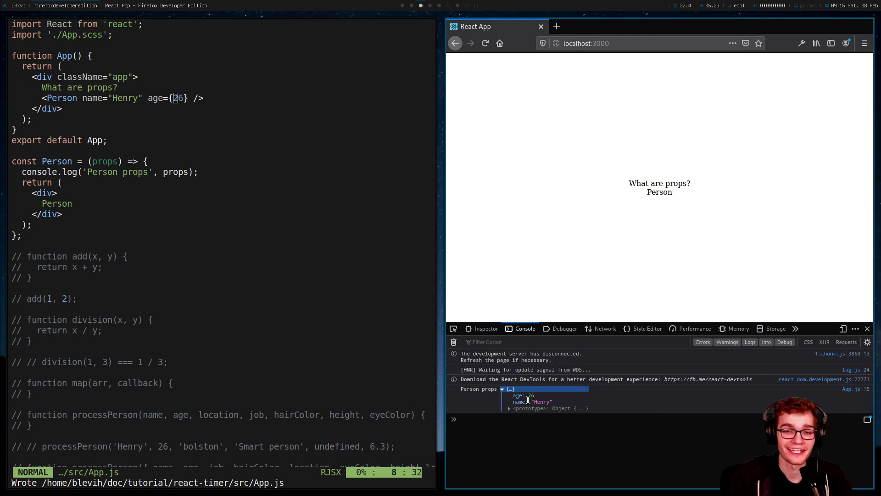
left_click(540, 401)
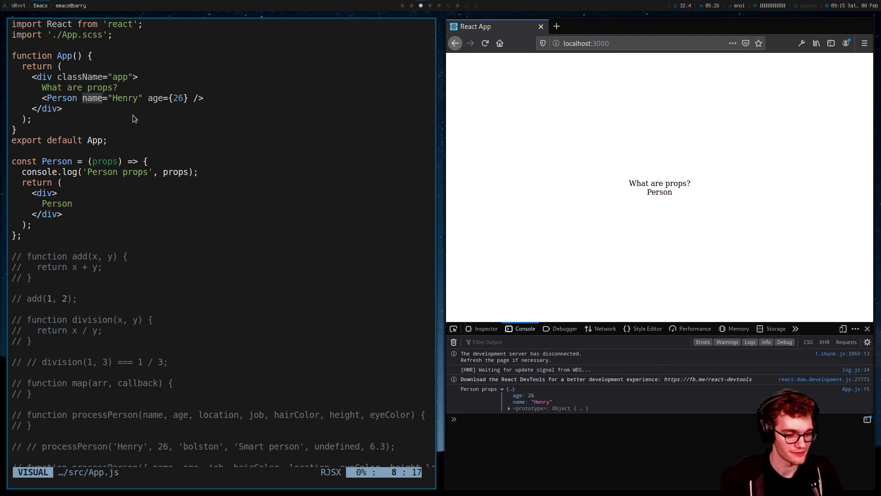
key("Escape")
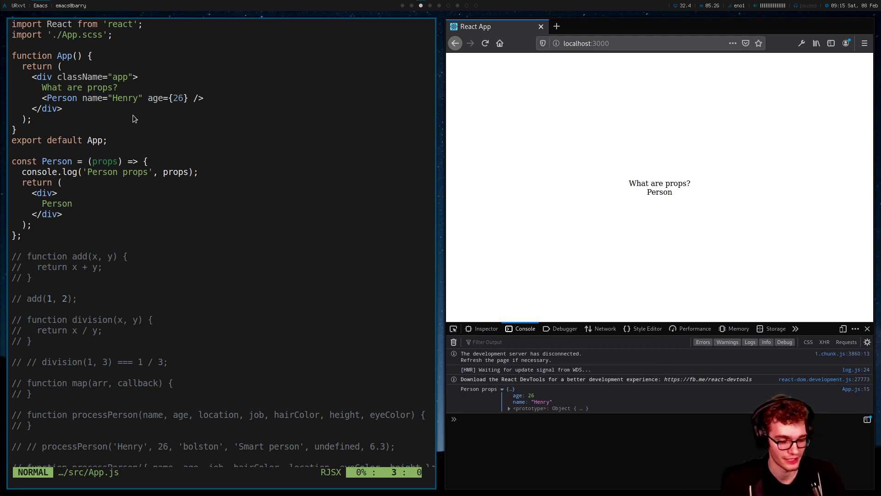
Write reference lines const variable = 'value';, { keyName: 'value' } and propName='value' above App
type("const variabl")
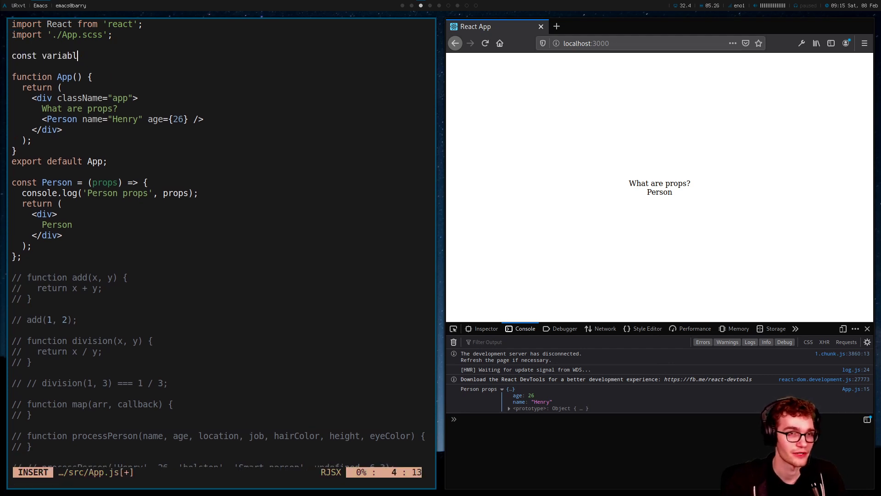
type("e =")
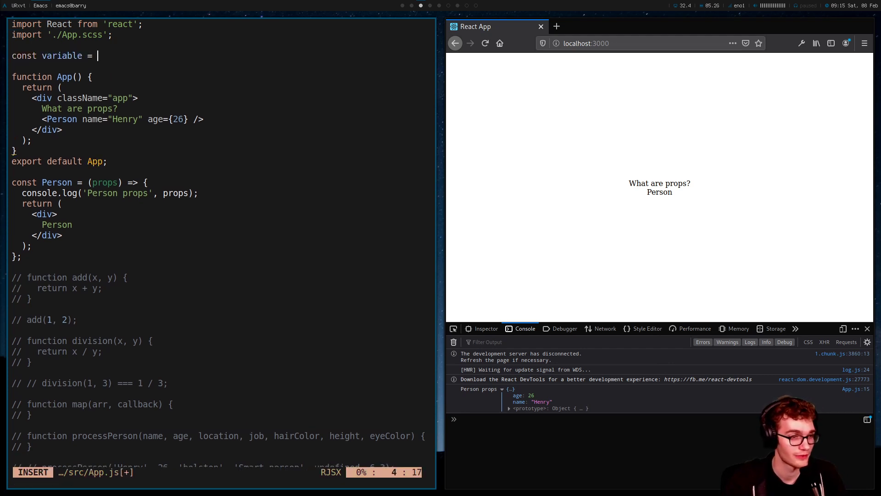
type("'value';")
type("{")
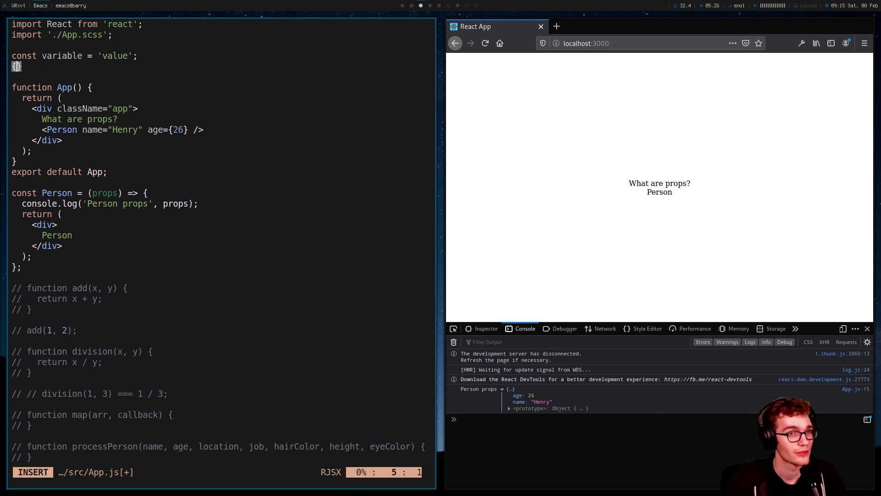
type("keyName: 'value")
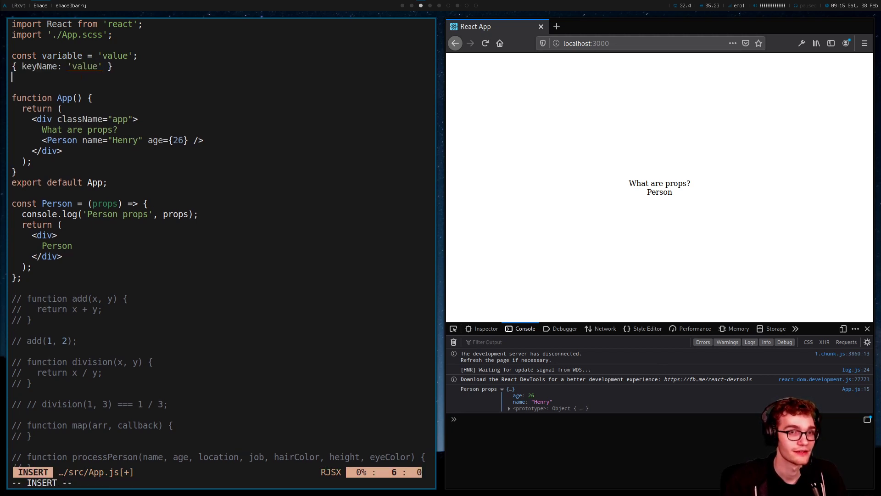
type("propName='val")
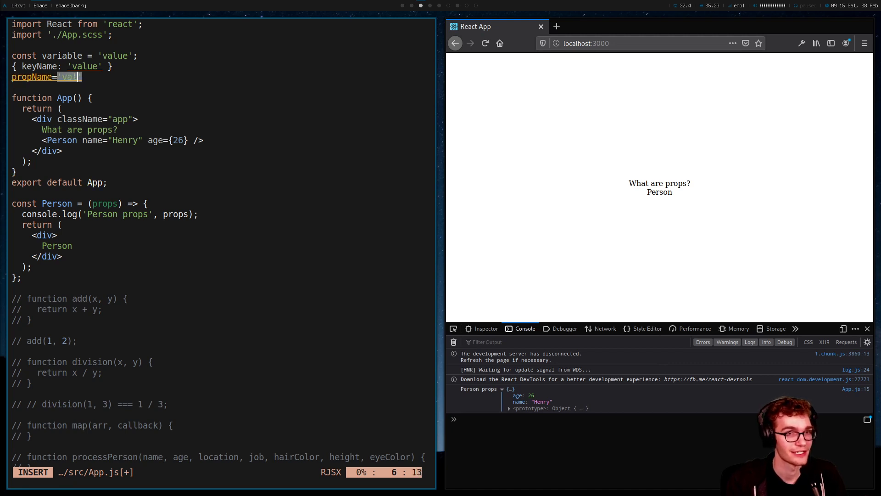
key("Escape")
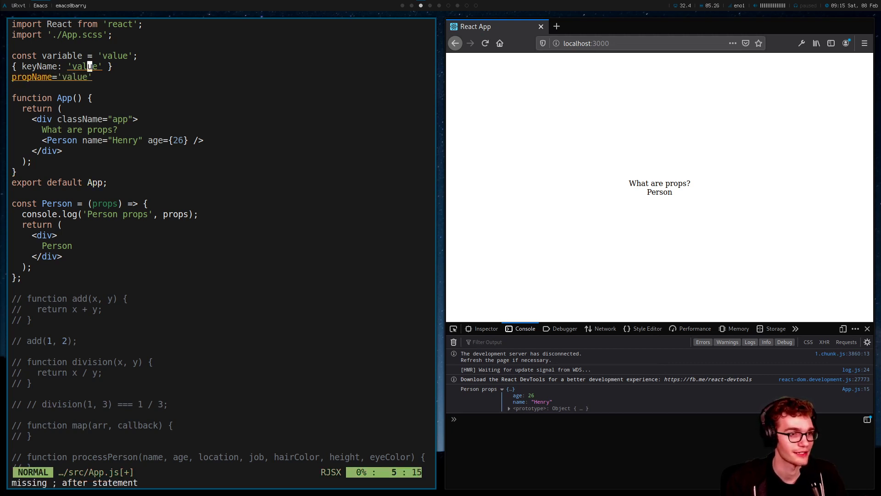
Comment out the three reference lines and open a new line below the props log in Person
key("v")
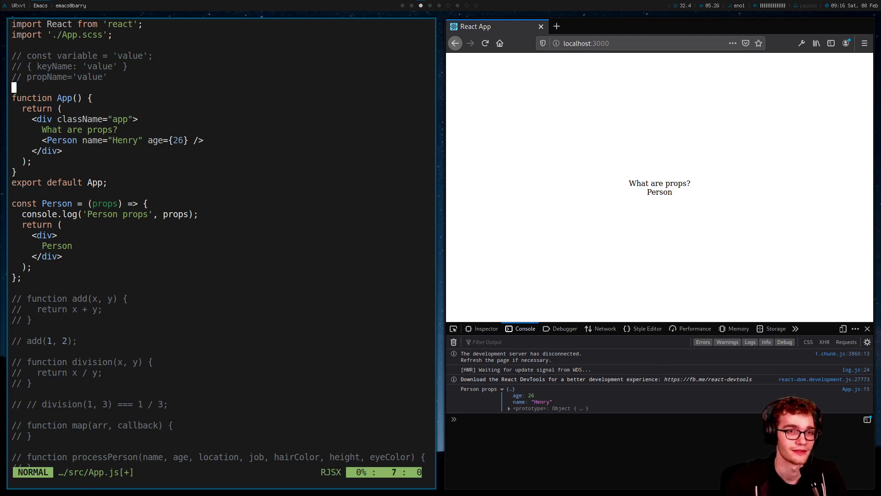
key("v")
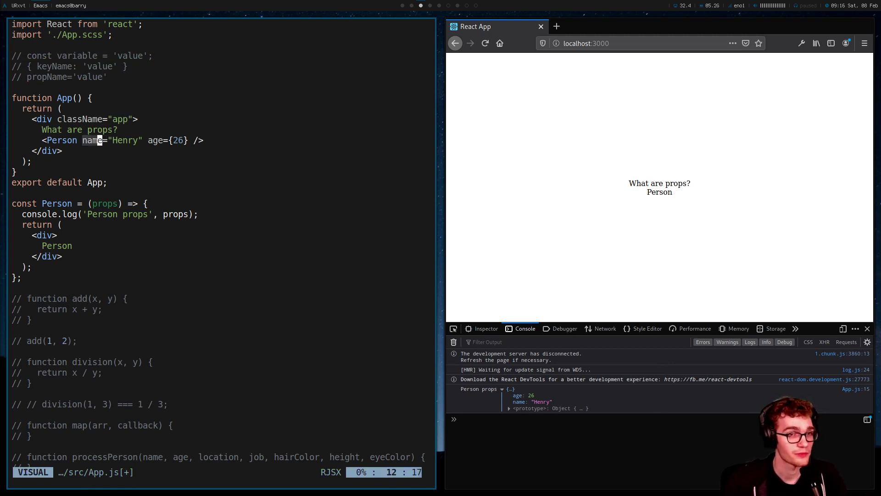
key("Escape")
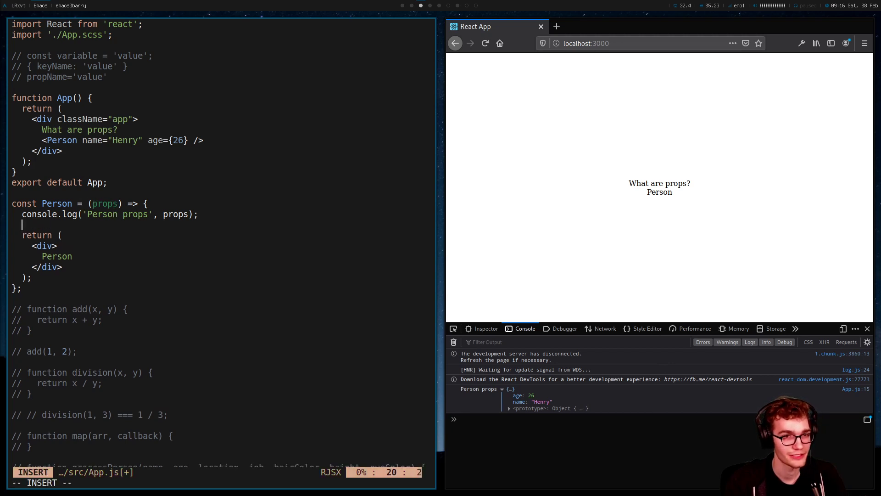
type("props.")
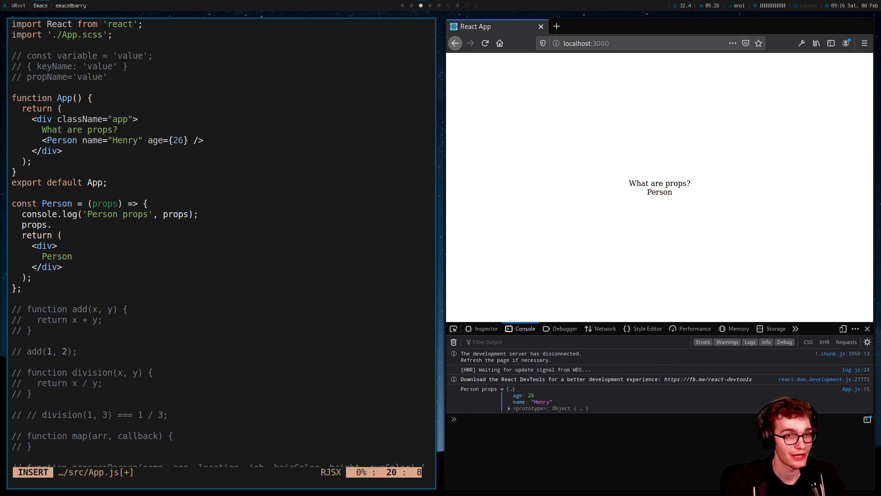
type("name")
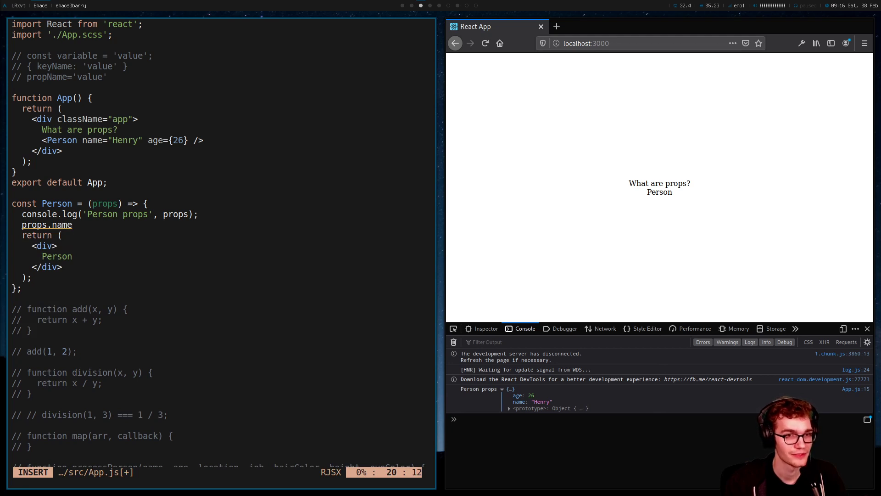
type("=== 'Henry';")
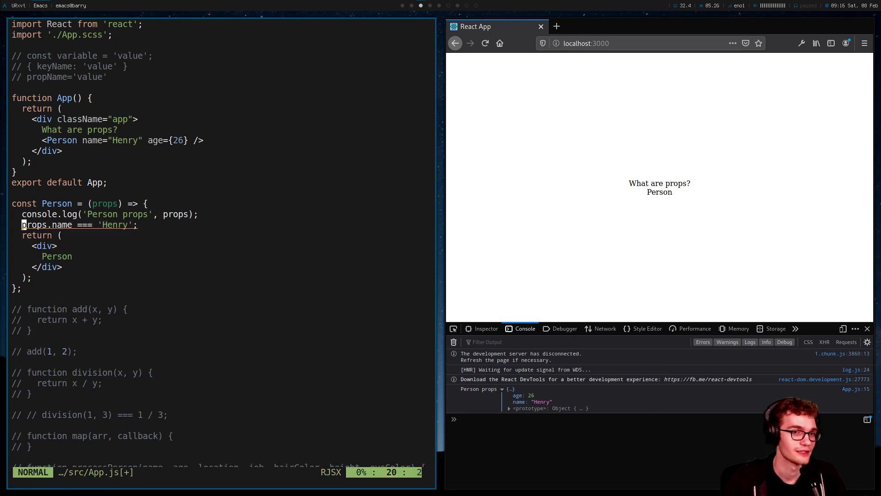
key("v")
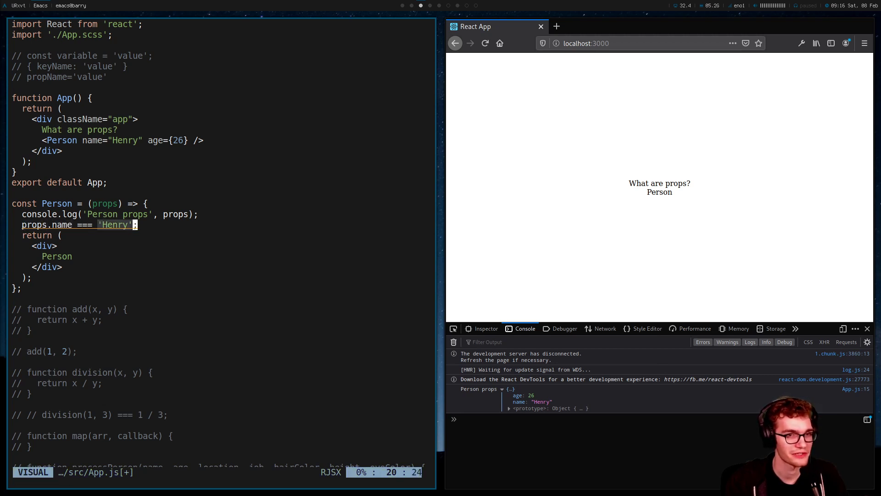
key("escape")
type(" name:")
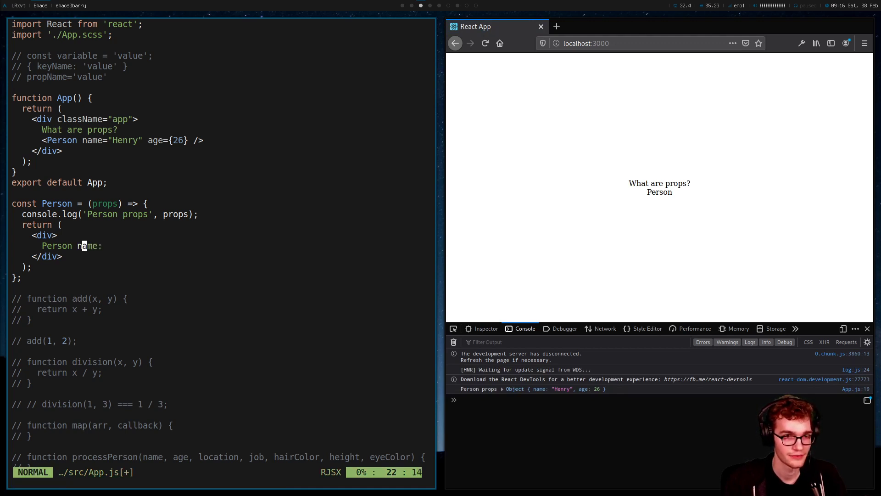
type("{props.name")
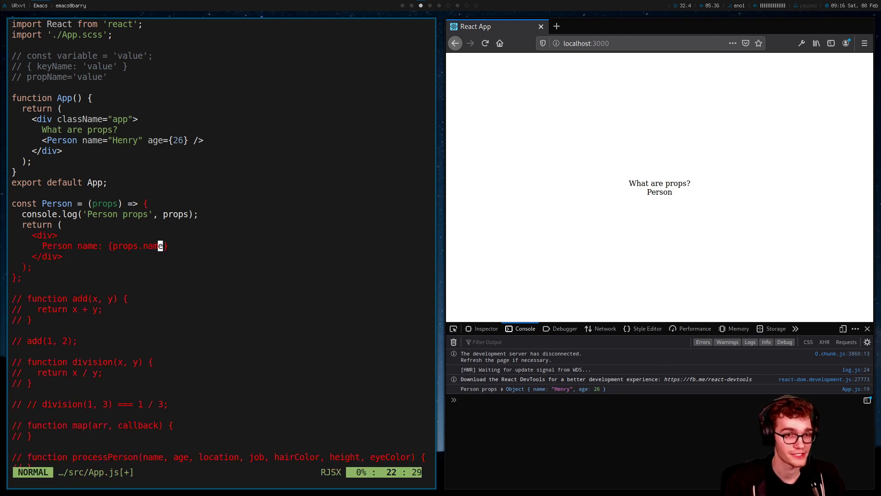
key("v")
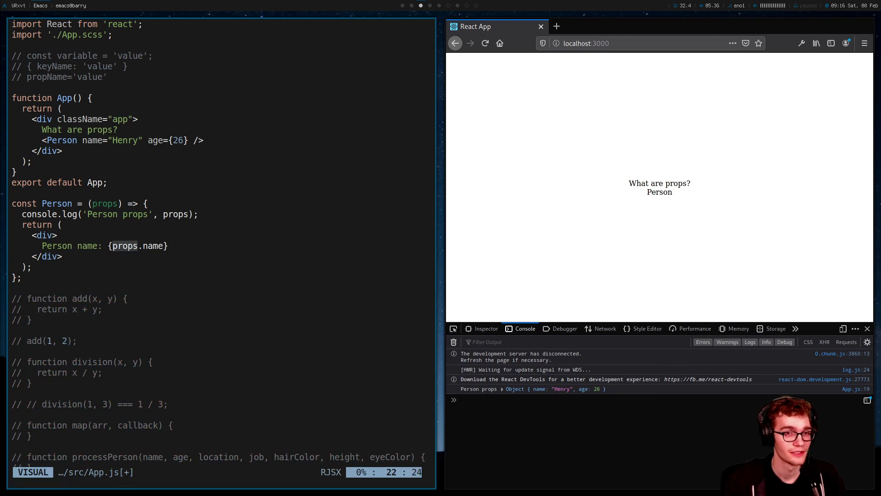
key("Escape")
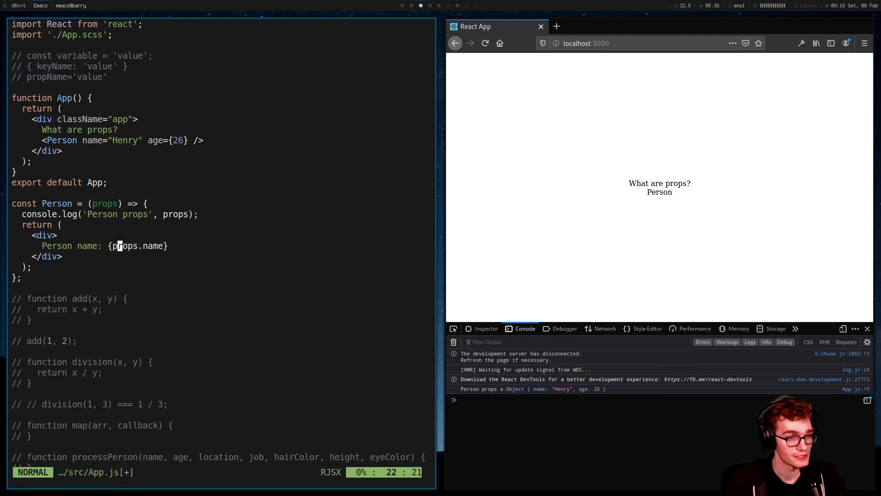
key("v")
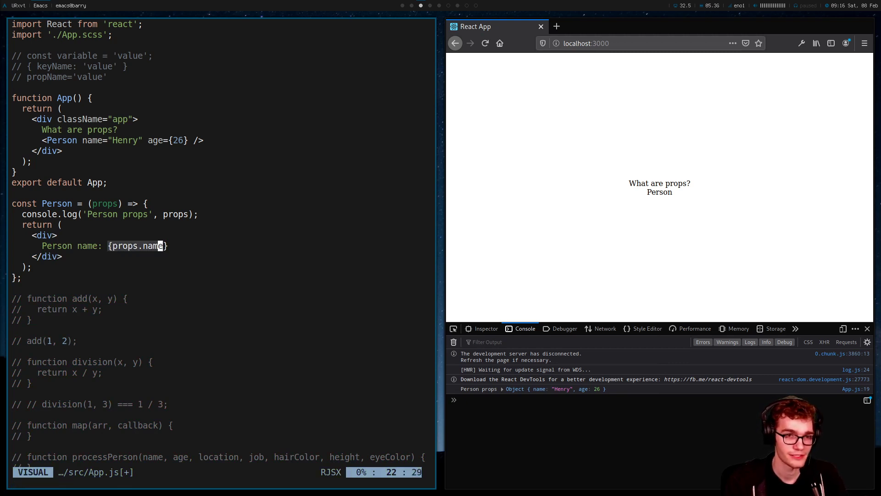
key("Escape")
type(" age:")
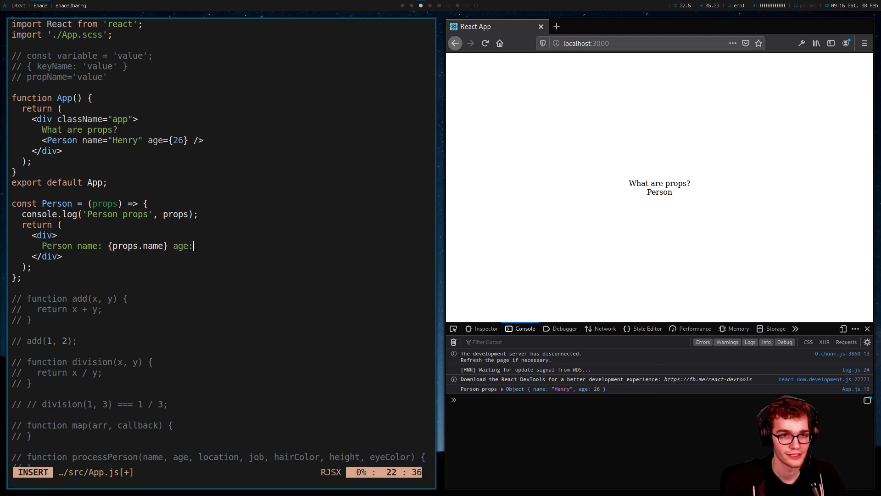
type("{age.}")
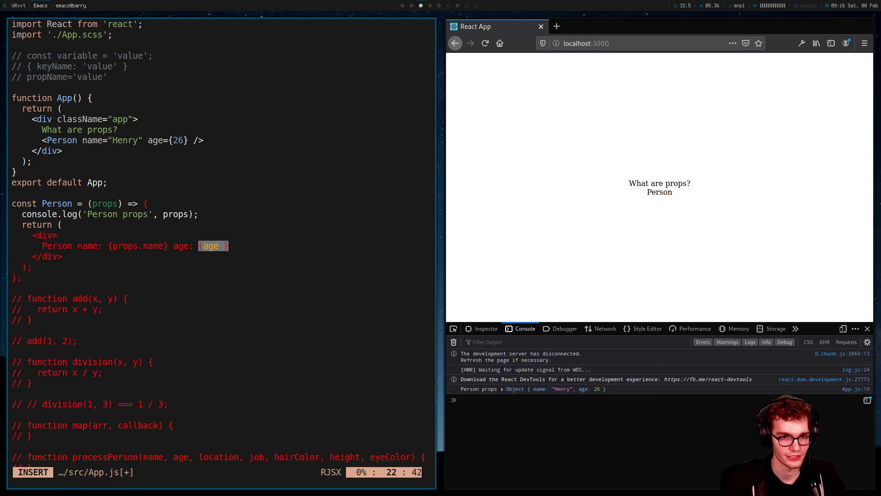
type("props")
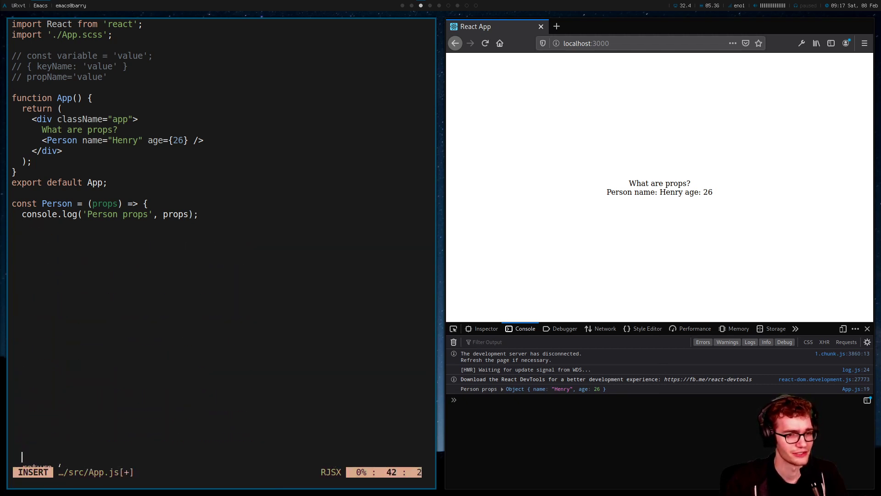
key("Escape")
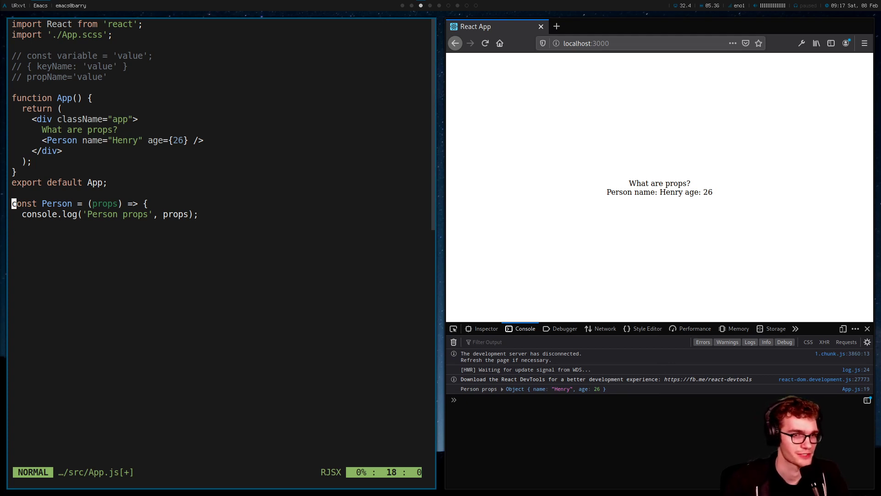
Add a // props: name, ... comment above Person listing the props it receives
type("//")
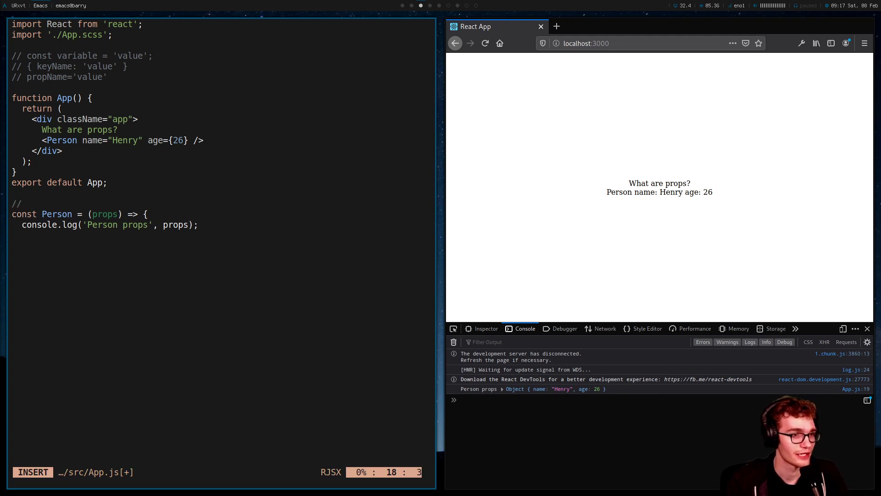
type("props: name.")
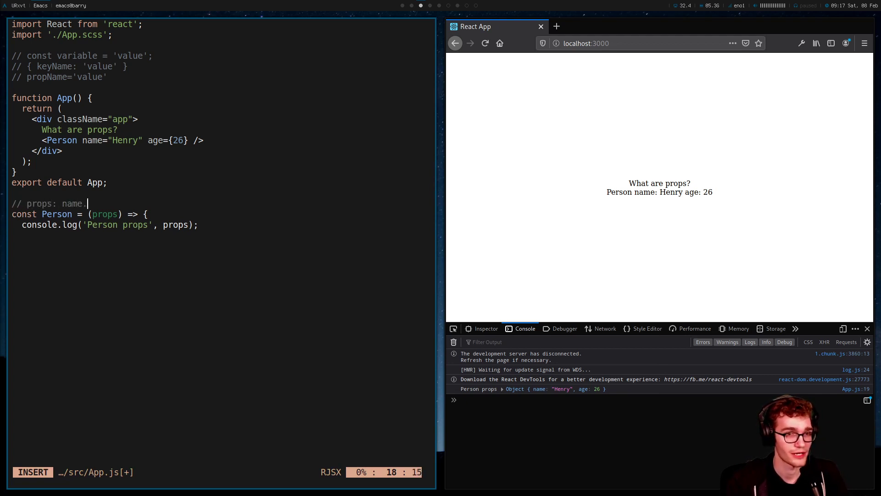
type(", age } = p")
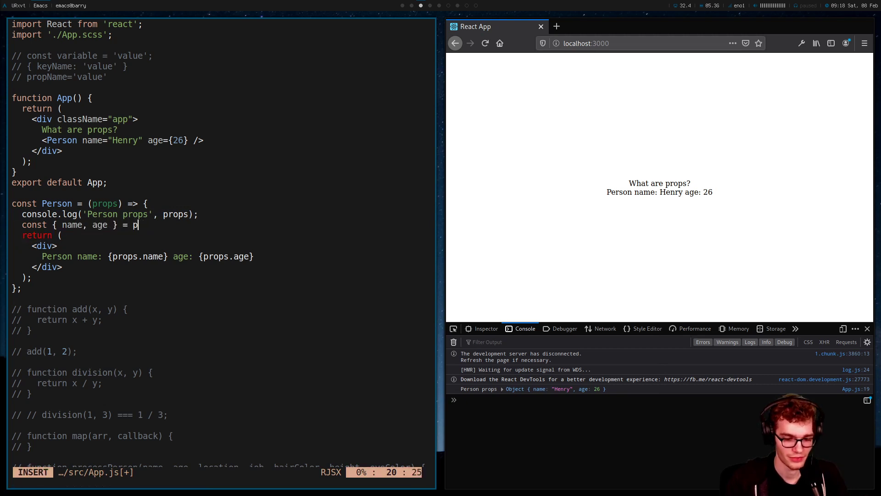
Destructure const { name, age } = props in Person and render name and age directly
key("Escape")
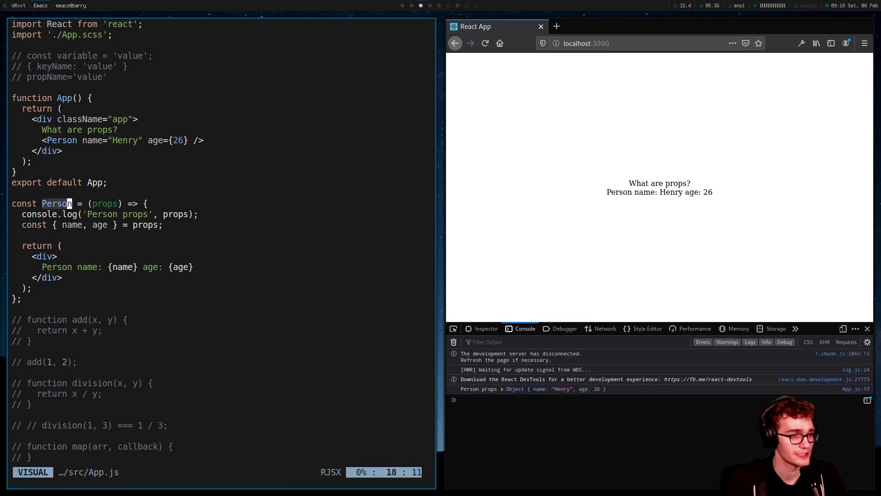
key("V")
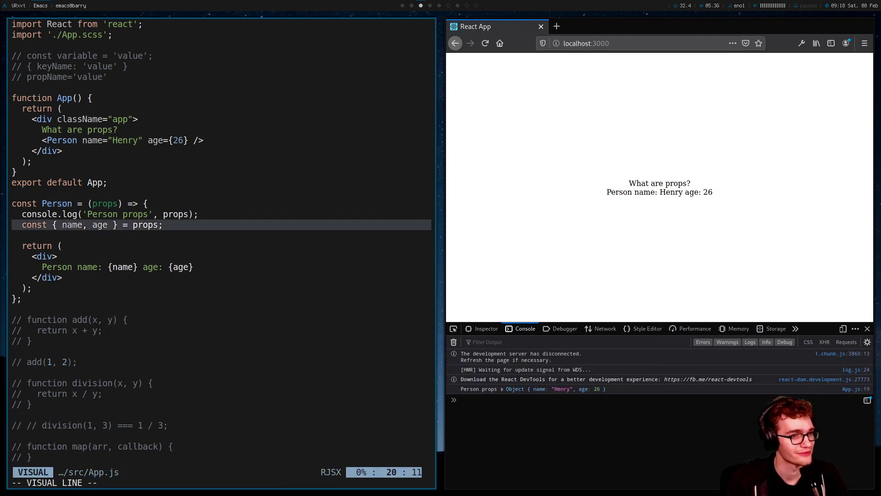
key("Escape")
type("{1+1")
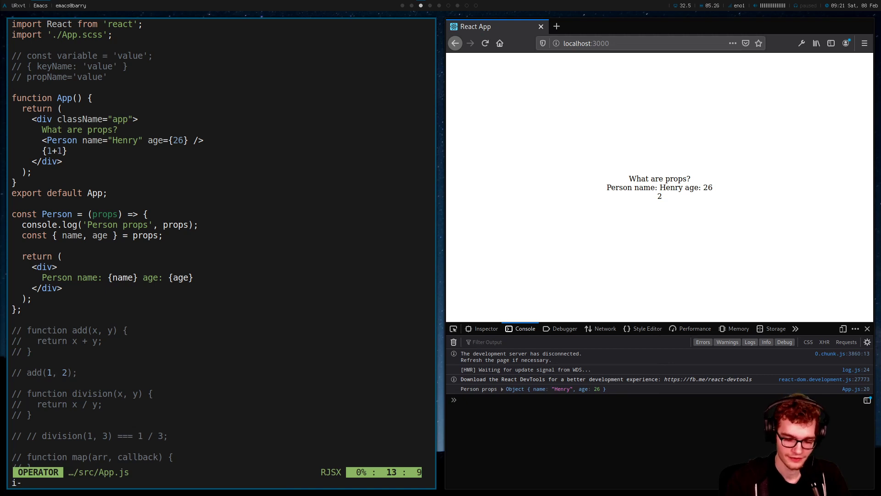
type("Person}")
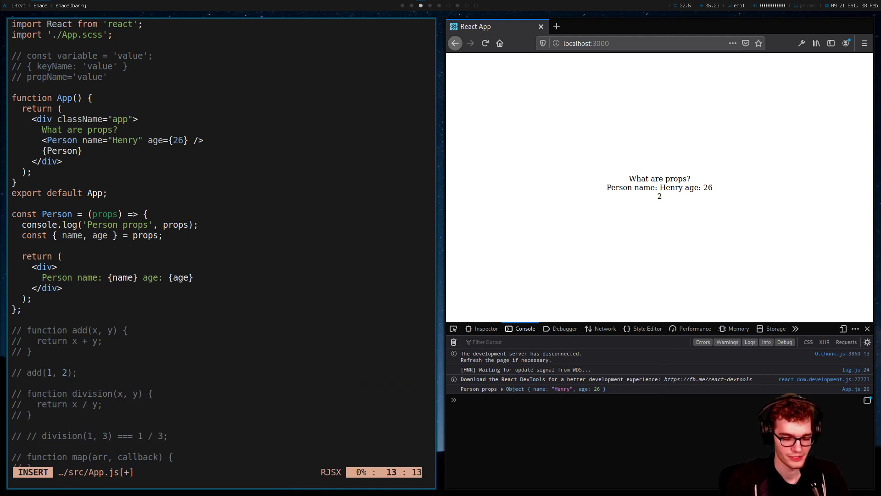
type("()")
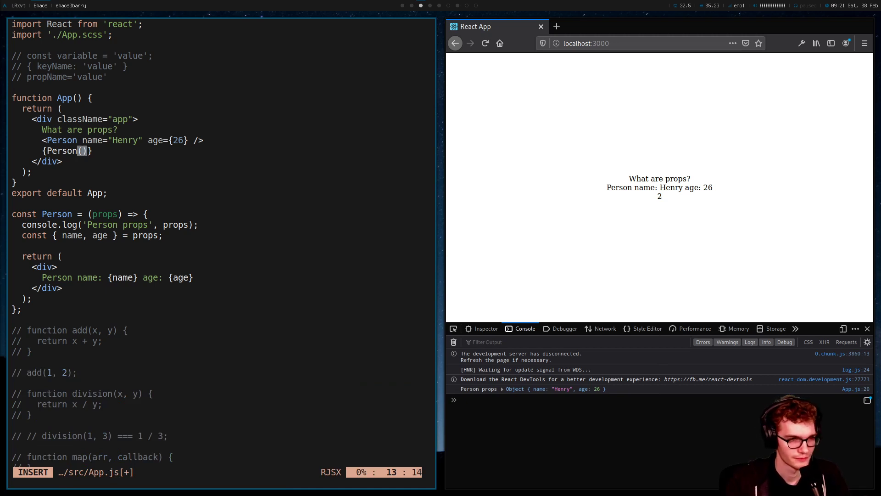
type("{ name: 'Henry'")
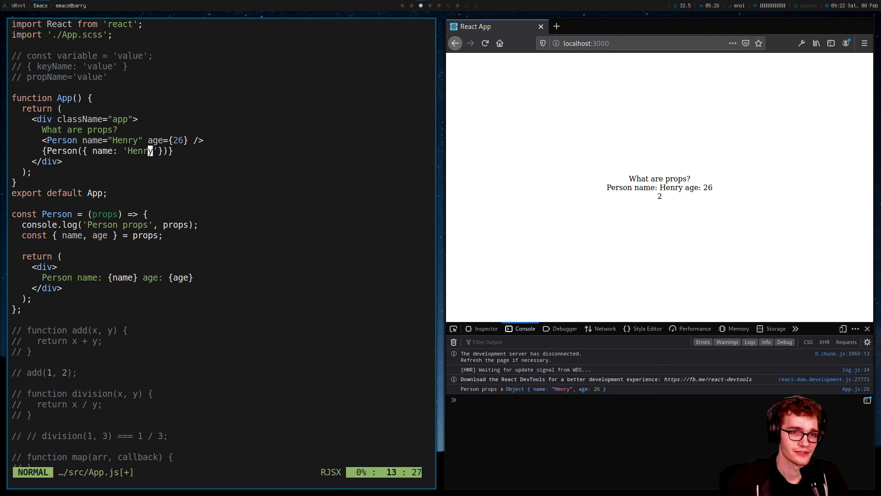
type(", age: 26")
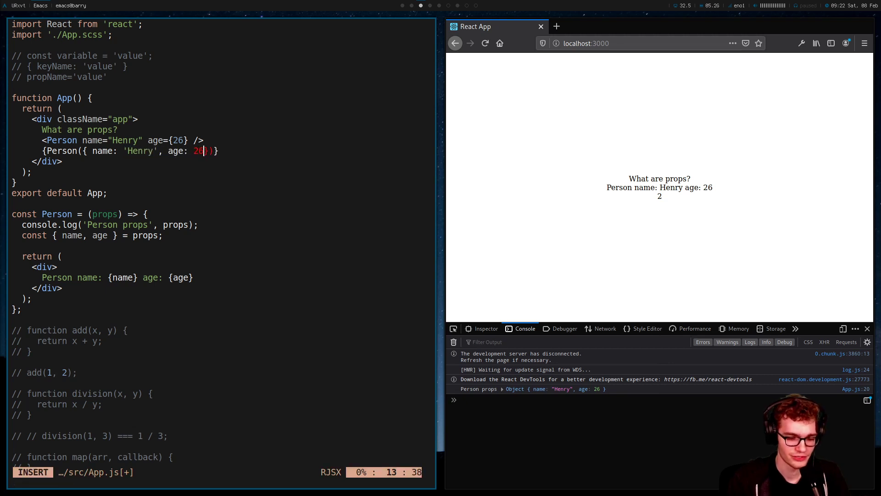
key("Escape")
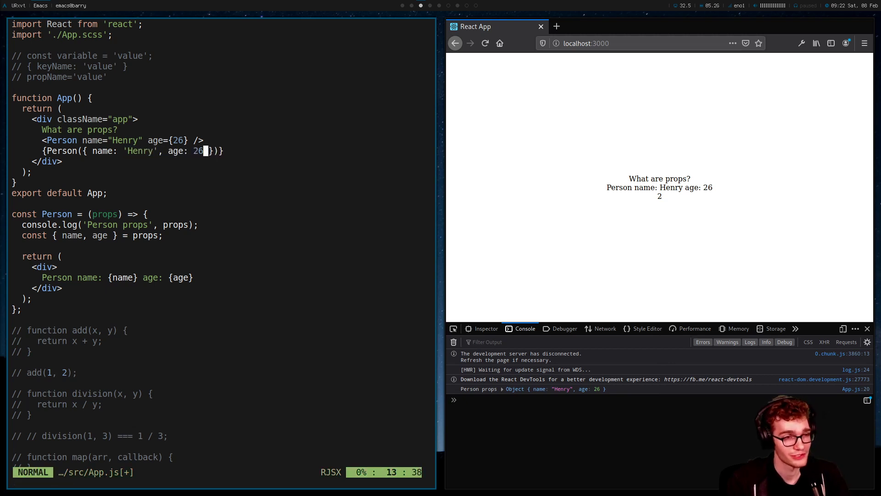
type(":w")
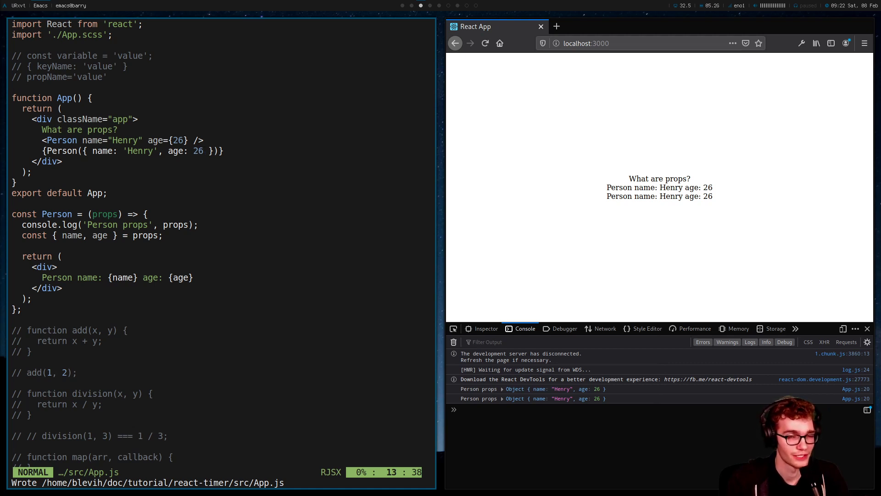
key("v")
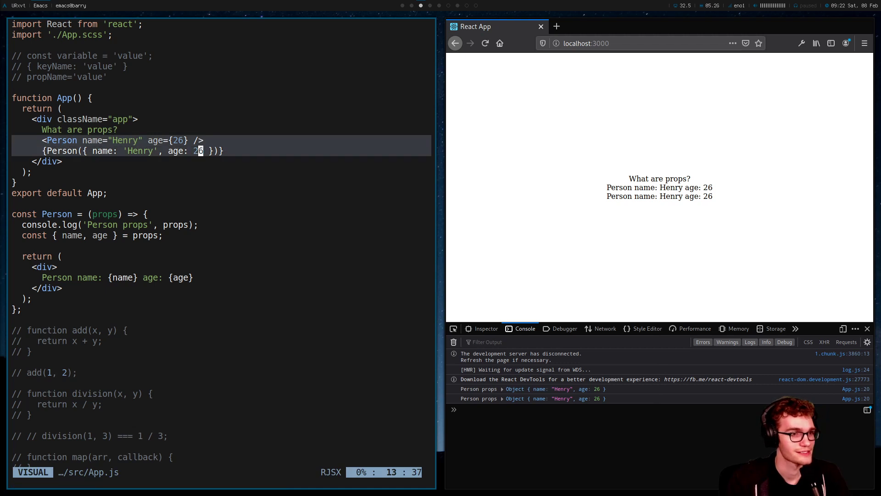
key("Escape")
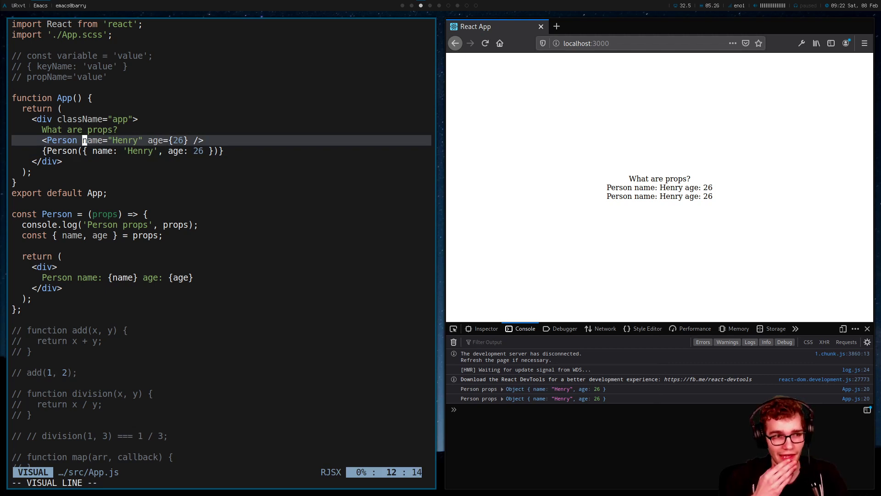
key("Escape")
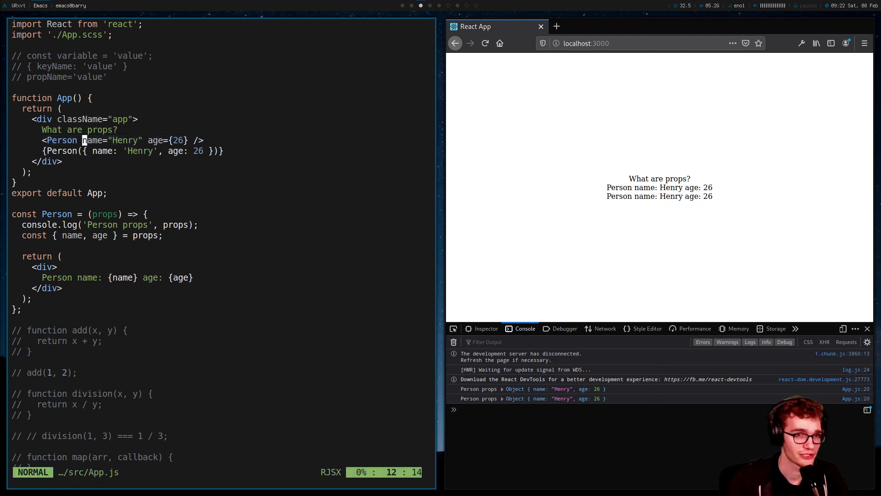
key("V")
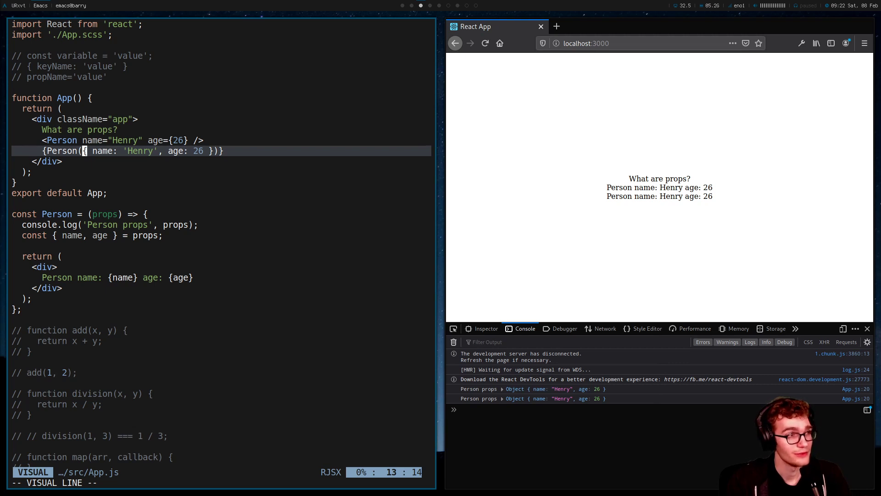
key("Escape")
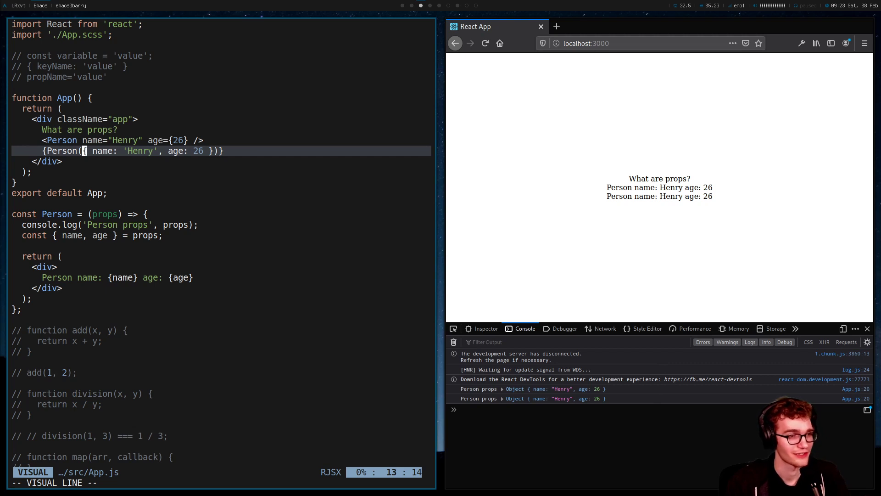
key("Escape")
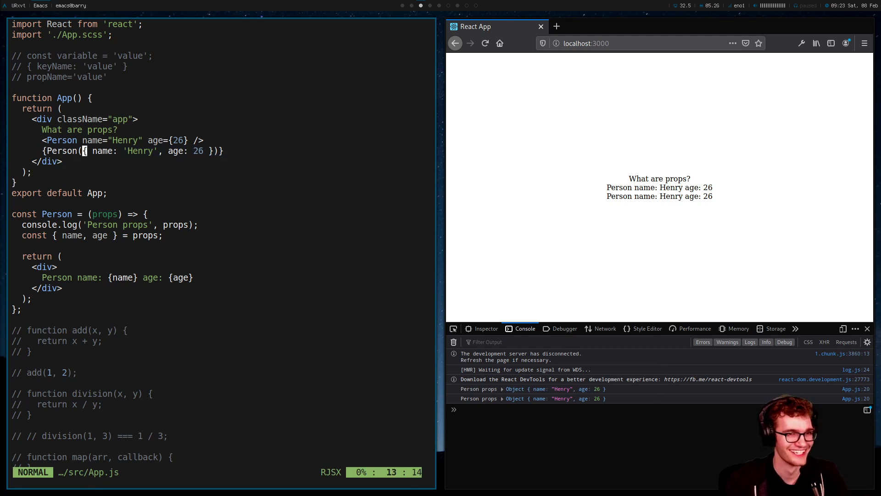
key("V")
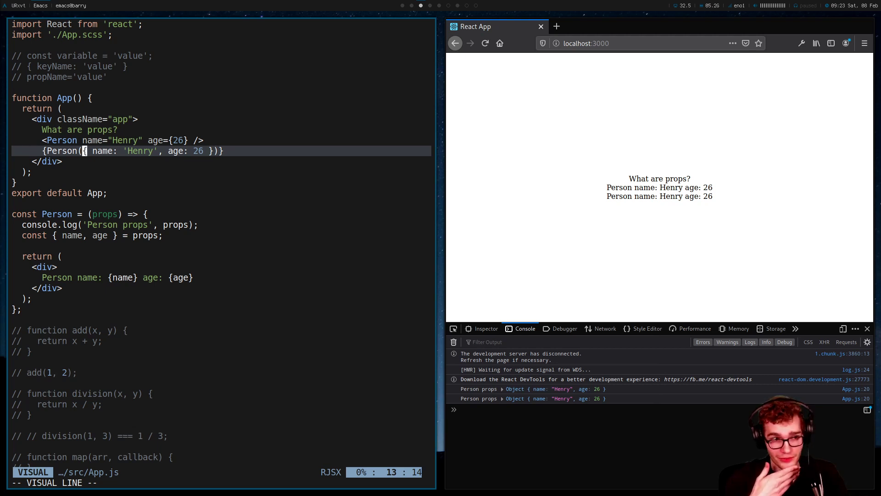
key("Escape")
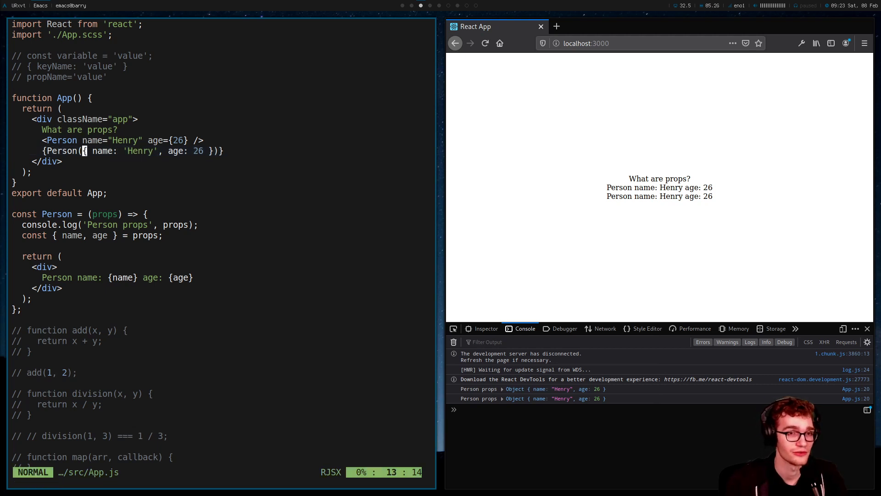
key("v")
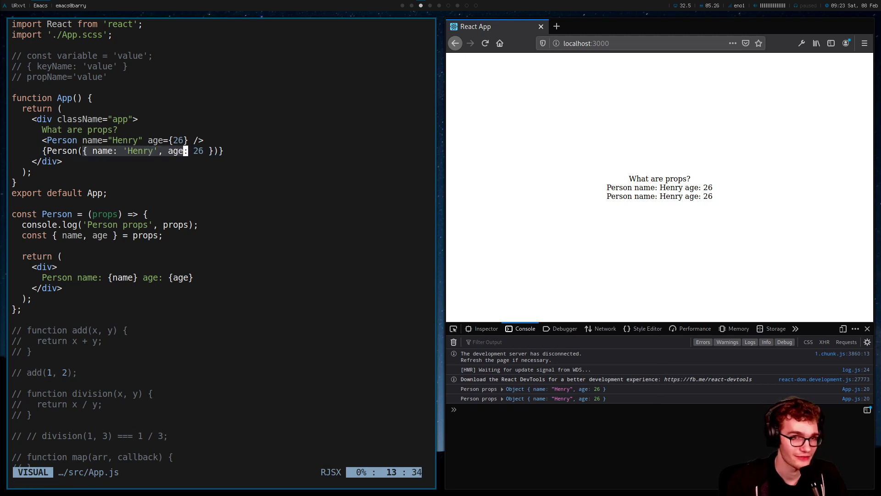
key("Escape")
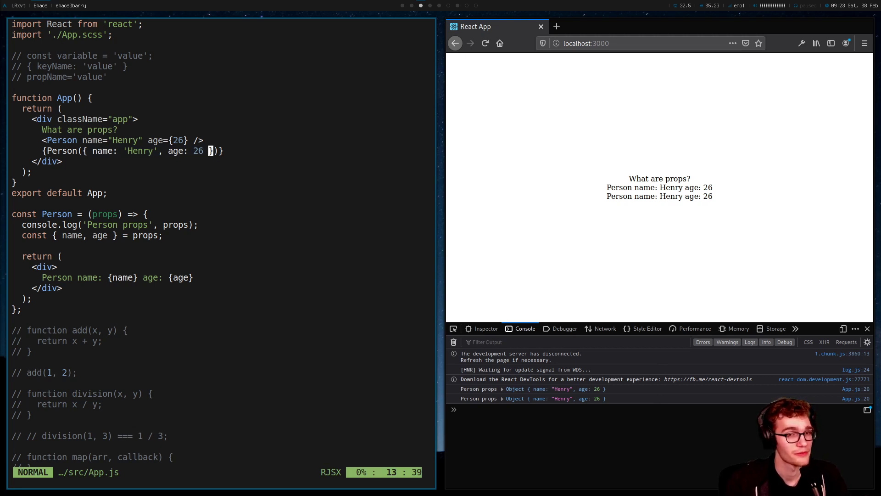
key("V")
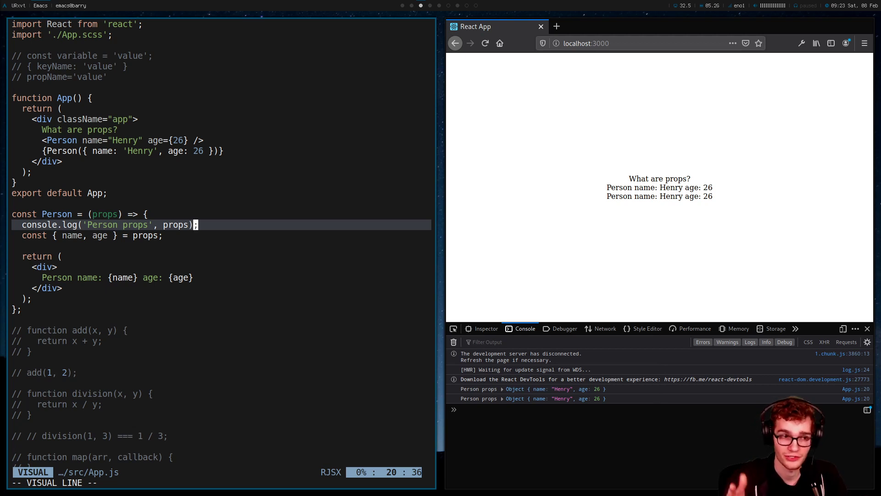
key("Escape")
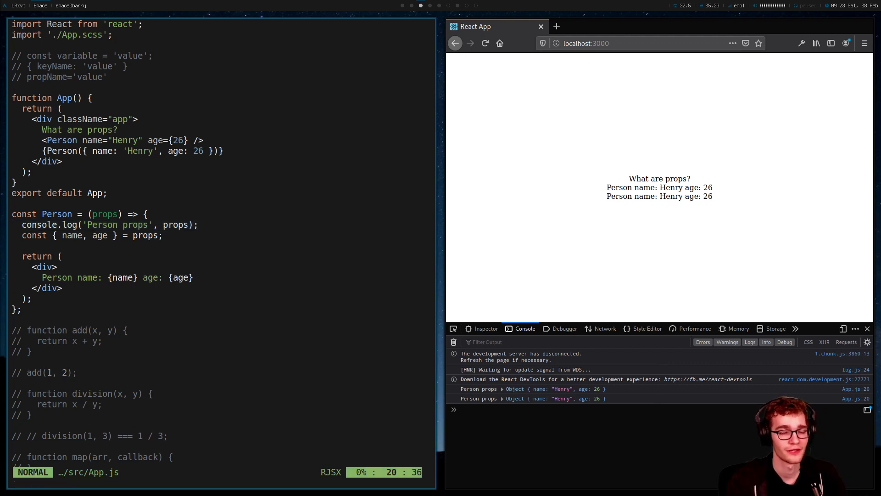